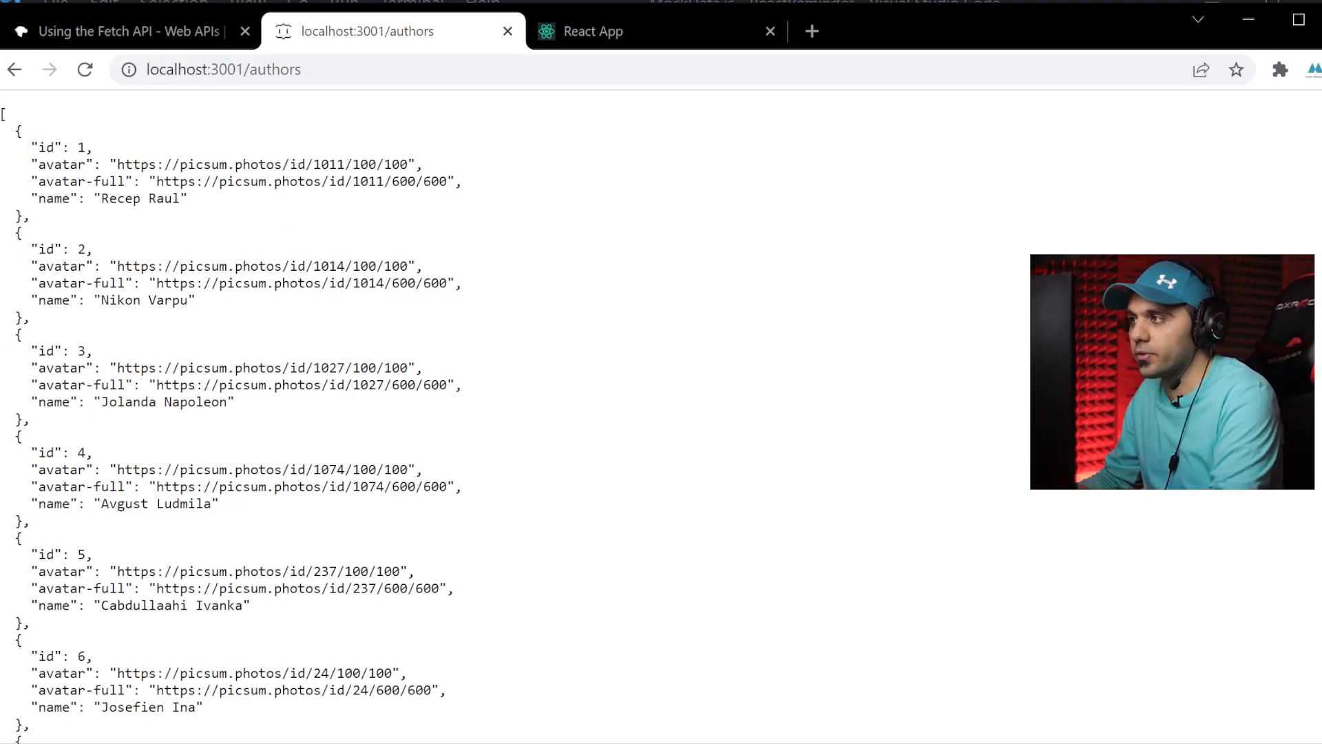
Select the localhost:3001/authors URL and view the React app's Authors page listing User 1 to User 3
{"action": "left_click", "coordinate": [223, 69]}
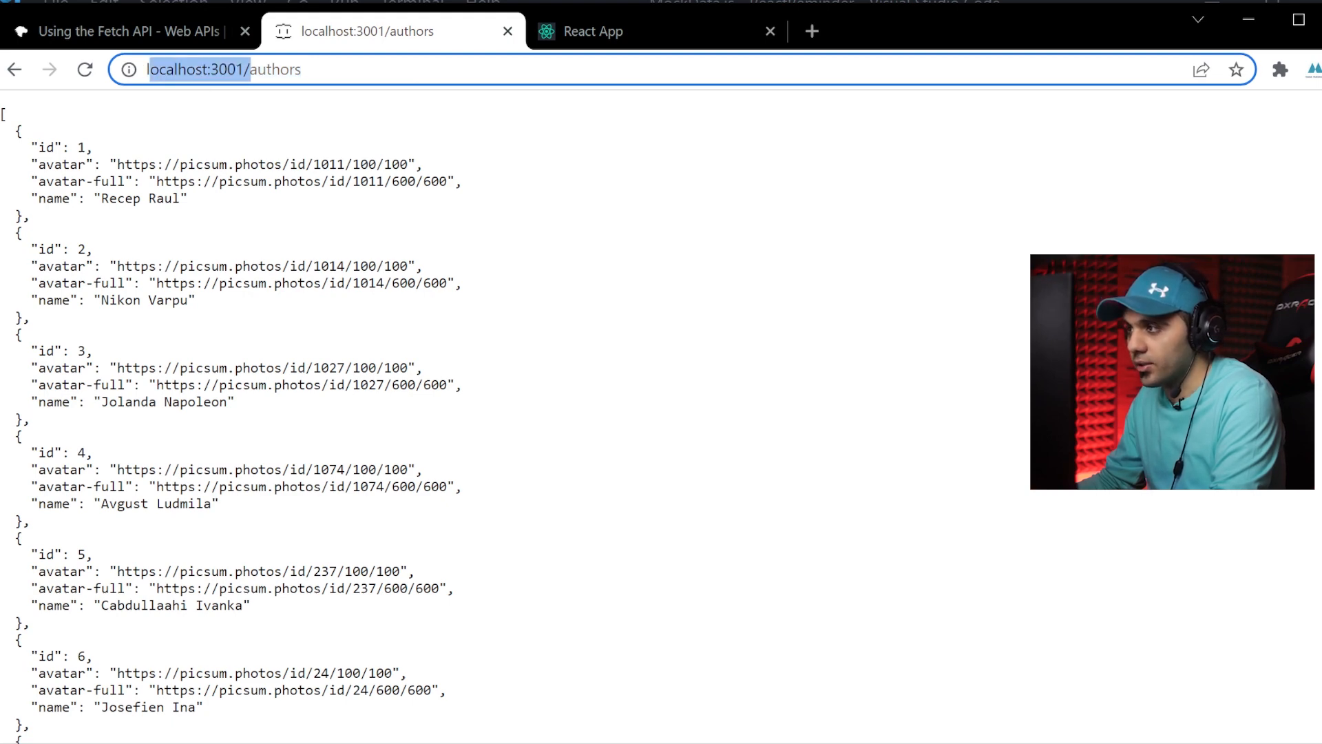
{"action": "scroll", "scroll_direction": "down", "scroll_amount": 3}
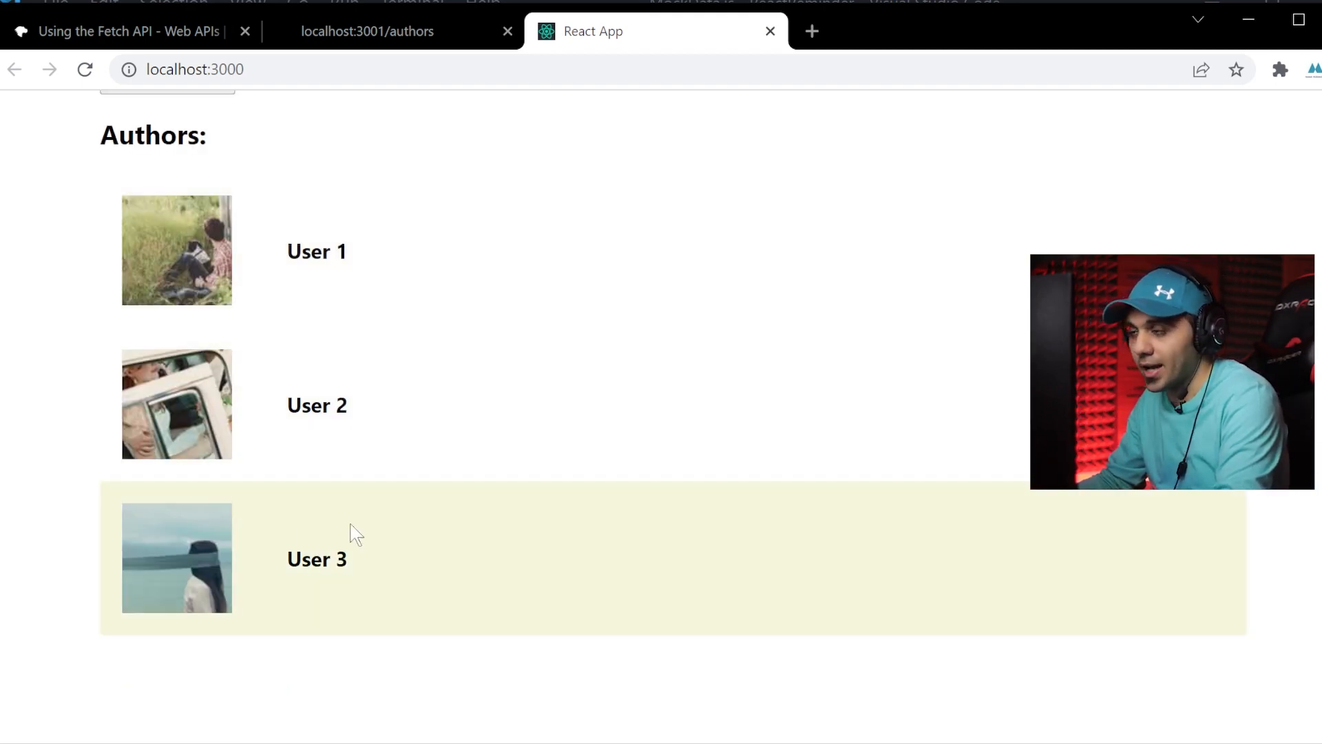
{"action": "mouse_move", "coordinate": [329, 329]}
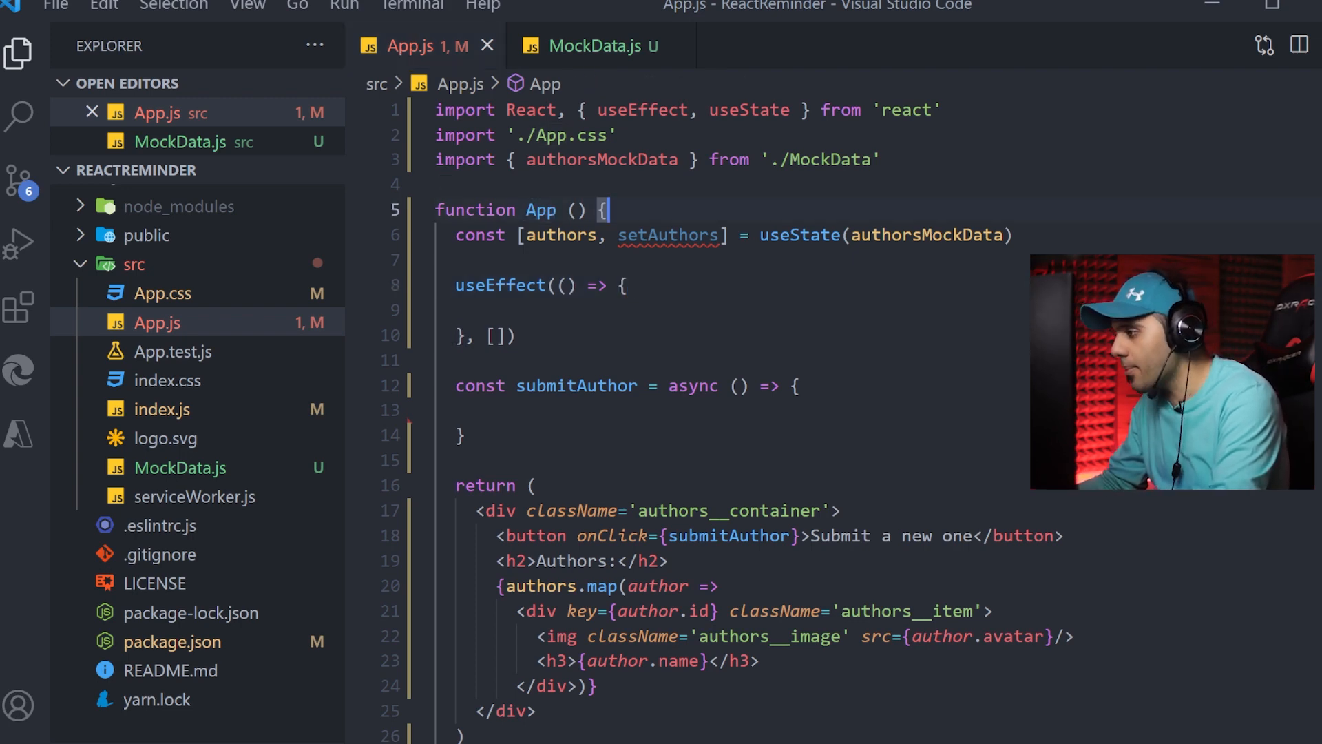
Review App.js's authors state and empty submit handler, then bring up MockData.js with its three placeholder users
{"action": "scroll", "scroll_direction": "down", "scroll_amount": 3}
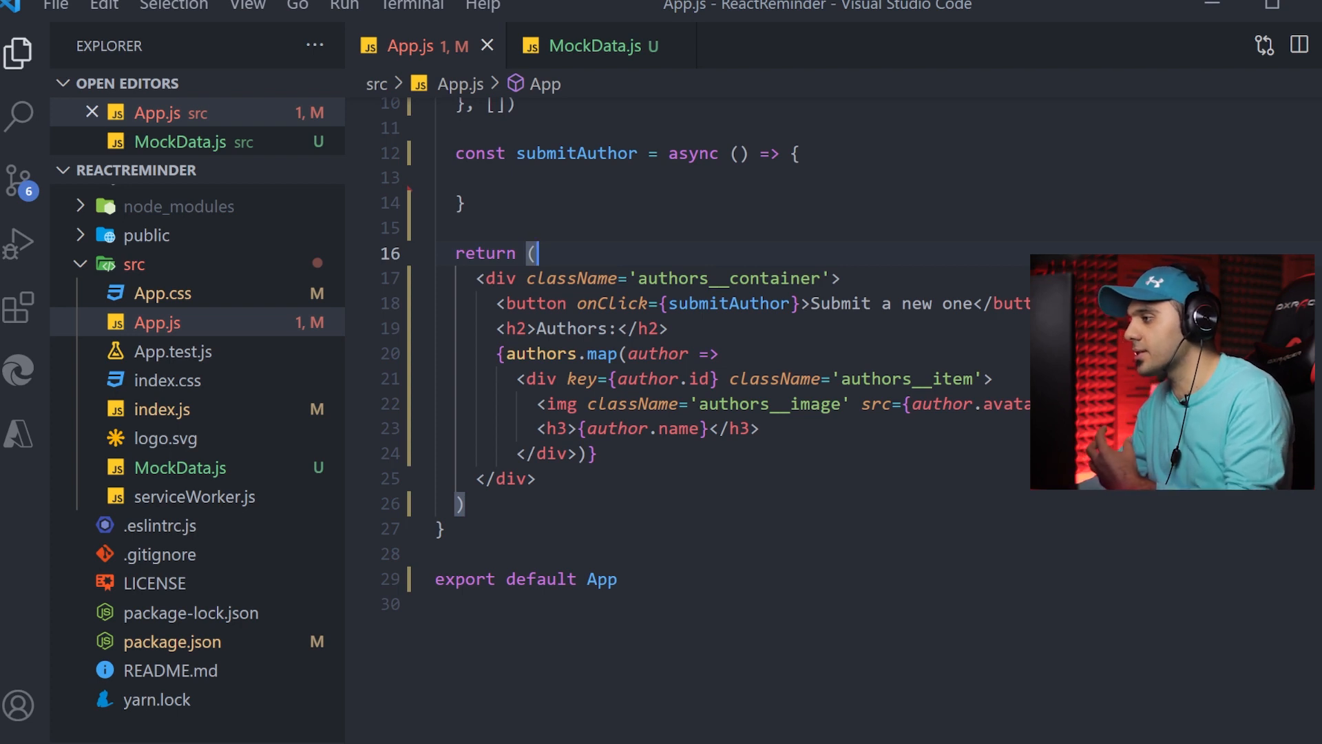
{"action": "double_click", "coordinate": [540, 354]}
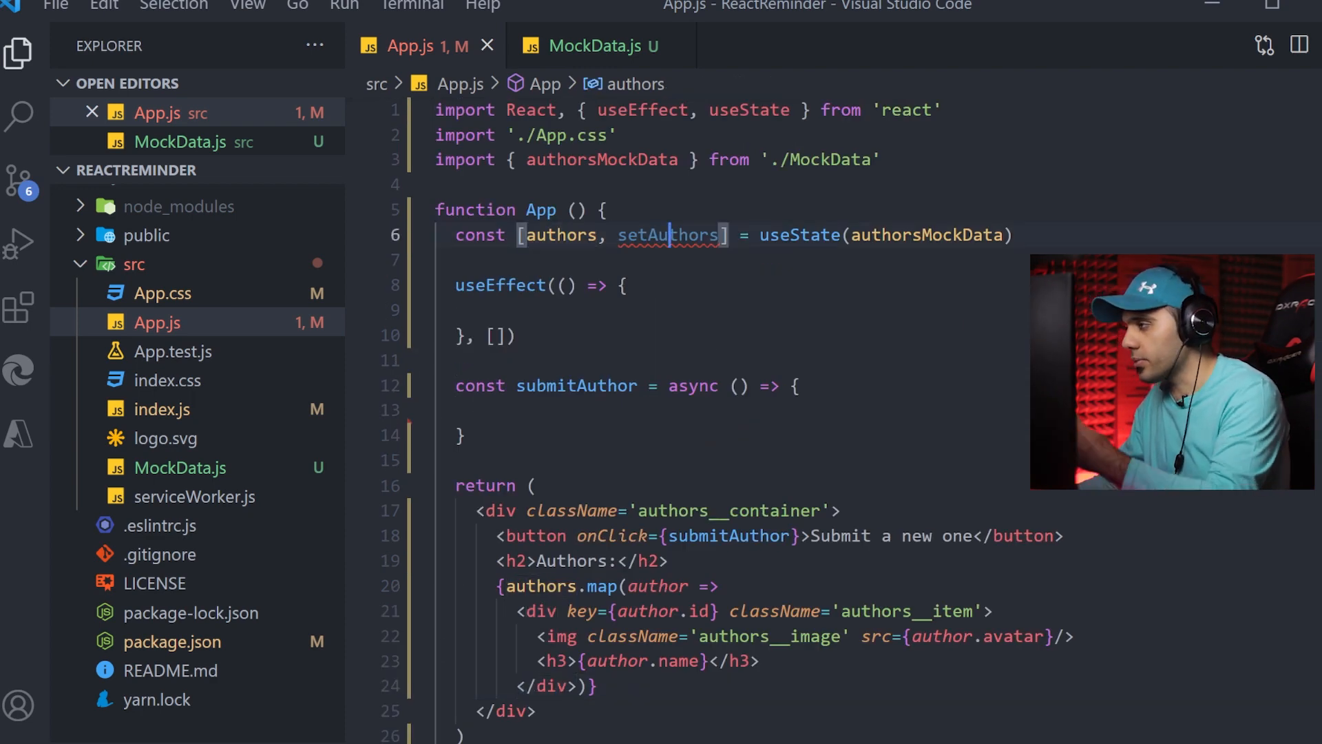
{"action": "double_click", "coordinate": [667, 234]}
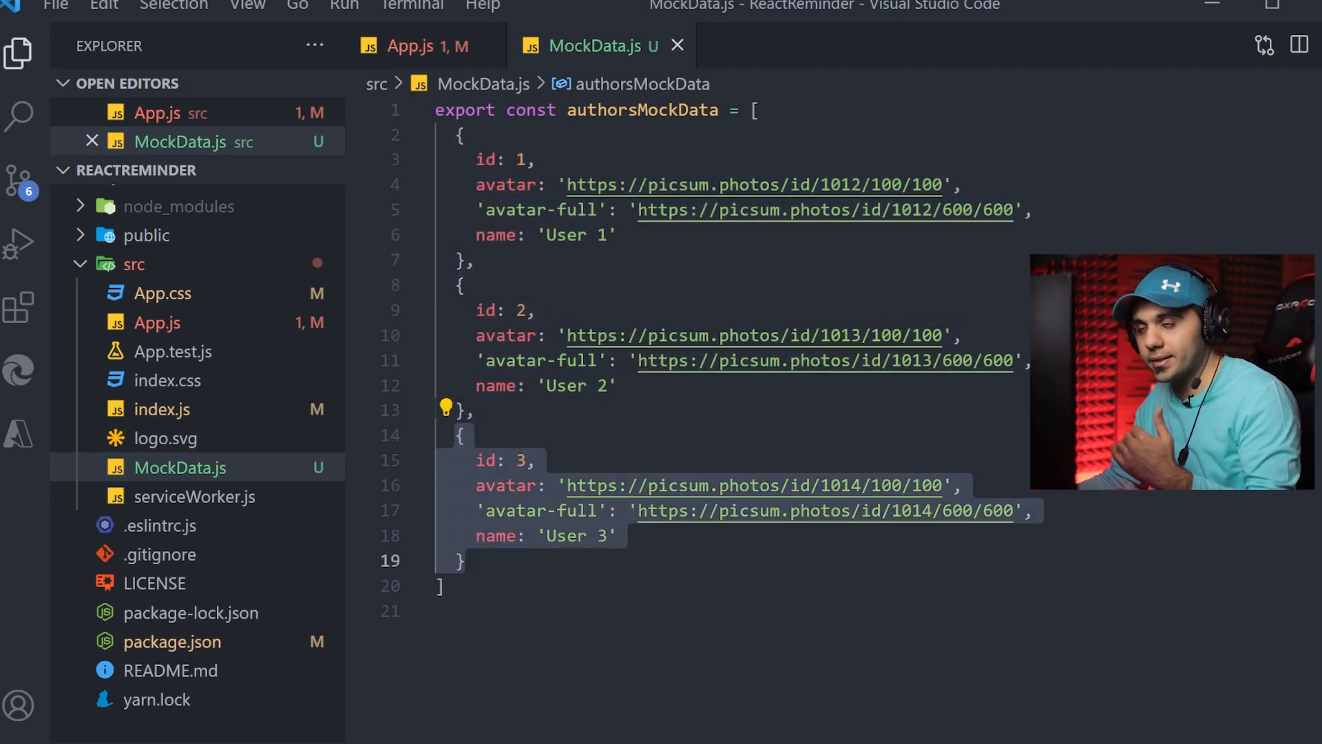
{"action": "mouse_move", "coordinate": [750, 185]}
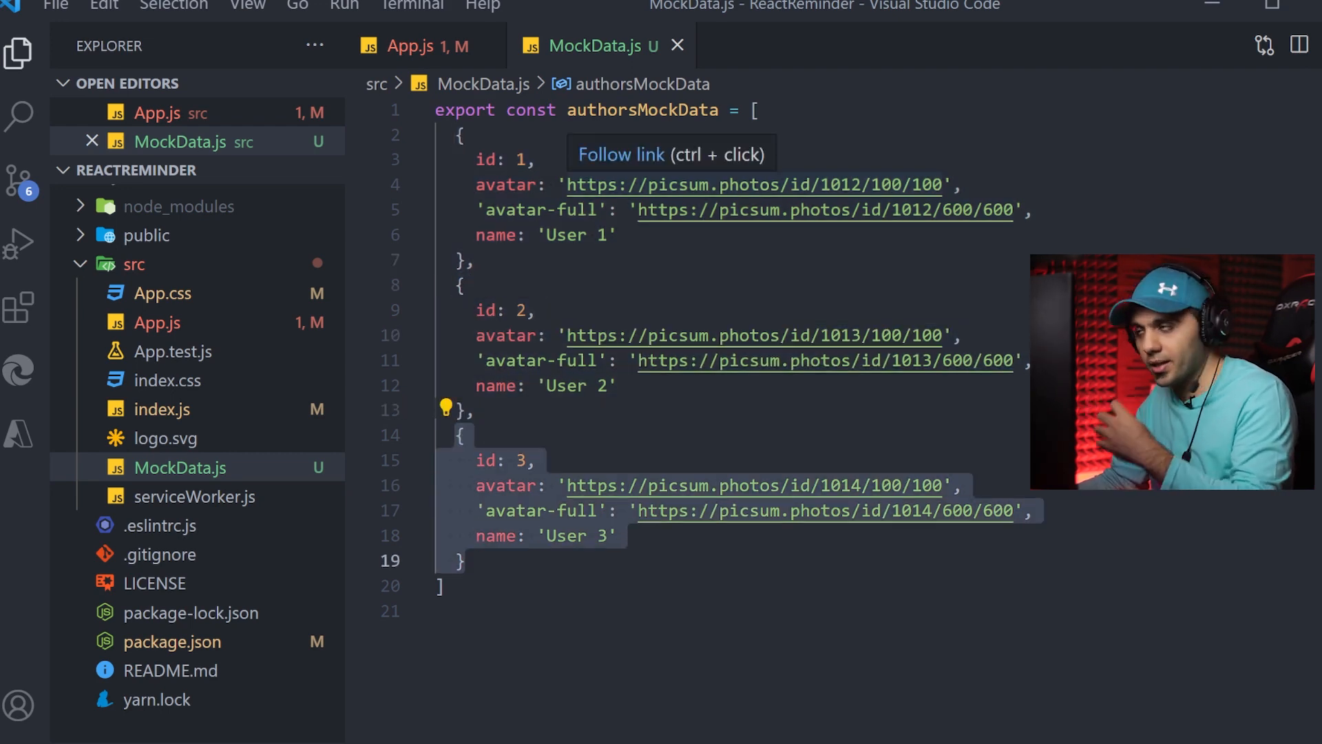
Return to App.js and leave a blank line inside the useEffect callback
{"action": "left_click", "coordinate": [424, 46]}
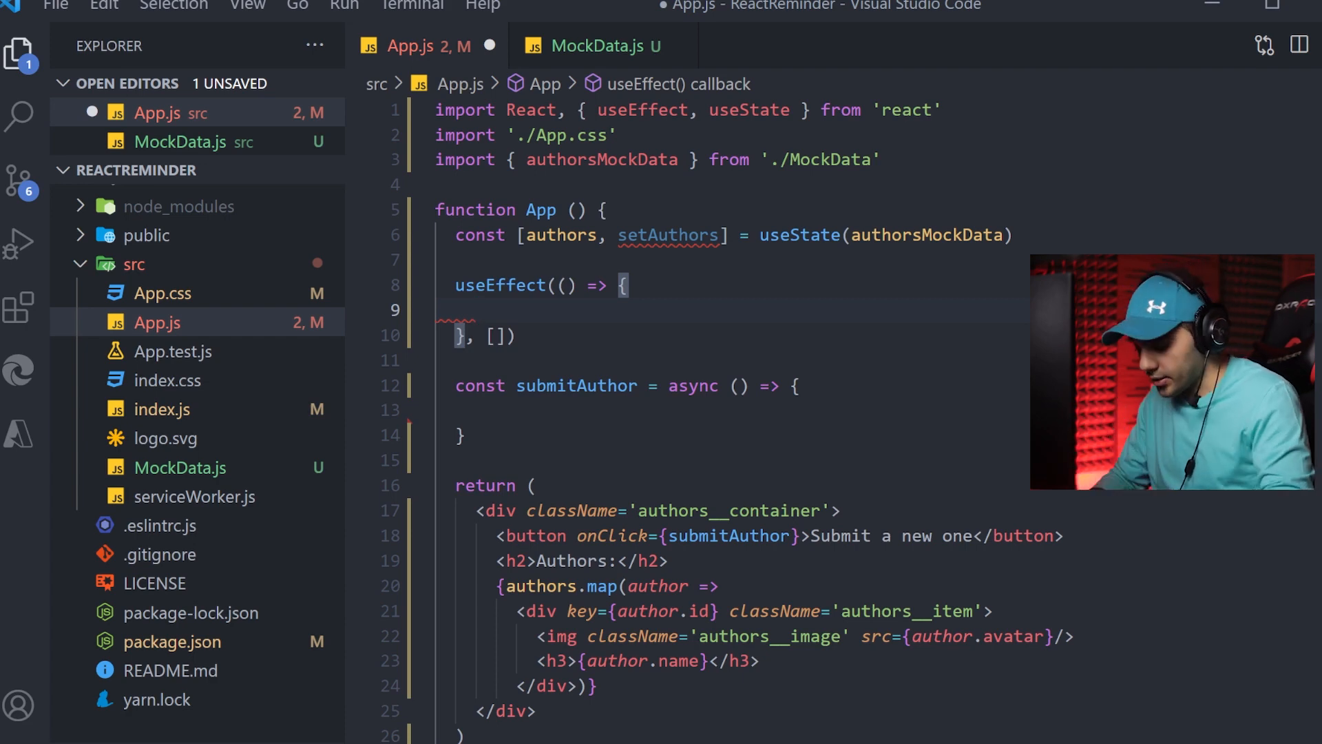
Write const fetchData = async () => { fetch('') } inside useEffect
{"action": "type", "text": "const"}
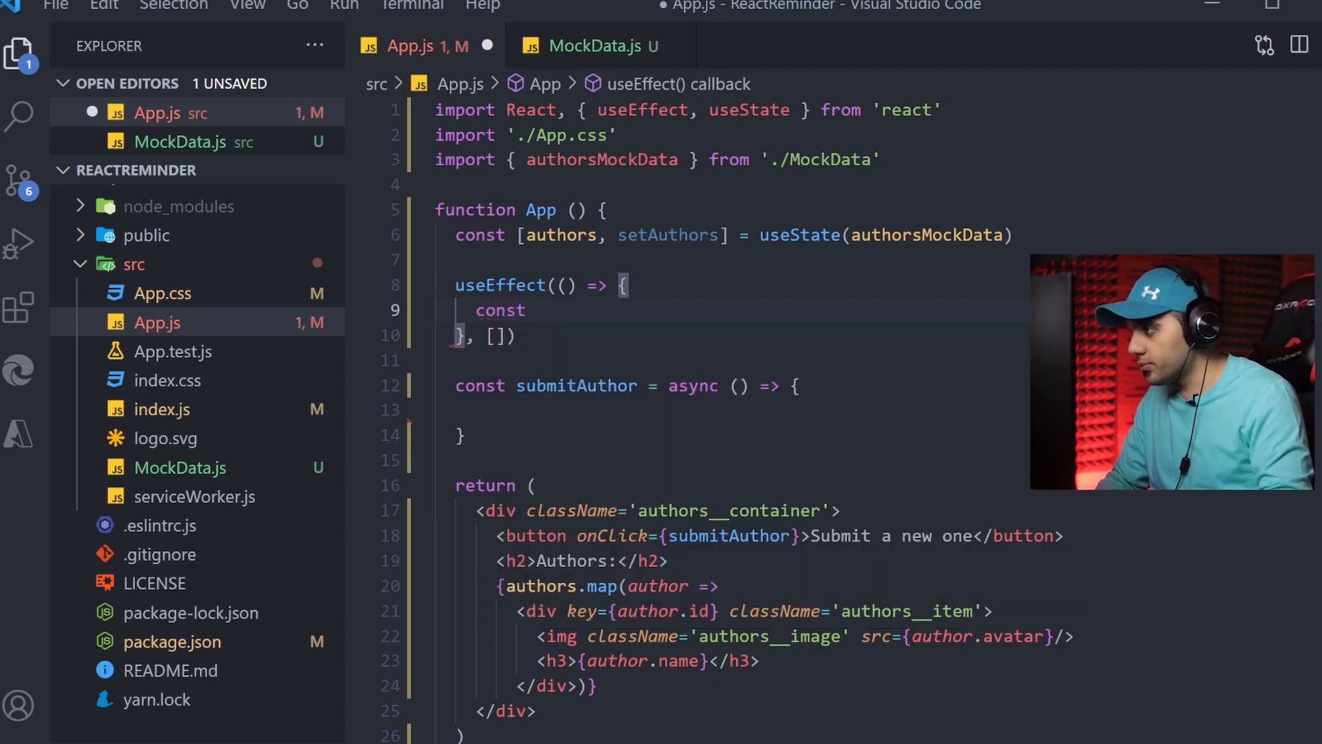
{"action": "type", "text": "fetc"}
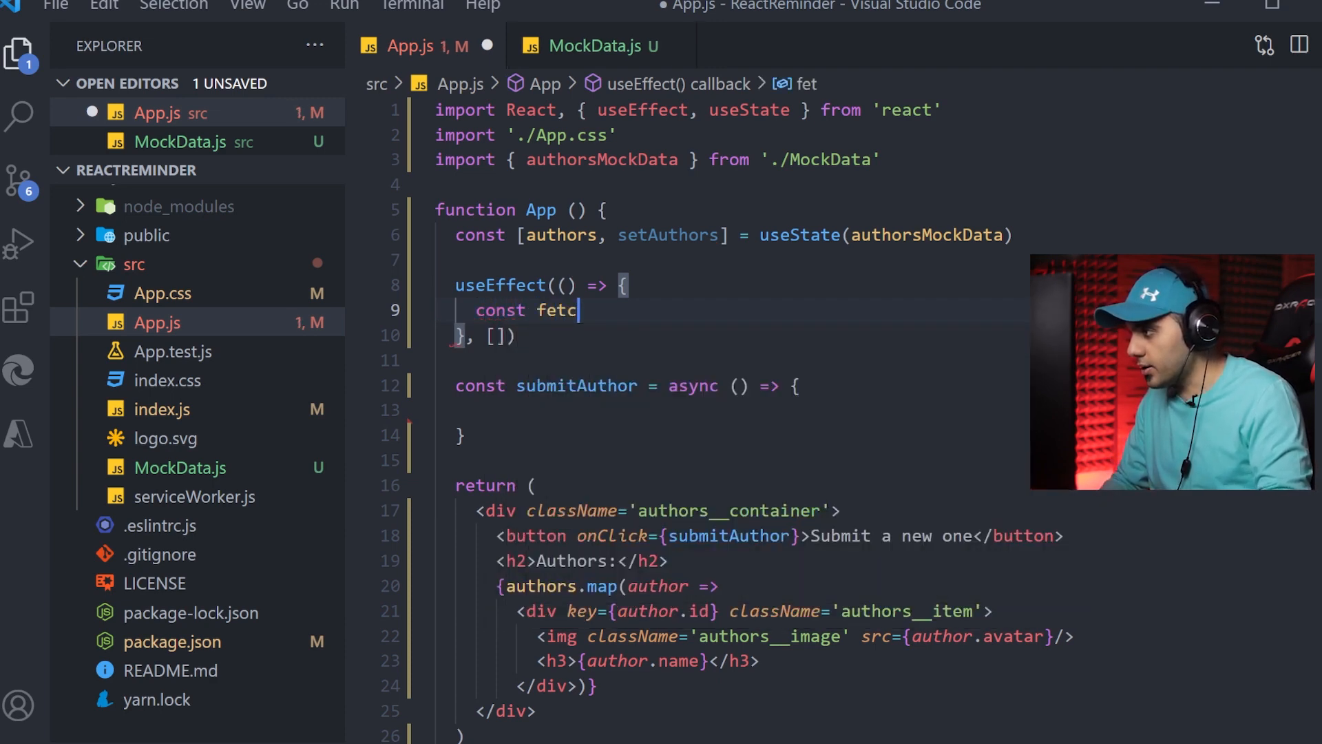
{"action": "type", "text": "hData = a"}
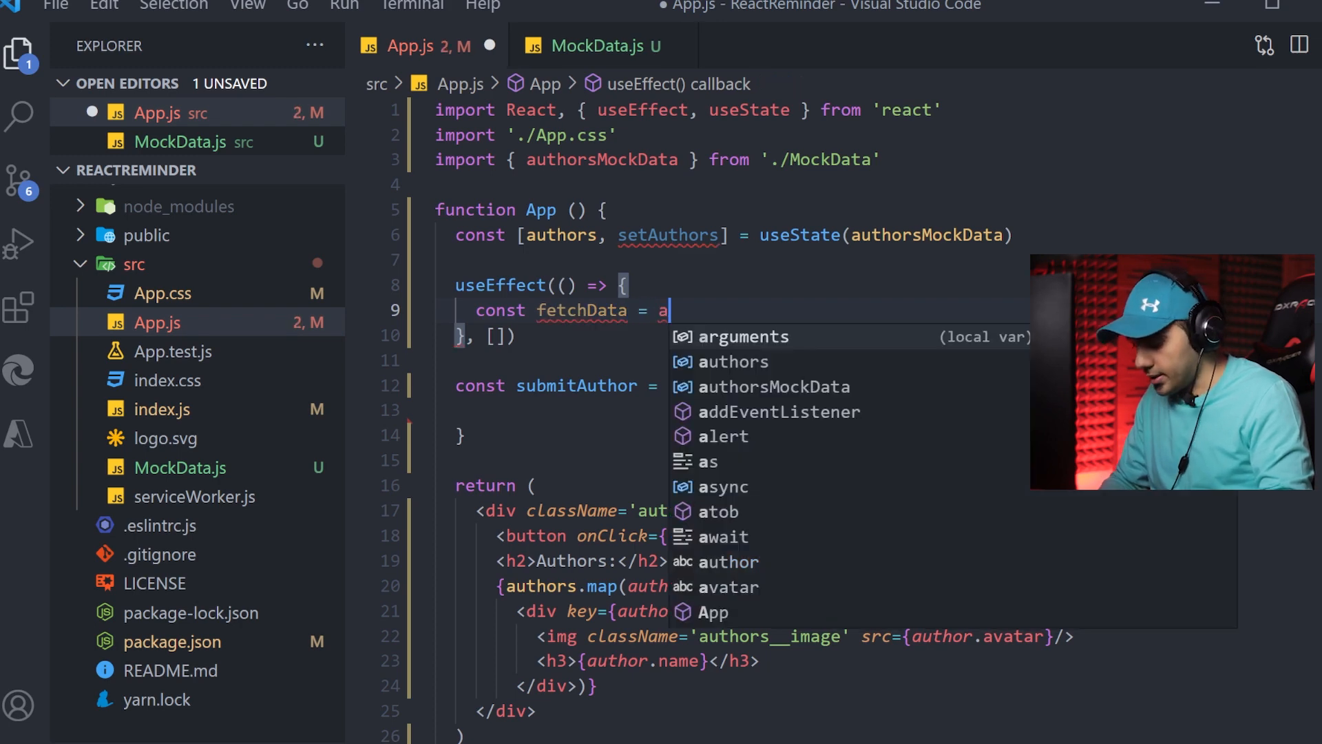
{"action": "type", "text": "sync () => {"}
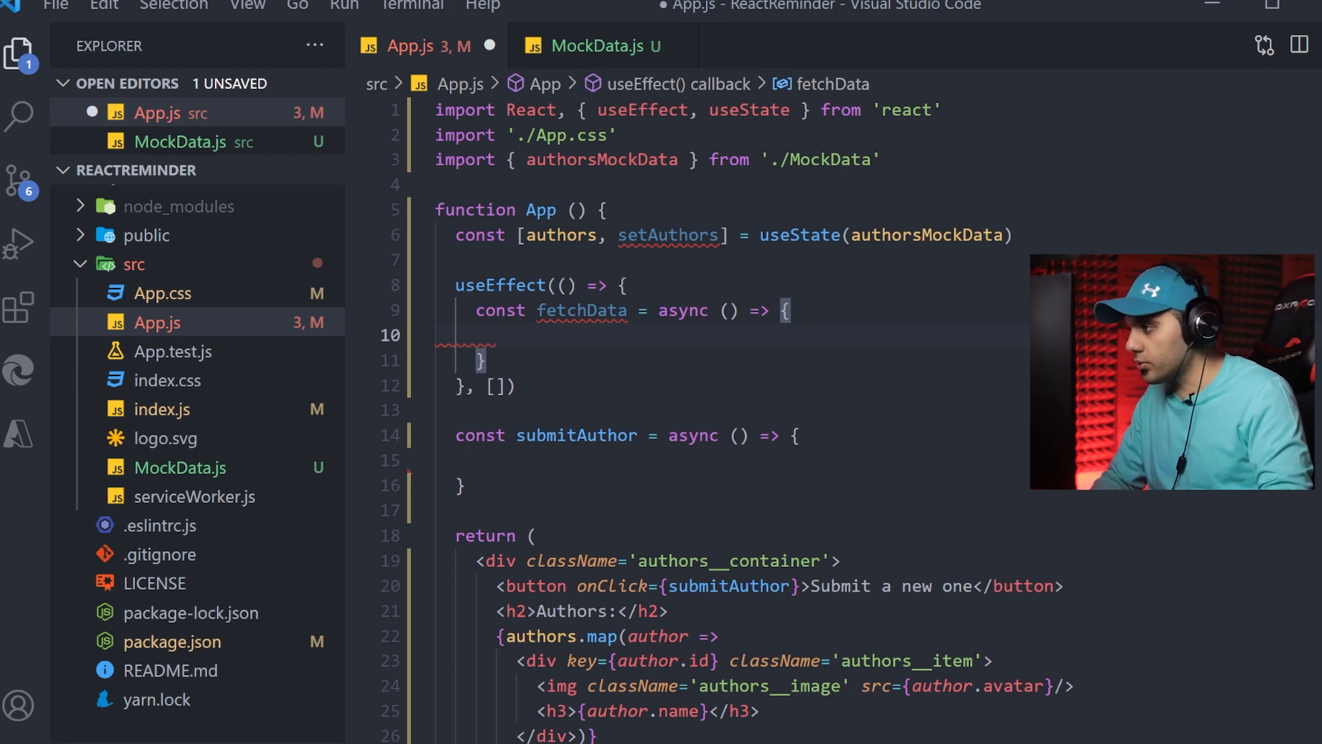
{"action": "type", "text": "fetch("}
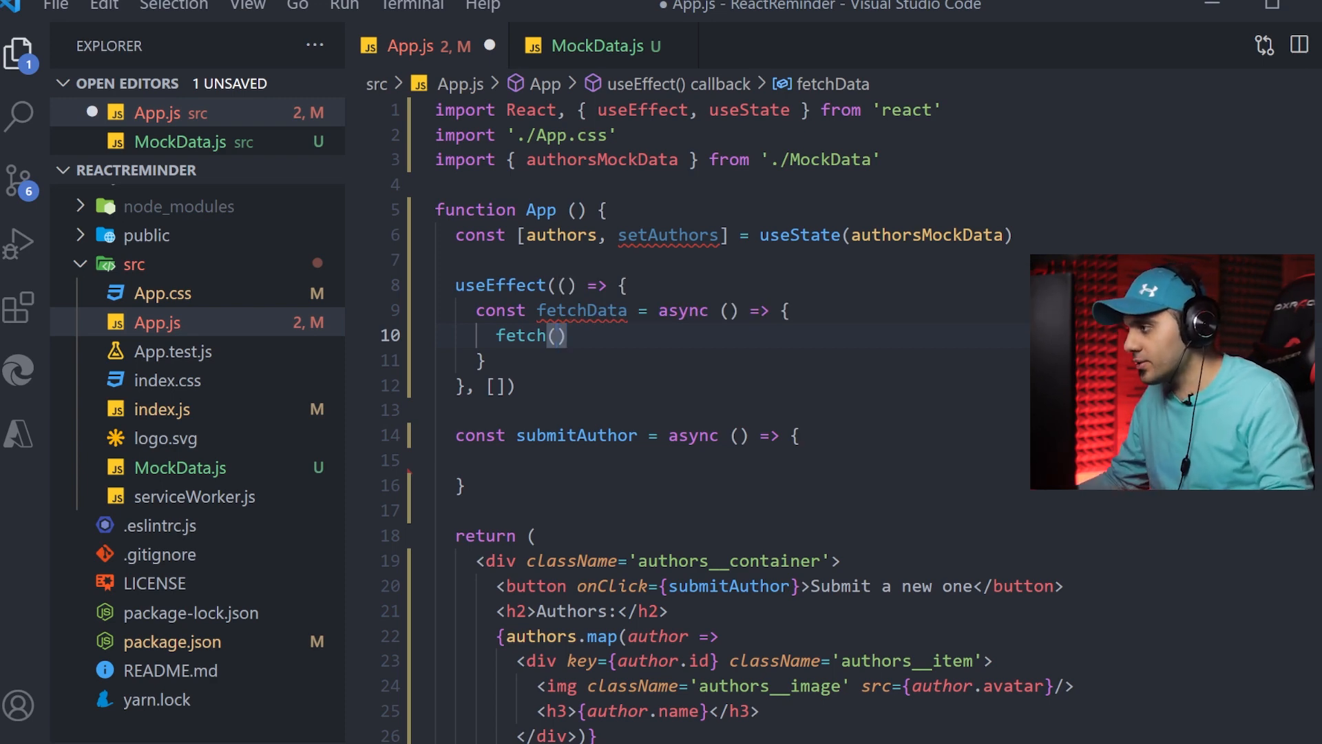
{"action": "type", "text": "''"}
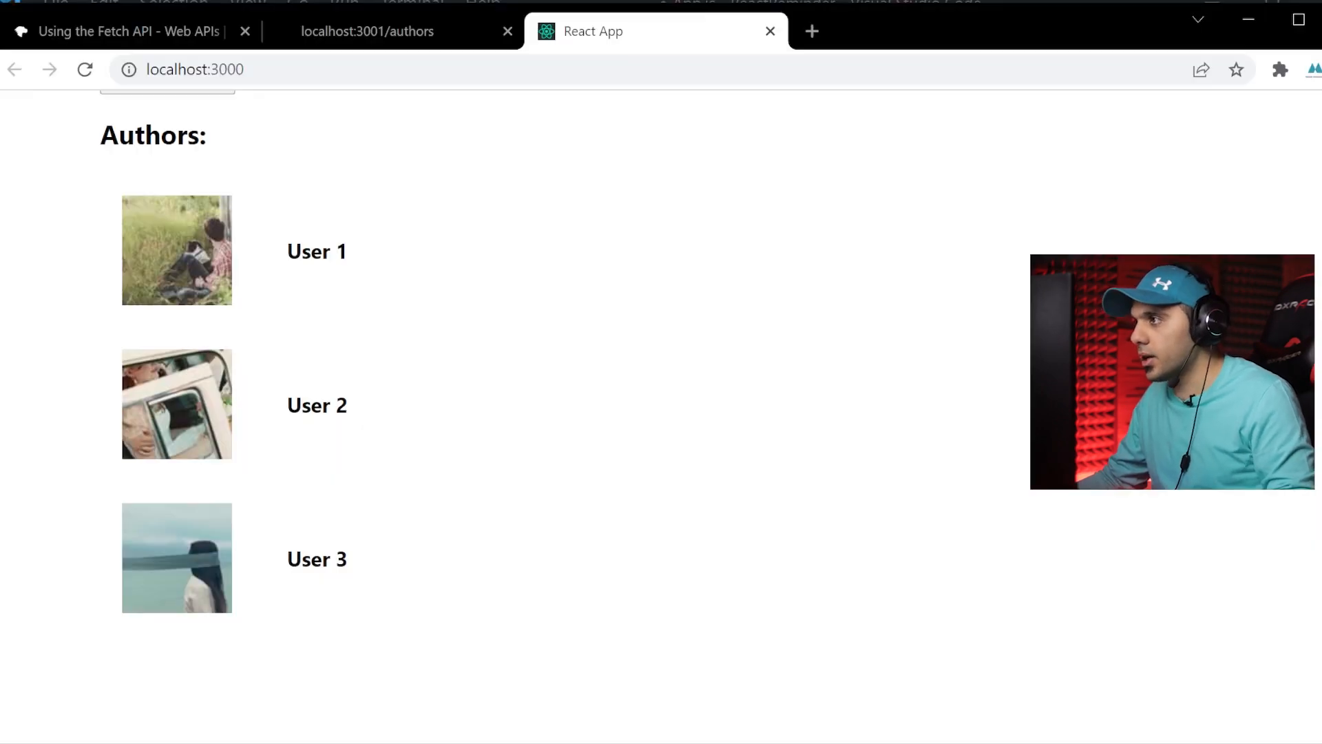
Assign const result = await fetch(authors URL) and const jsonResult = result.json()
{"action": "left_click", "coordinate": [367, 31]}
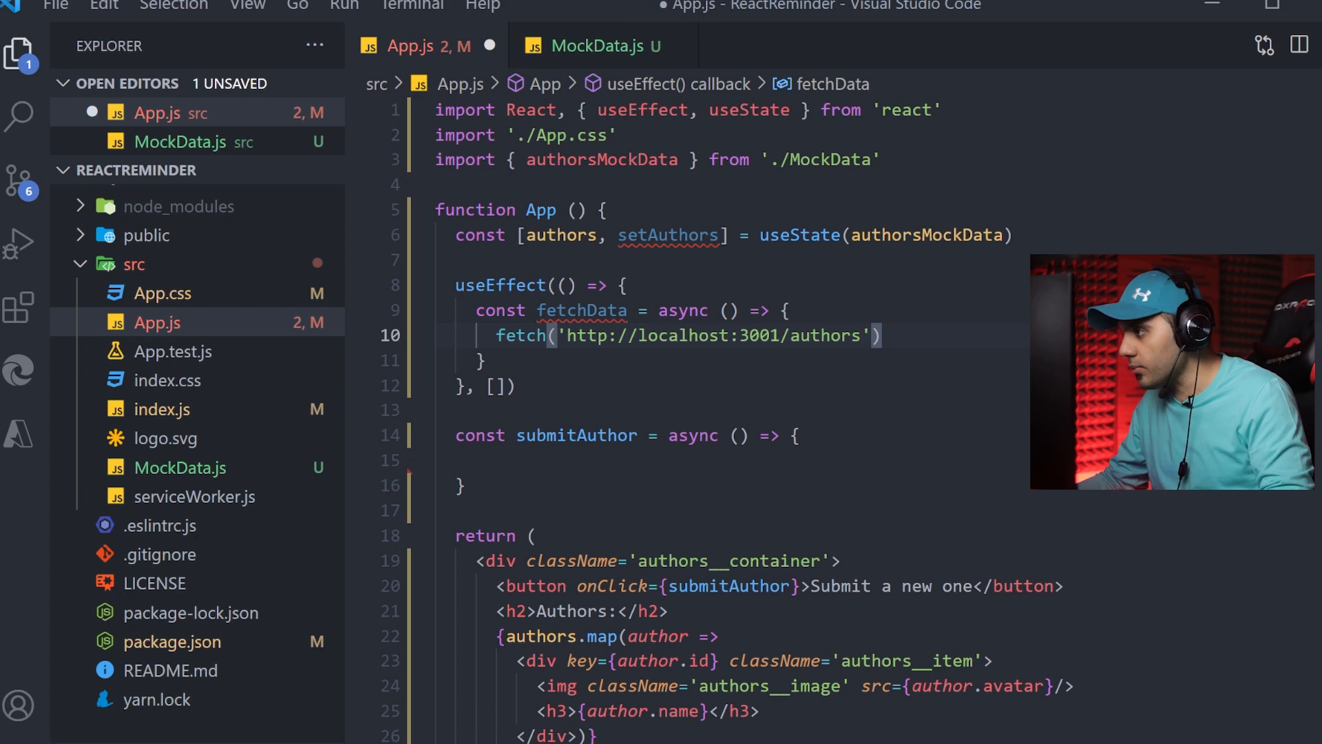
{"action": "double_click", "coordinate": [520, 336]}
{"action": "type", "text": "const "}
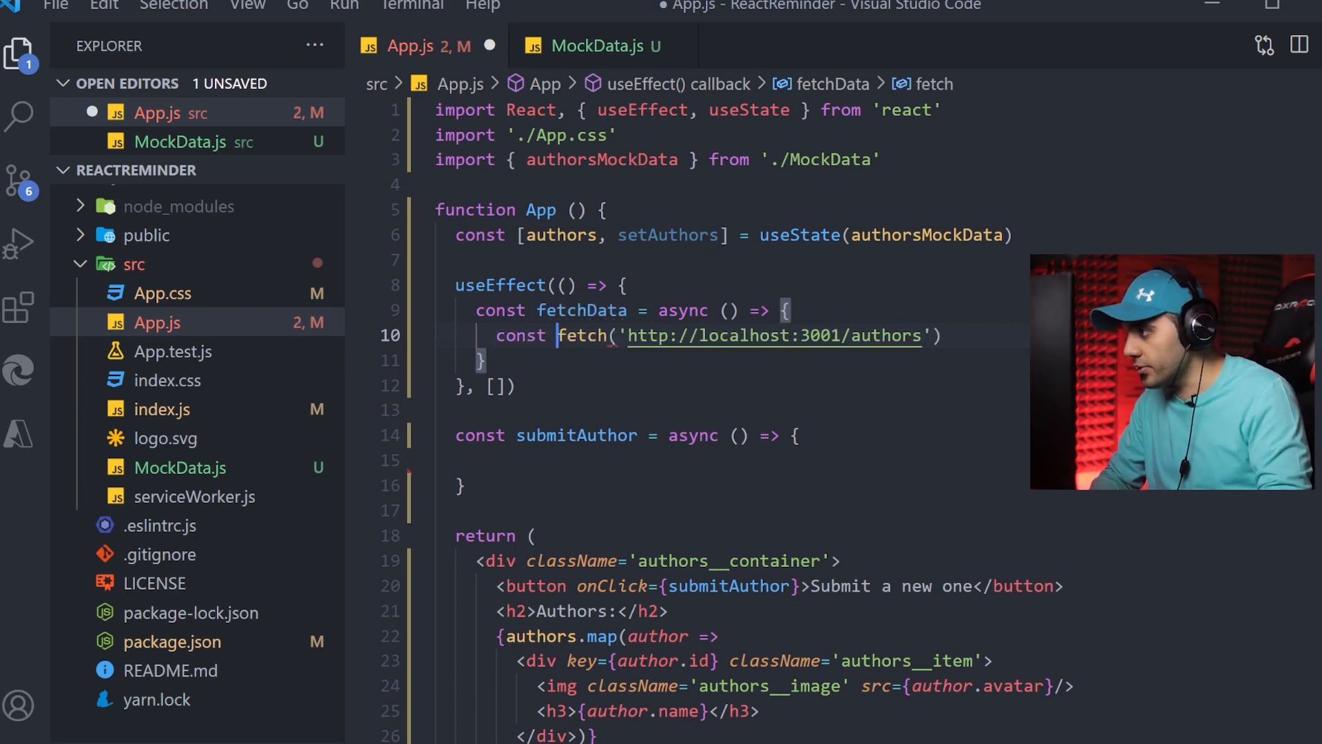
{"action": "type", "text": "result ="}
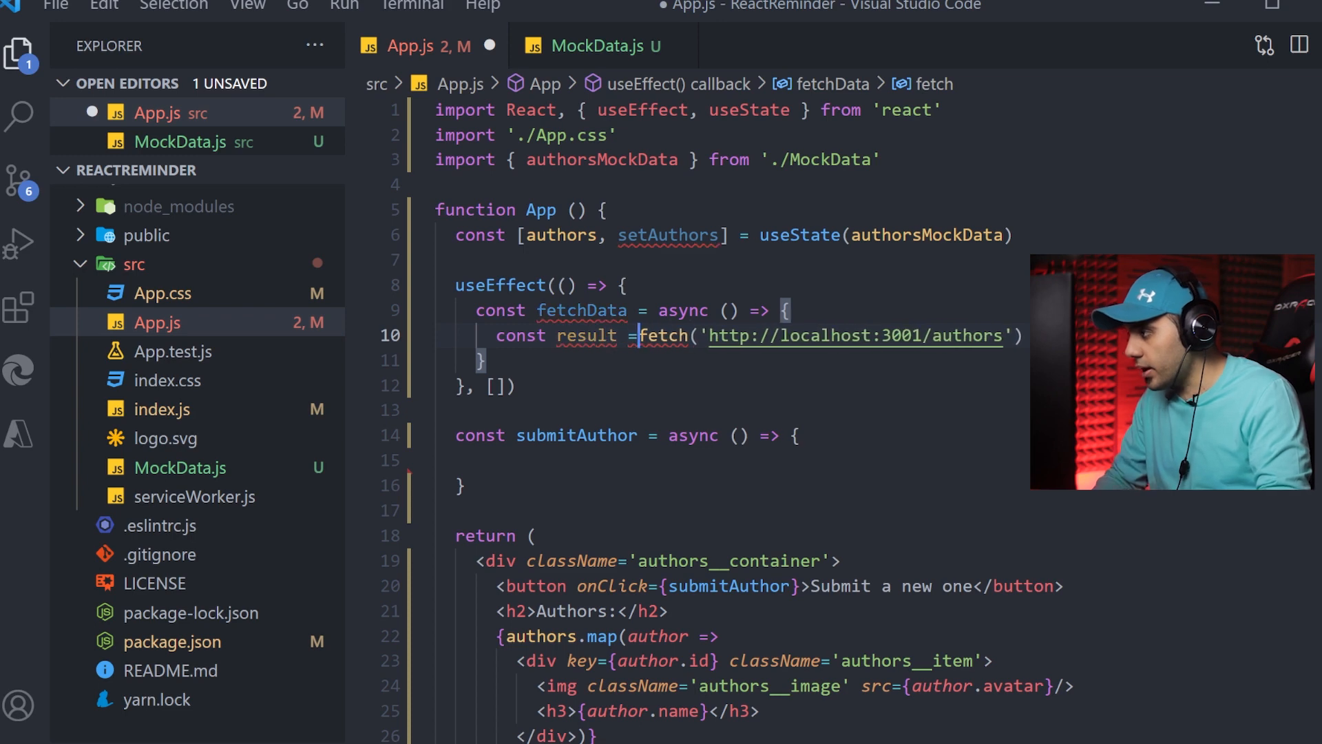
{"action": "type", "text": "await"}
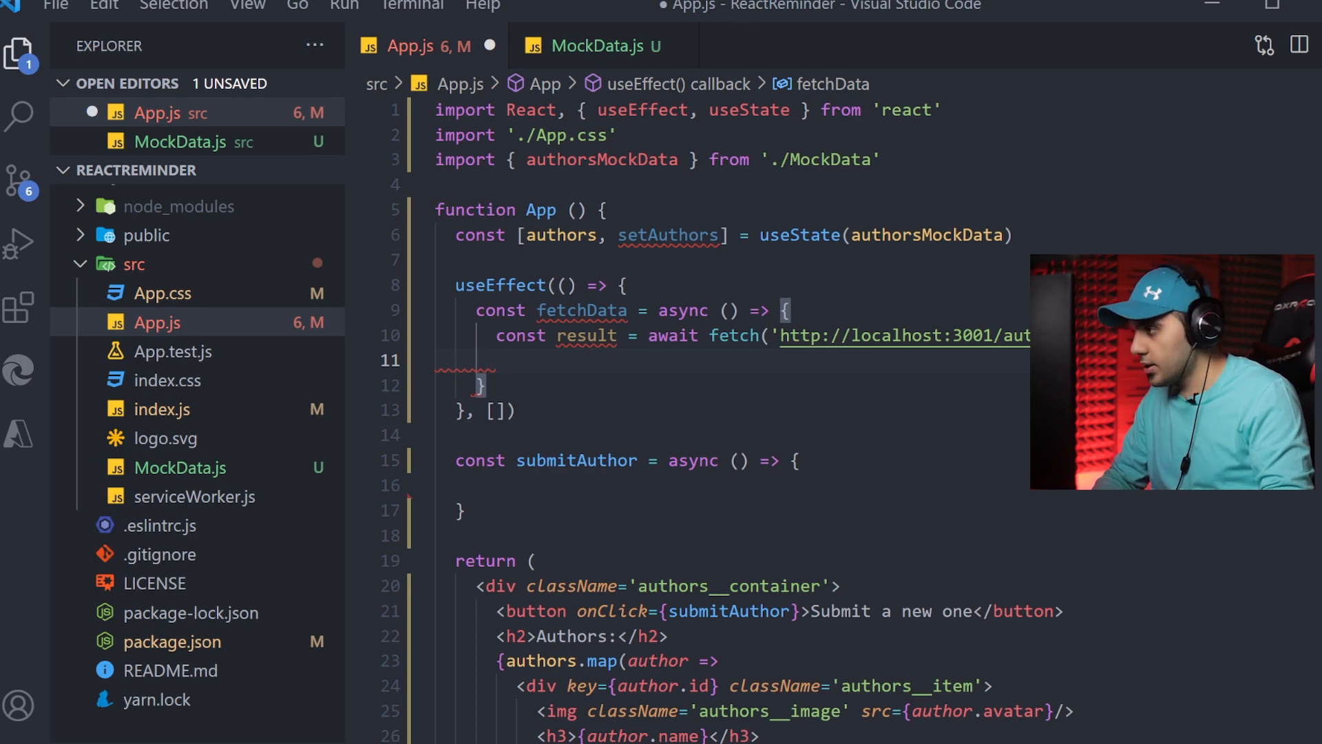
{"action": "type", "text": "const jsonResult"}
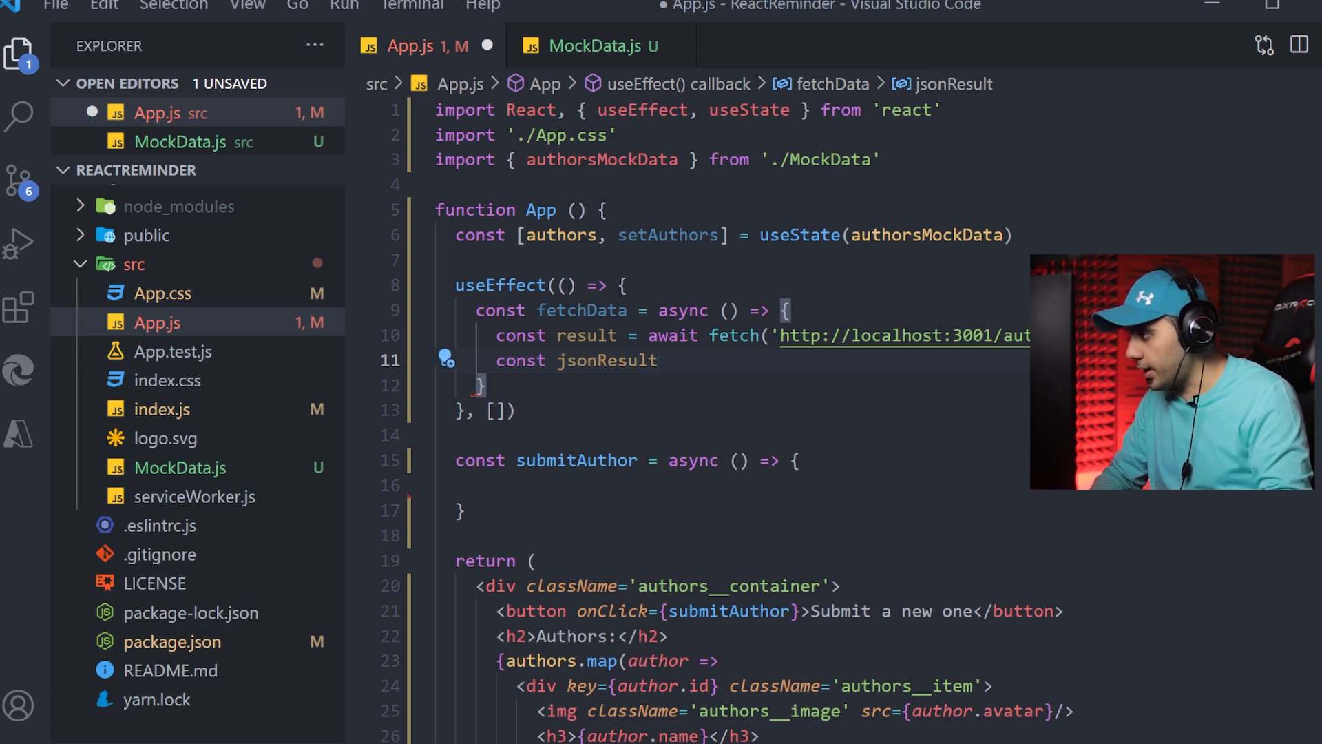
{"action": "type", "text": "="}
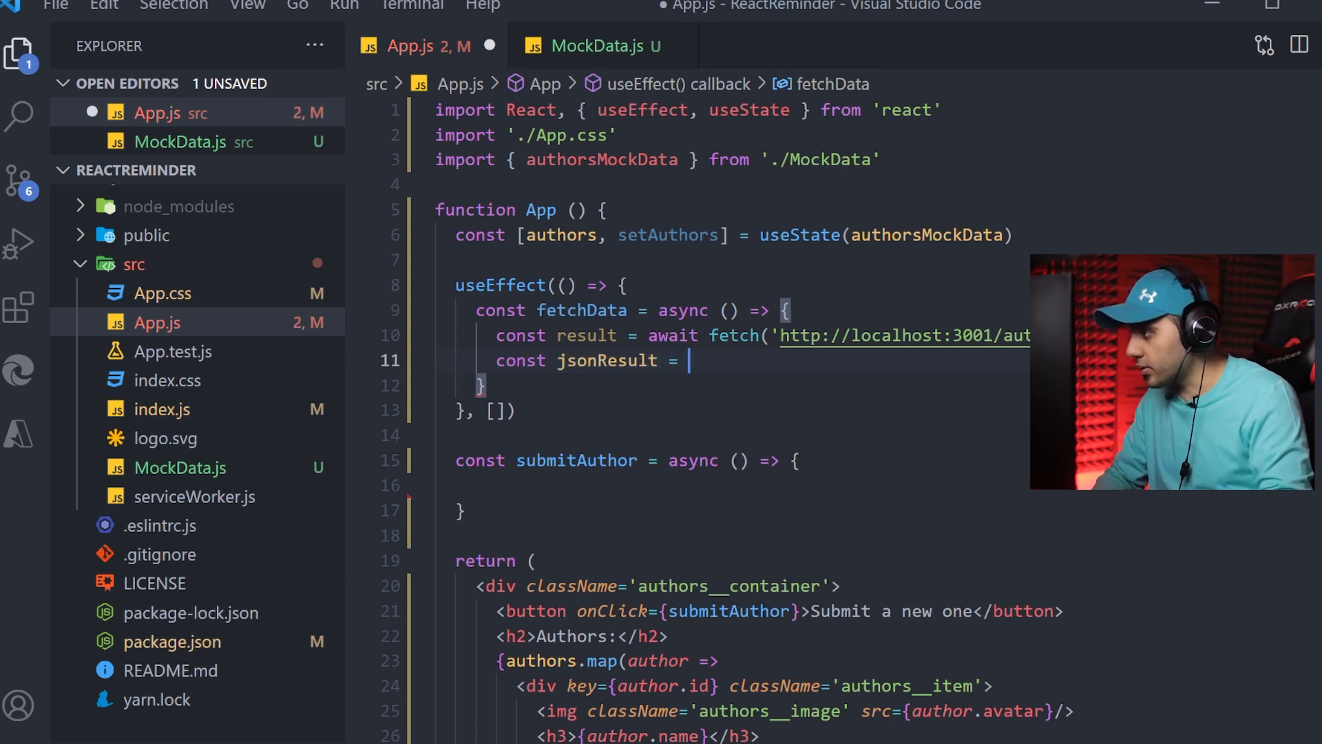
{"action": "type", "text": "result.json"}
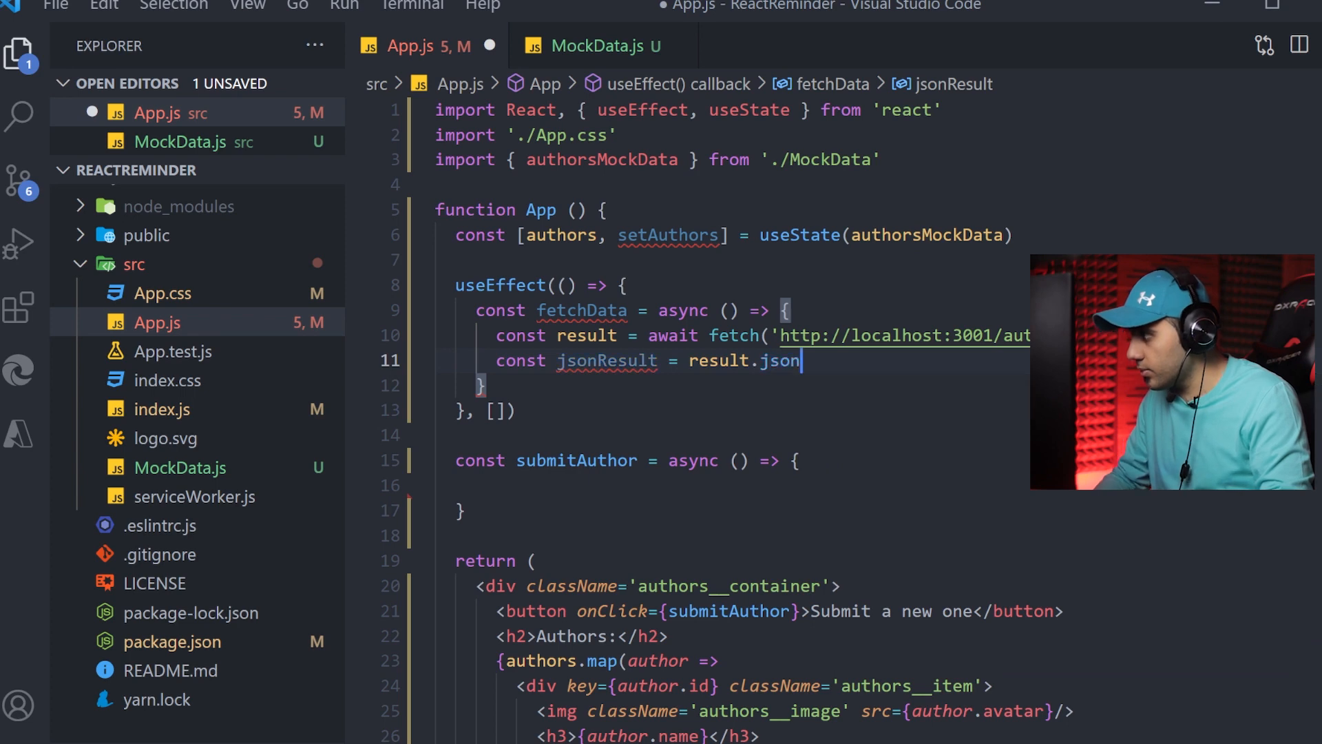
{"action": "type", "text": "();"}
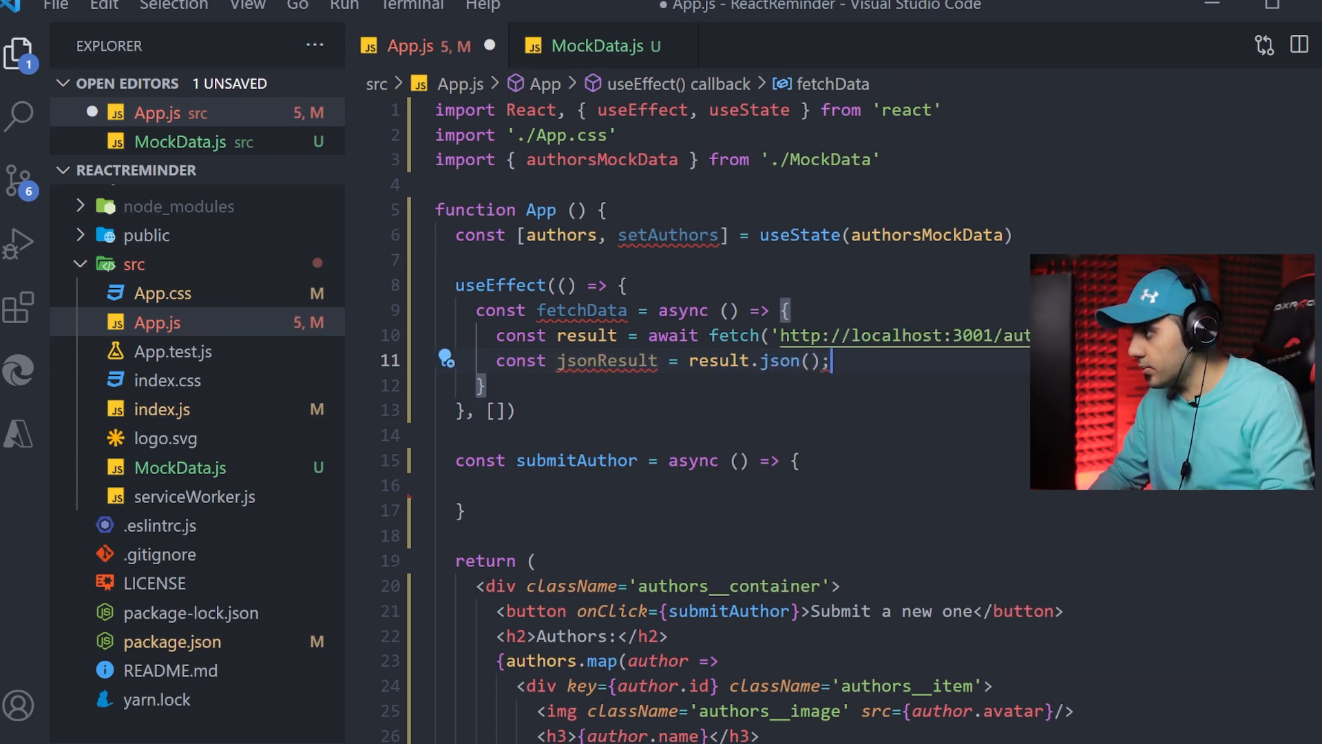
Call setAuthors(jsonResult) and initialize the authors state as an empty array
{"action": "key", "text": "enter"}
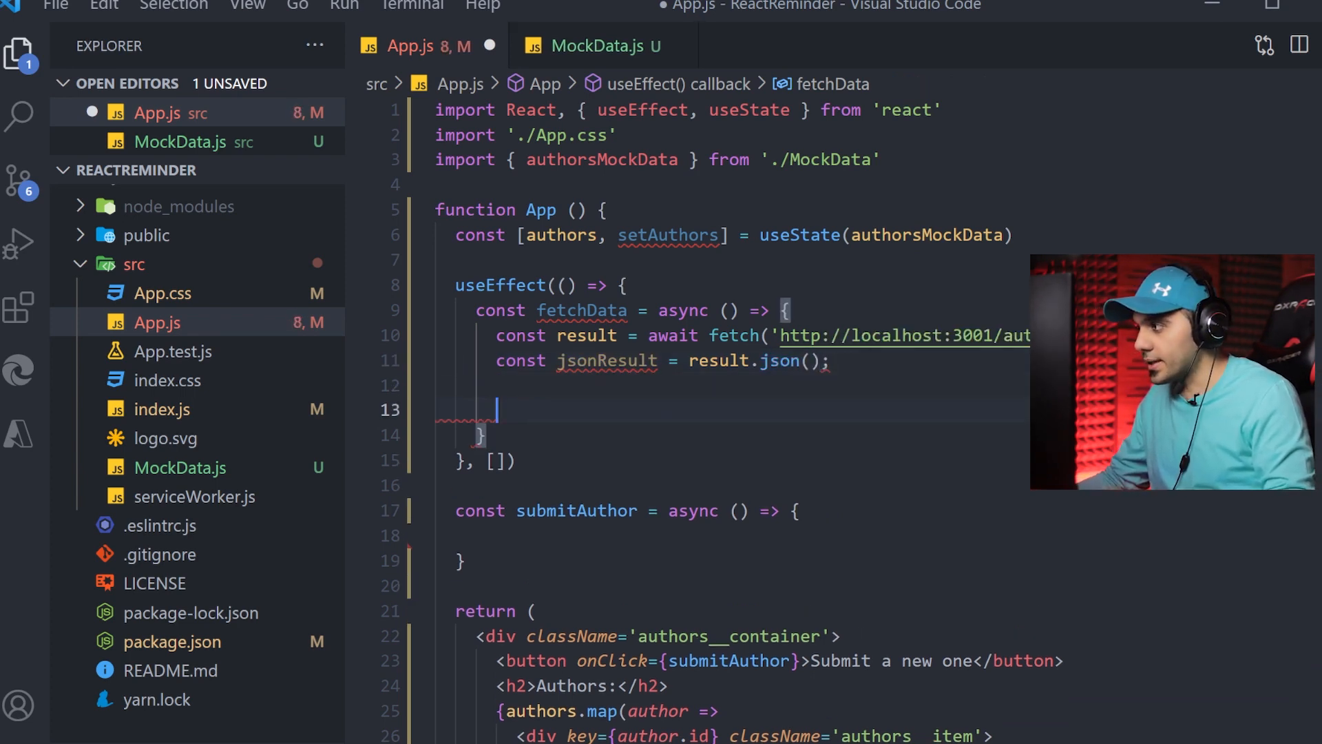
{"action": "type", "text": "setAuthors"}
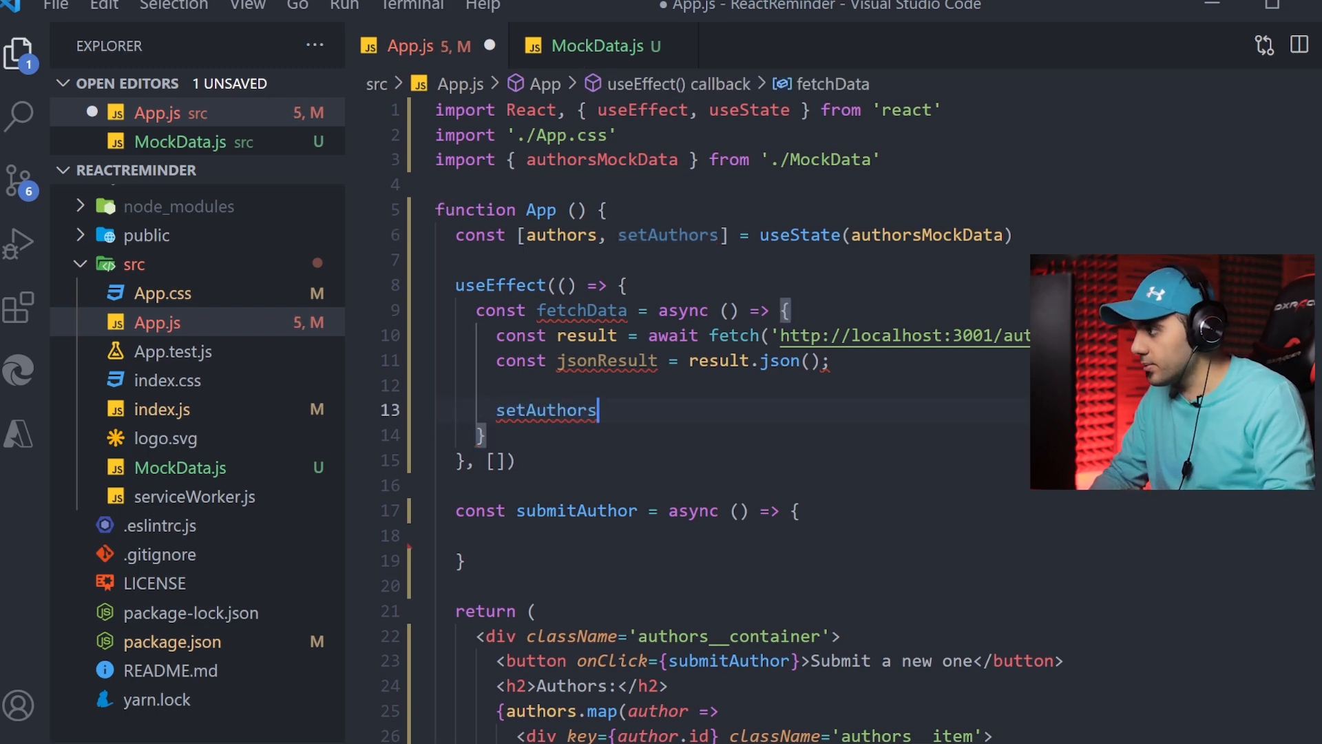
{"action": "type", "text": "*"}
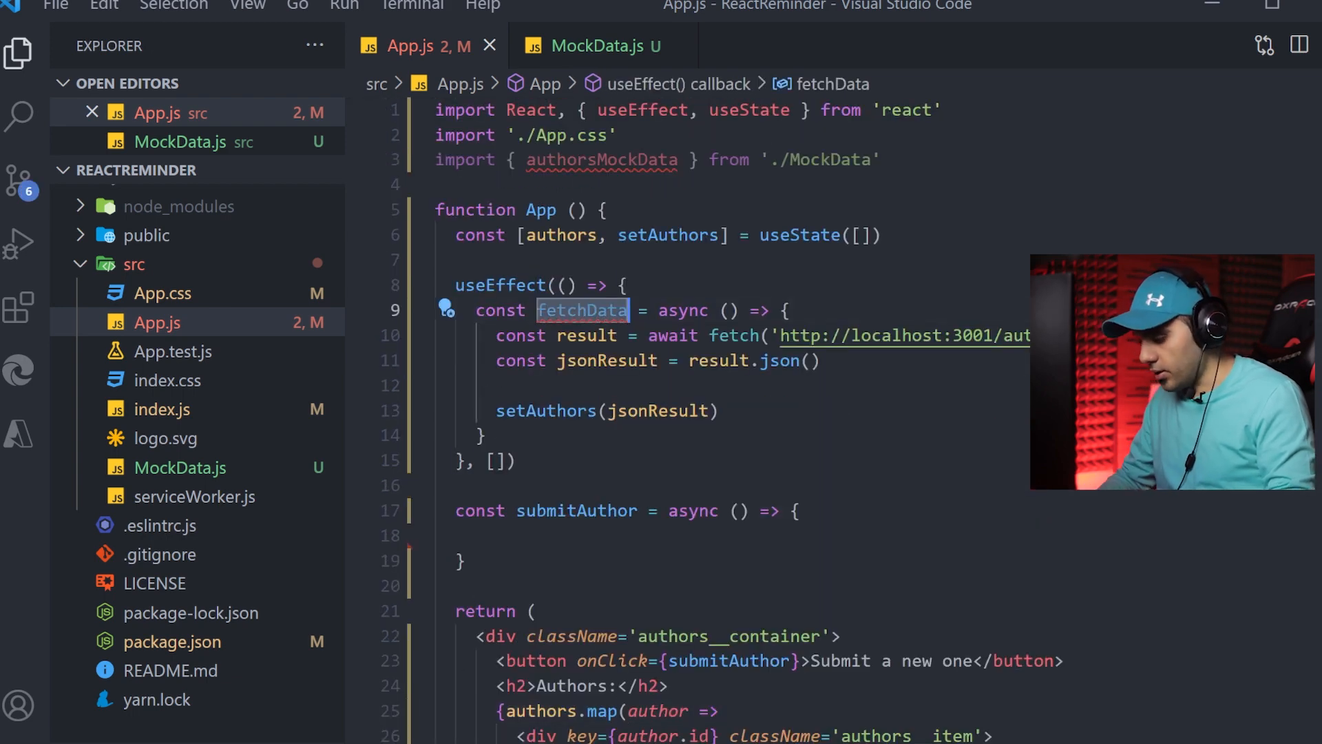
Invoke fetchData() inside the effect right after its definition
{"action": "key", "text": "Enter"}
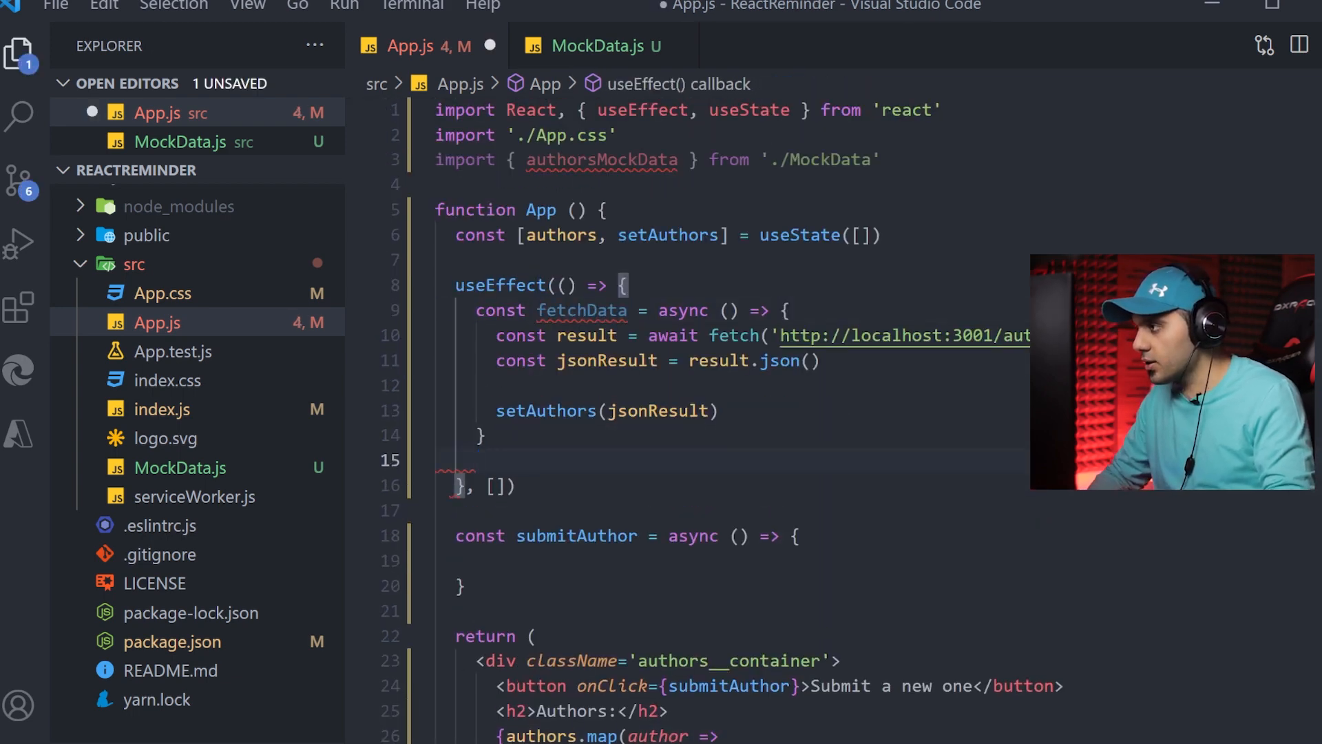
{"action": "type", "text": "fetchData"}
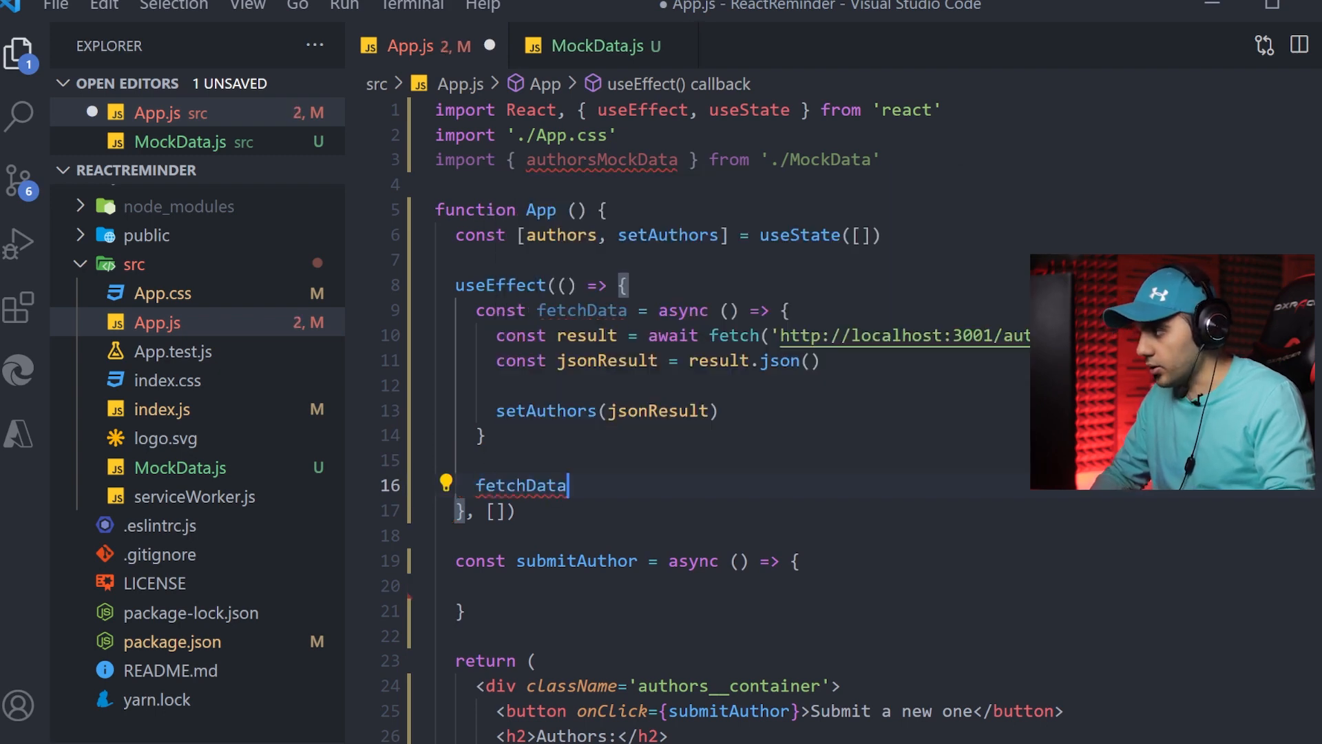
{"action": "type", "text": "();"}
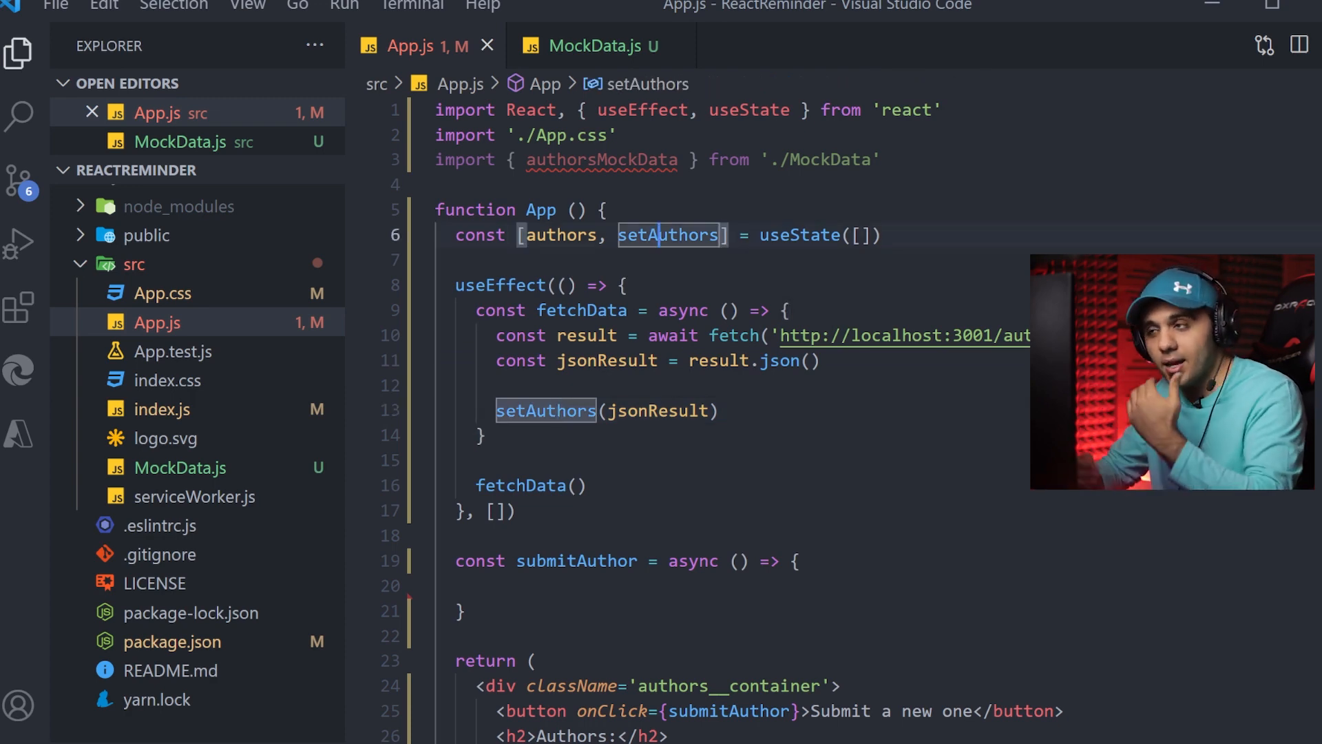
{"action": "scroll", "scroll_direction": "down", "scroll_amount": 3}
{"action": "type", "text": "a"}
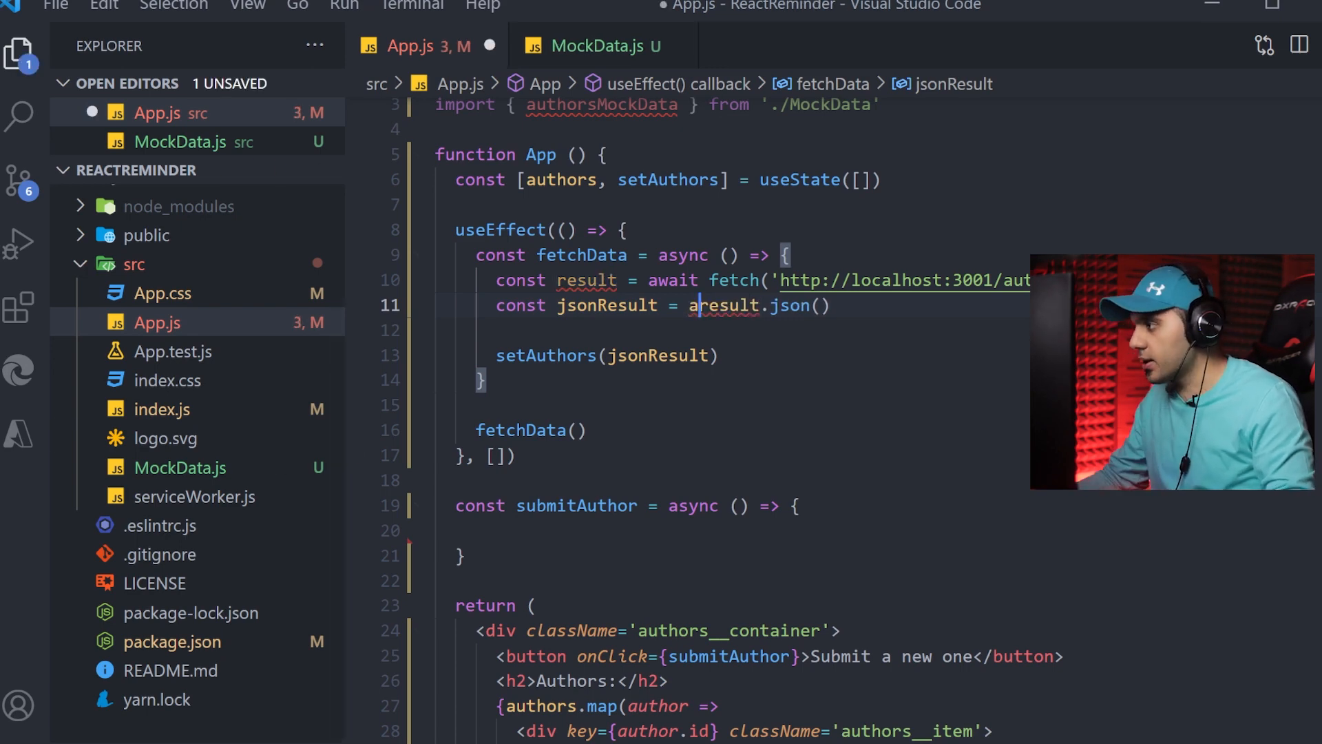
Await result.json() and confirm the React app lists Test Author, Test Author 2 and Test Author 3
{"action": "type", "text": "wait"}
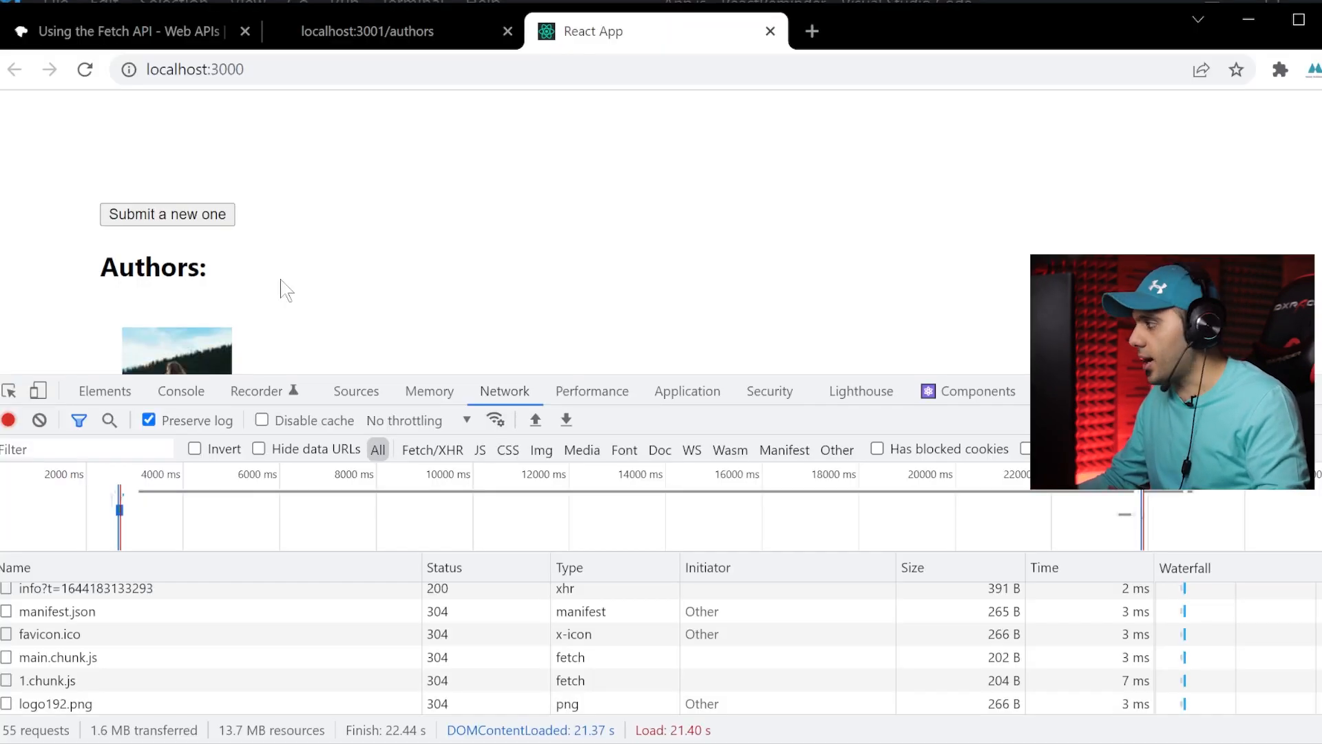
{"action": "scroll", "scroll_direction": "down", "scroll_amount": 3}
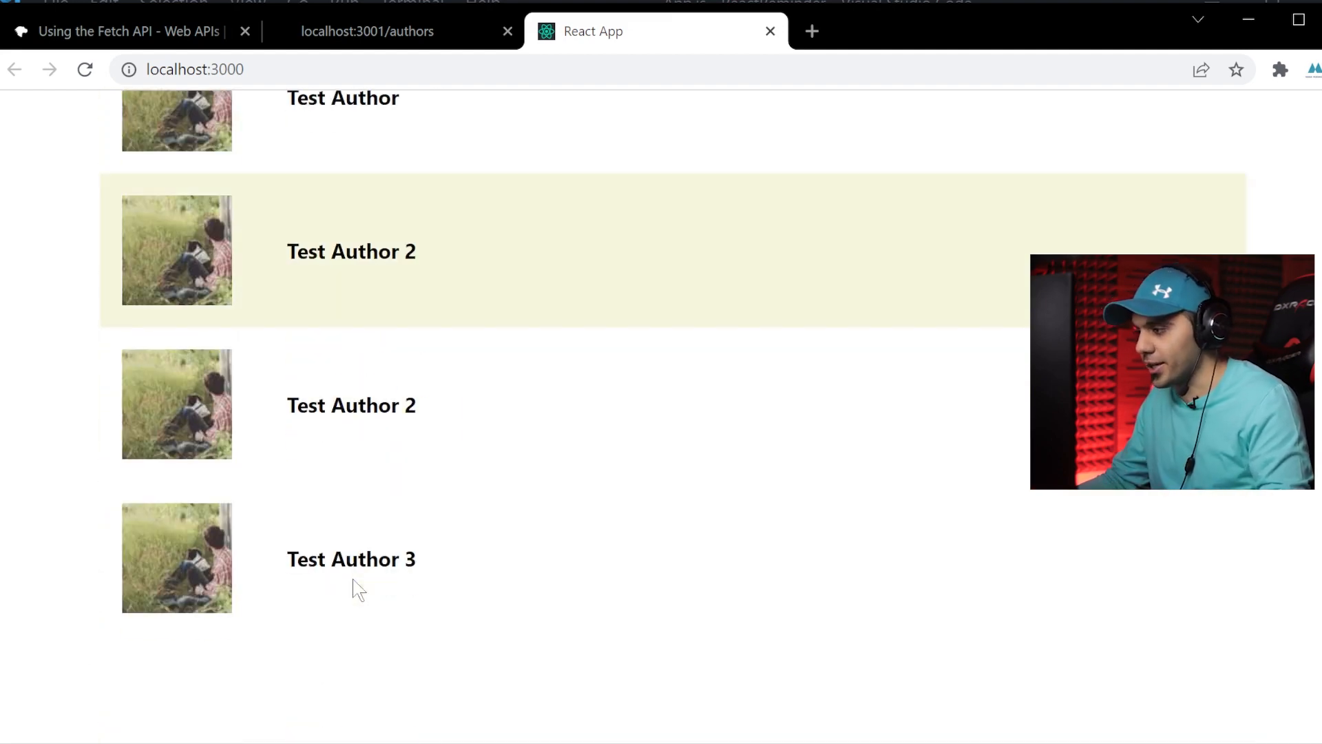
{"action": "mouse_move", "coordinate": [388, 607]}
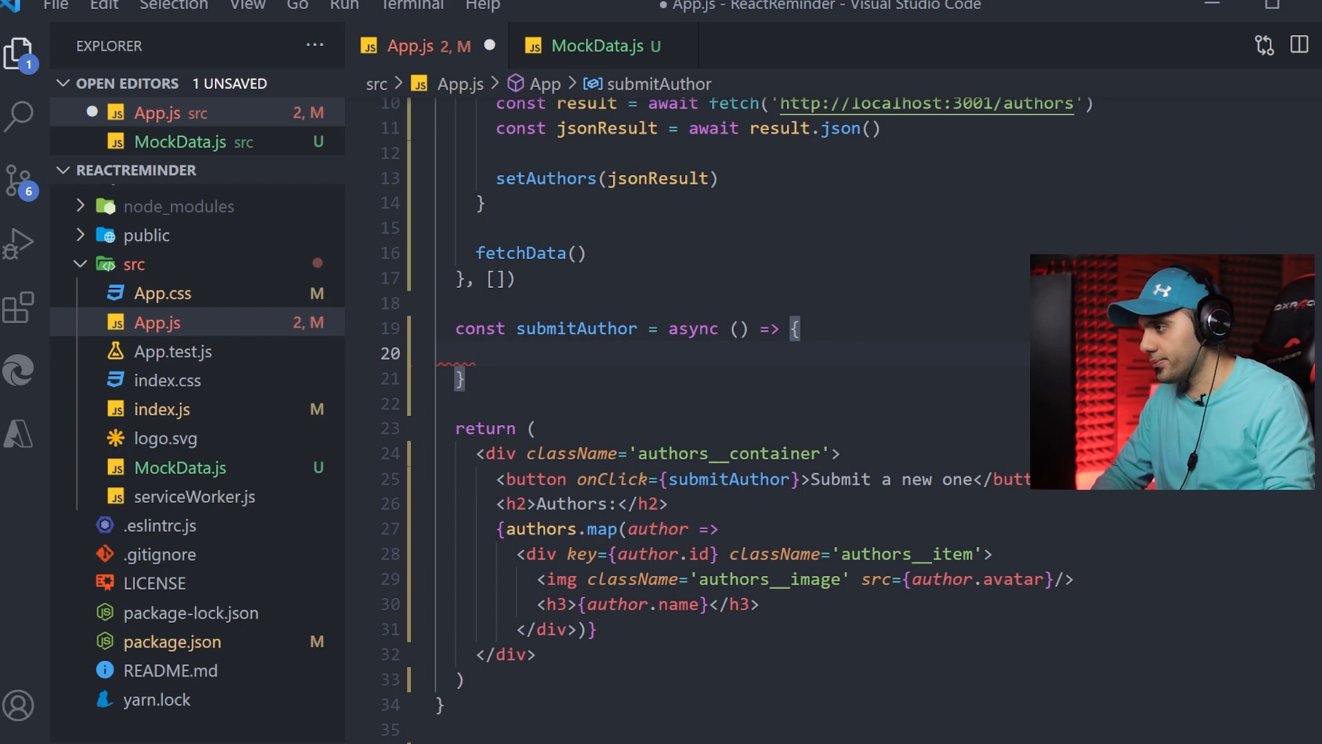
Declare const myData in submitAuthor holding a User 4 author copied from MockData.js
{"action": "type", "text": "c"}
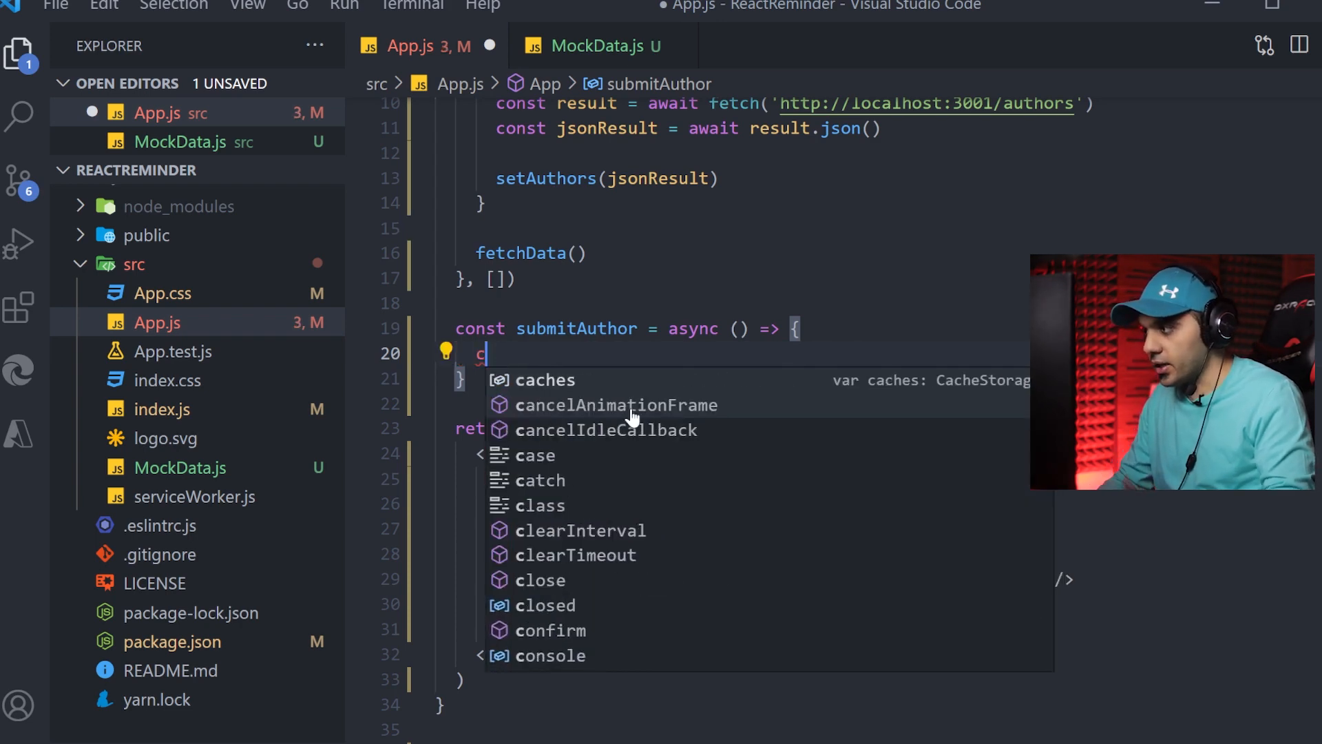
{"action": "type", "text": "onst"}
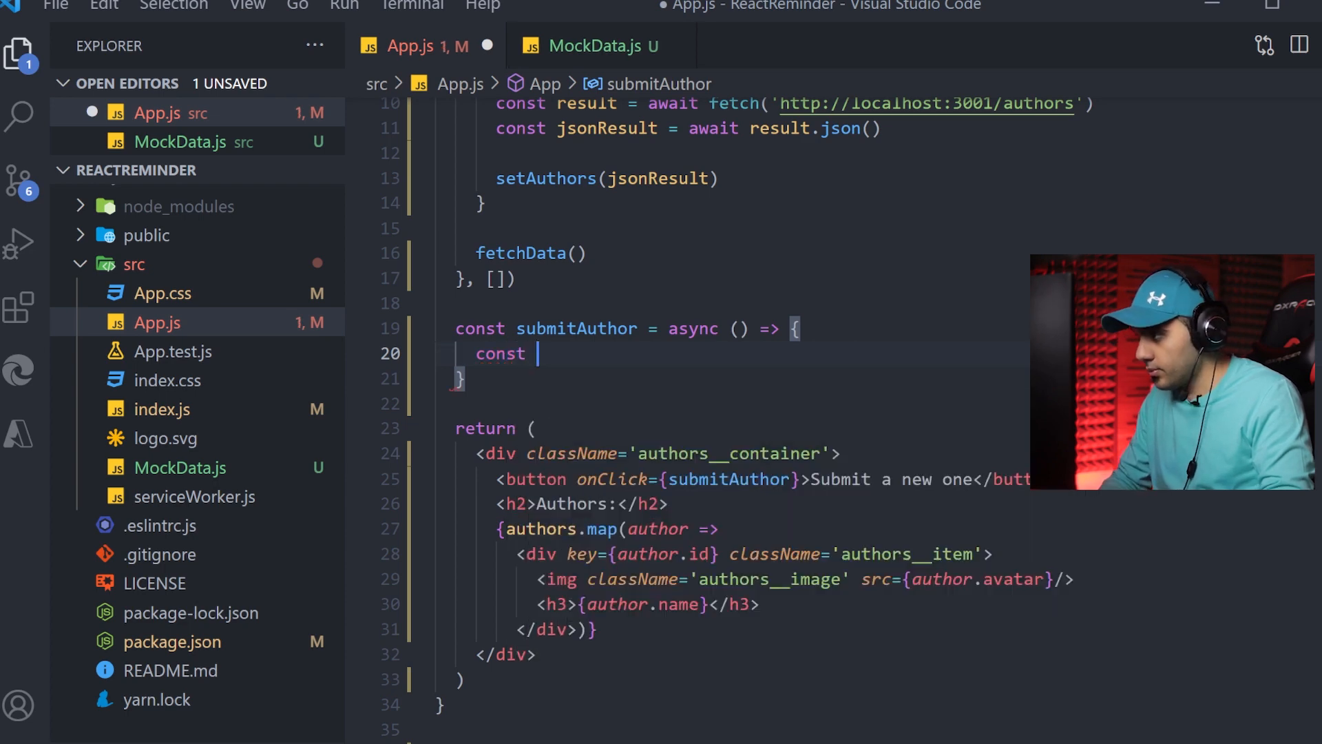
{"action": "type", "text": "myData"}
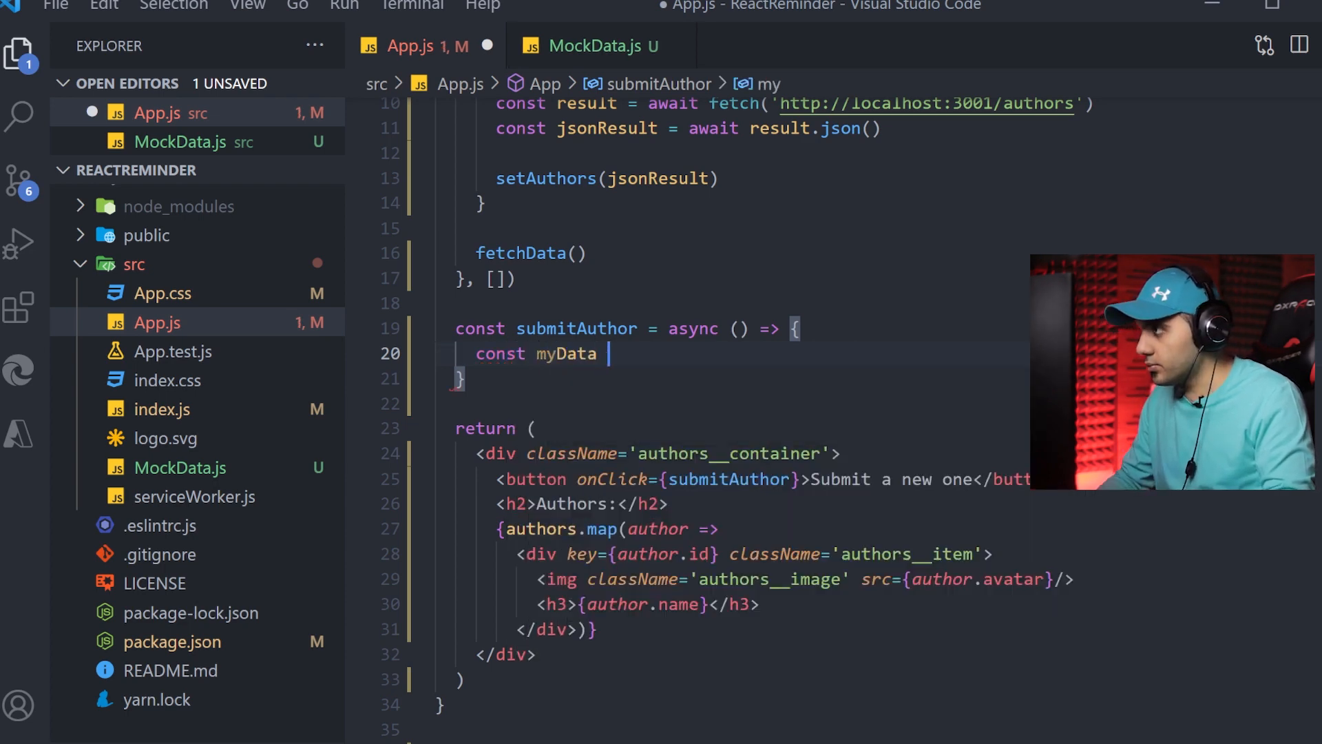
{"action": "left_click", "coordinate": [596, 45]}
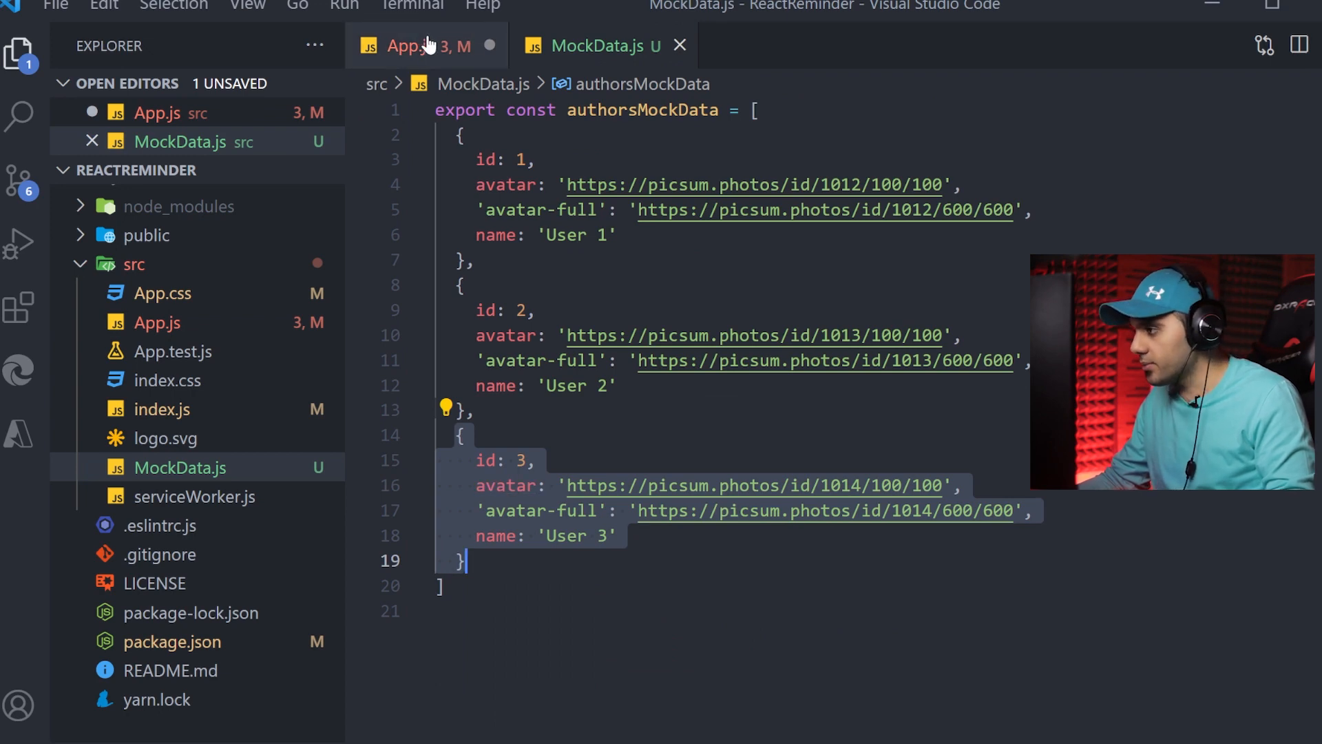
{"action": "left_click", "coordinate": [413, 45]}
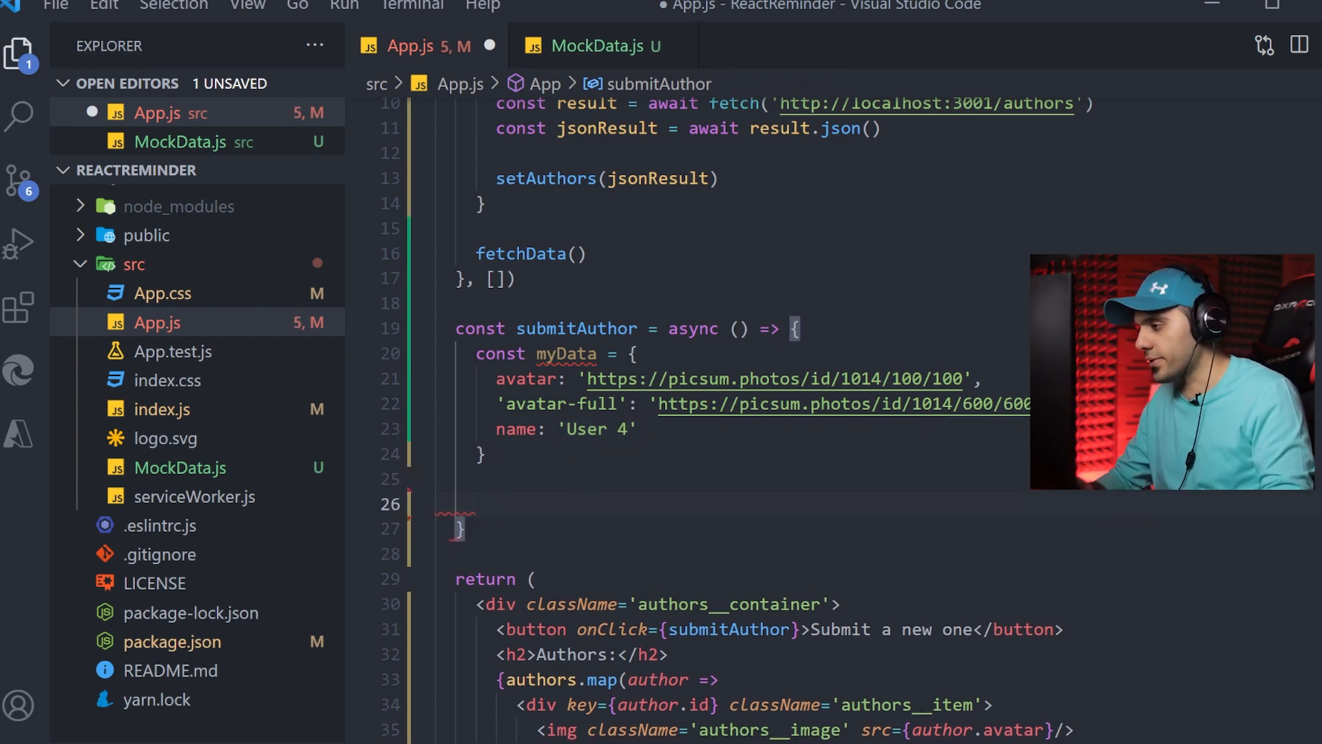
Start const result = await fetch to localhost:3001/authors with method 'POST'
{"action": "type", "text": "const result ="}
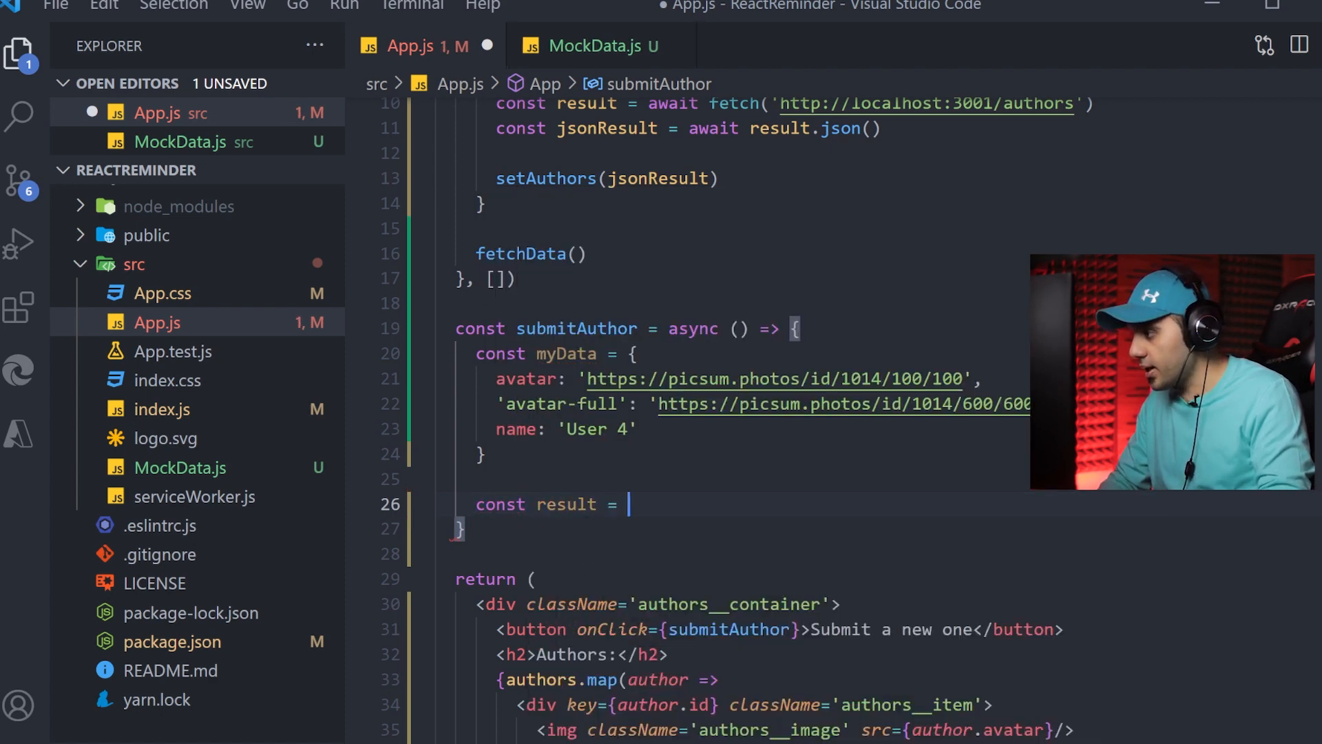
{"action": "type", "text": "await"}
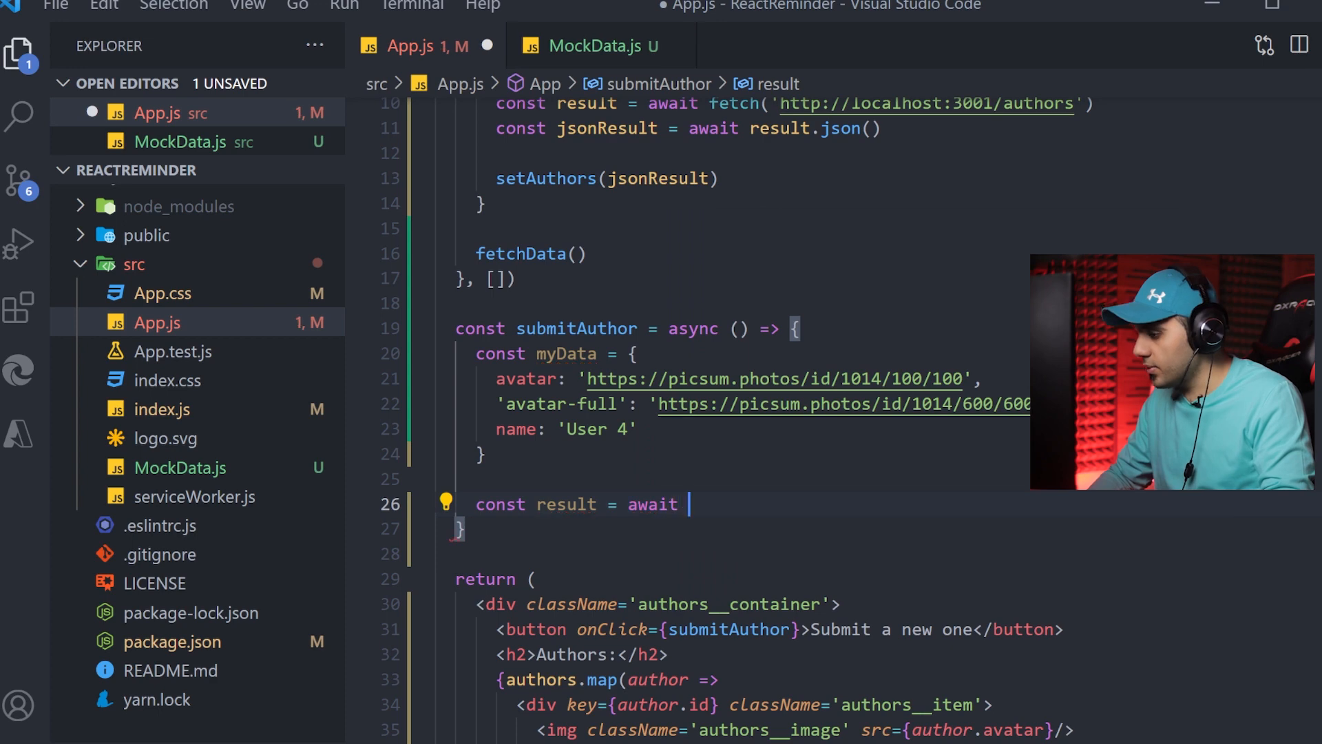
{"action": "type", "text": "fetch('http://localhost:3001/authors"}
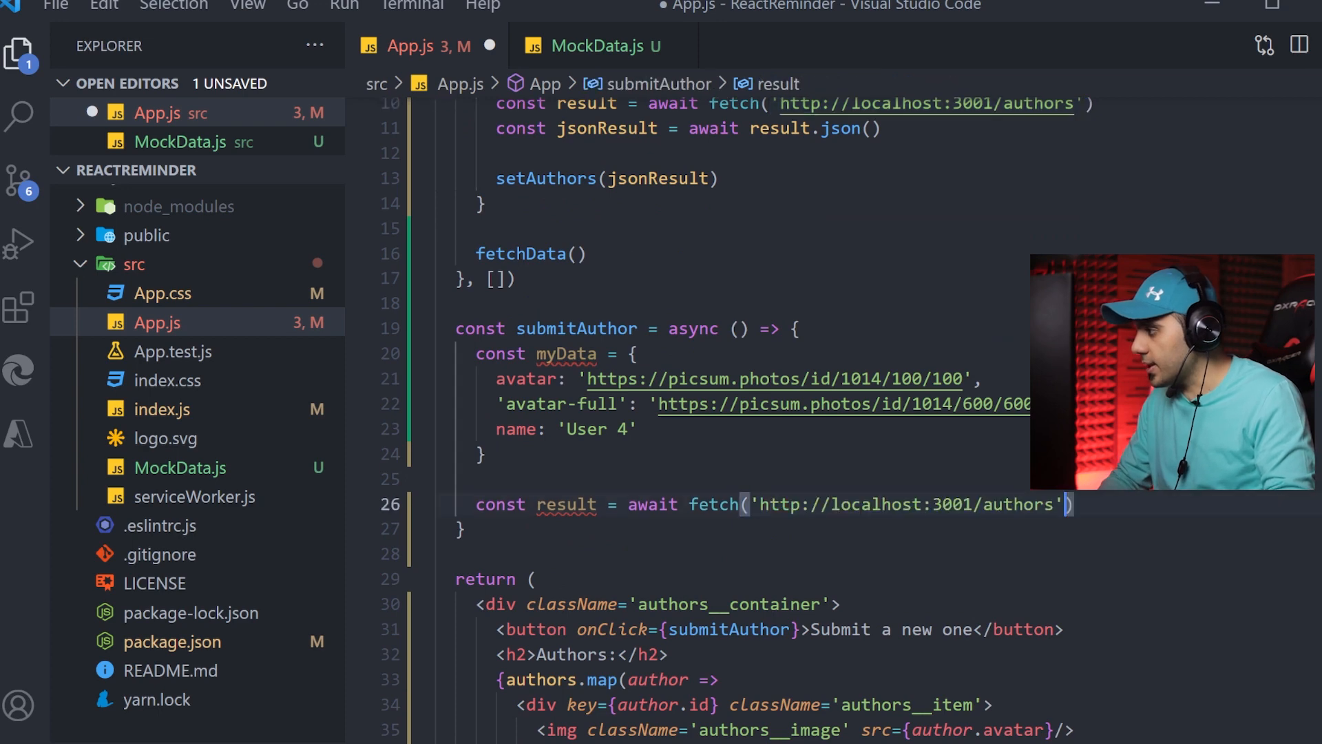
{"action": "type", "text": ", {"}
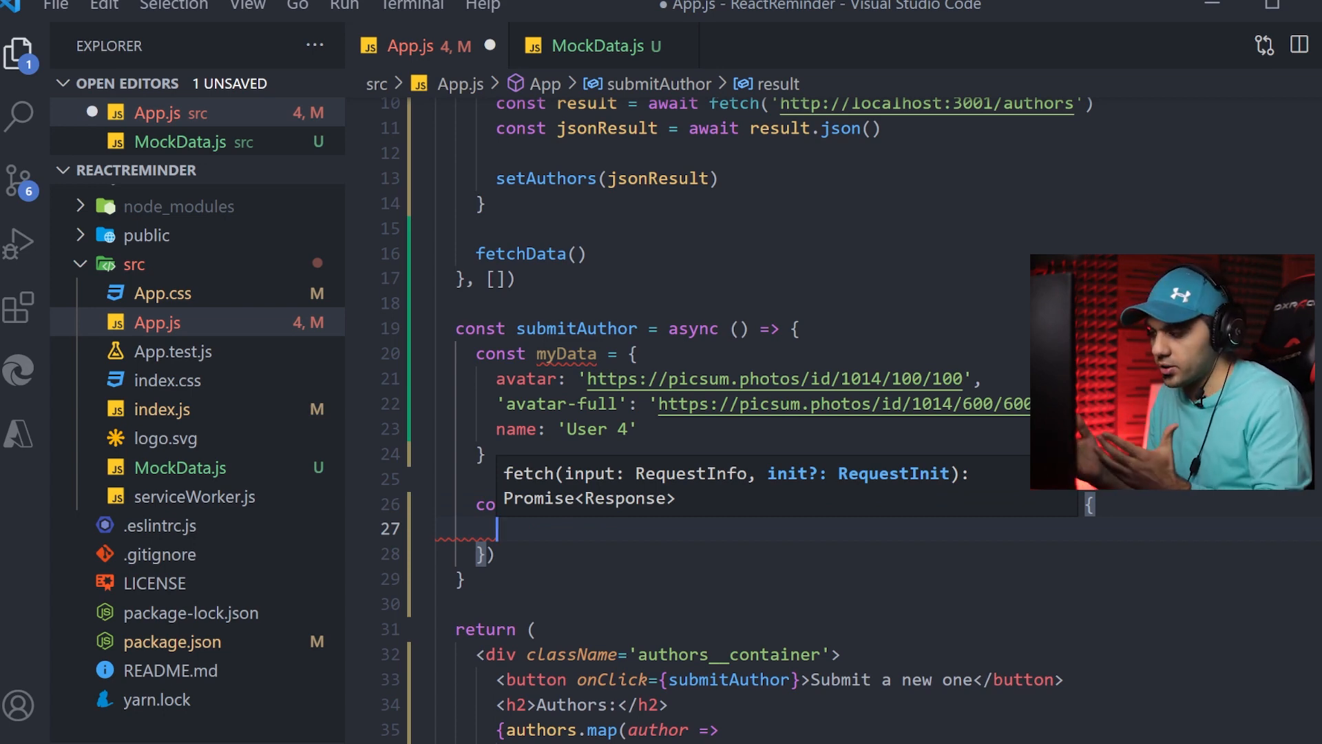
{"action": "type", "text": "m"}
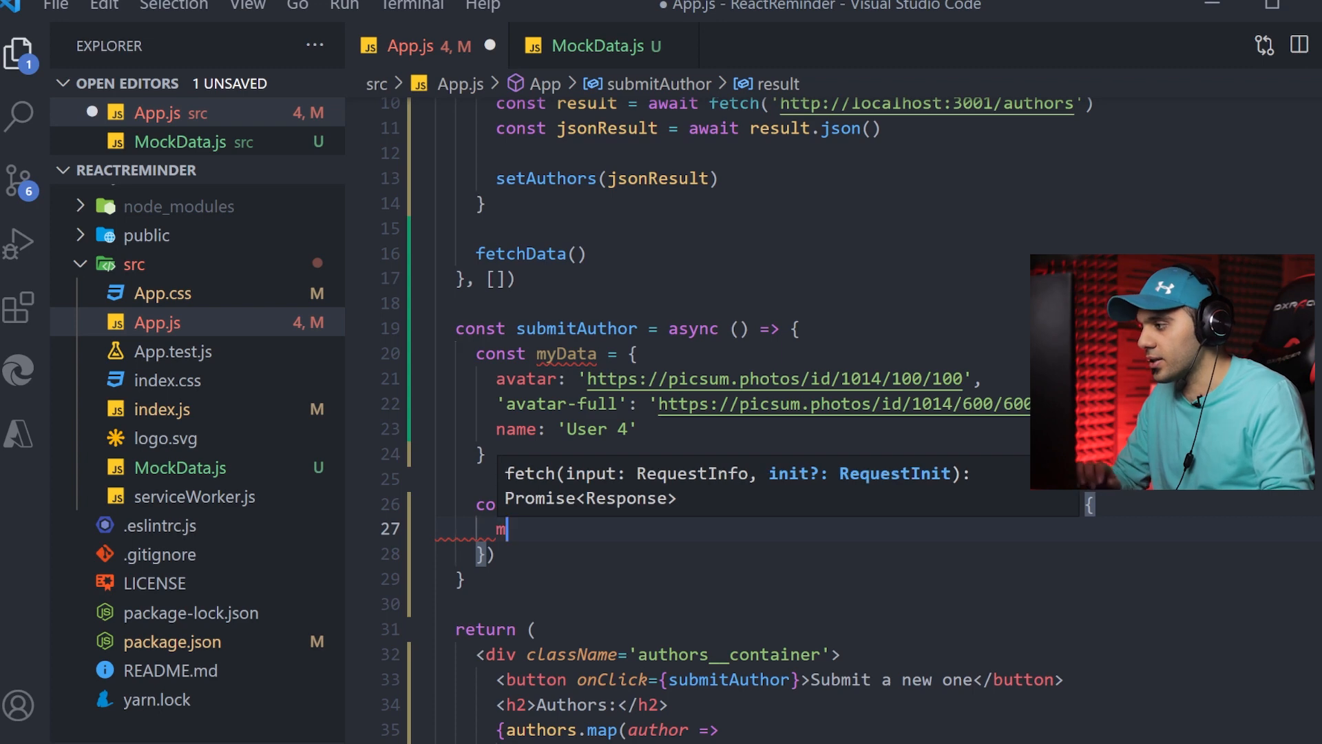
{"action": "type", "text": "ethod"}
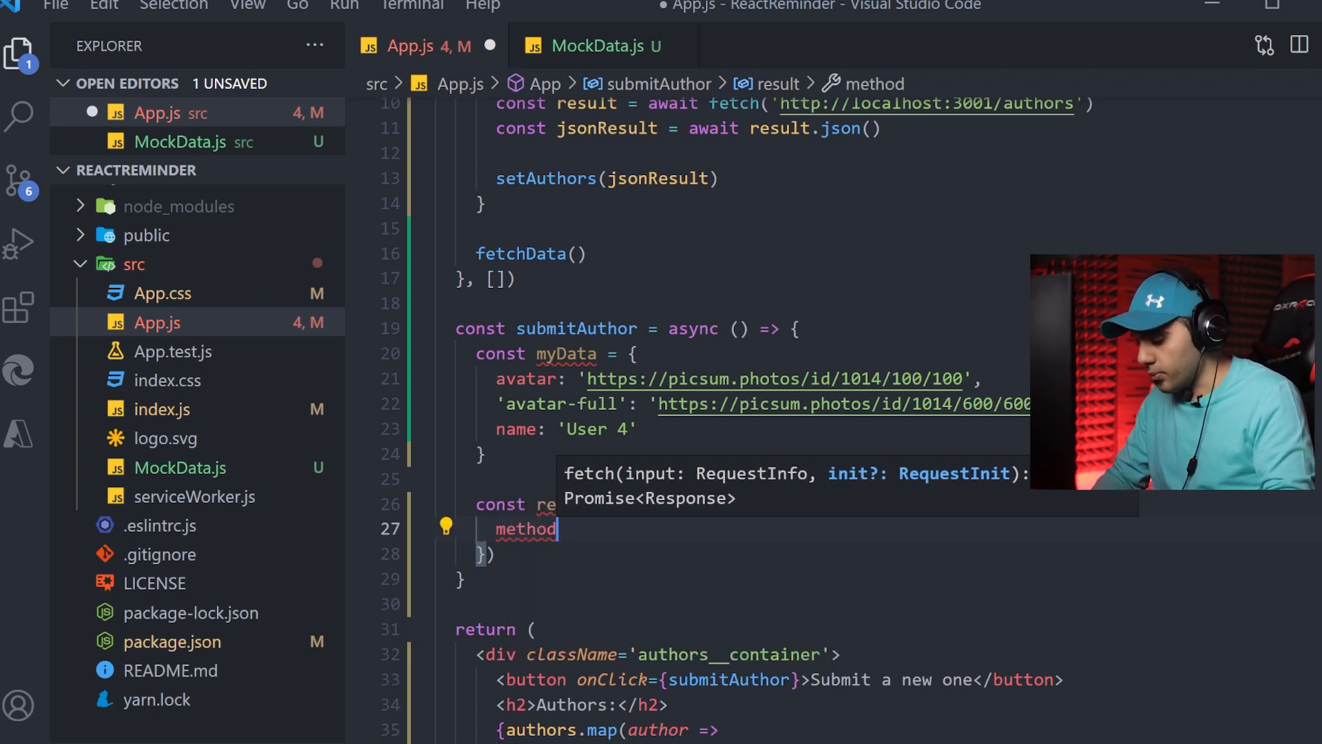
{"action": "type", "text": ":\"POST\""}
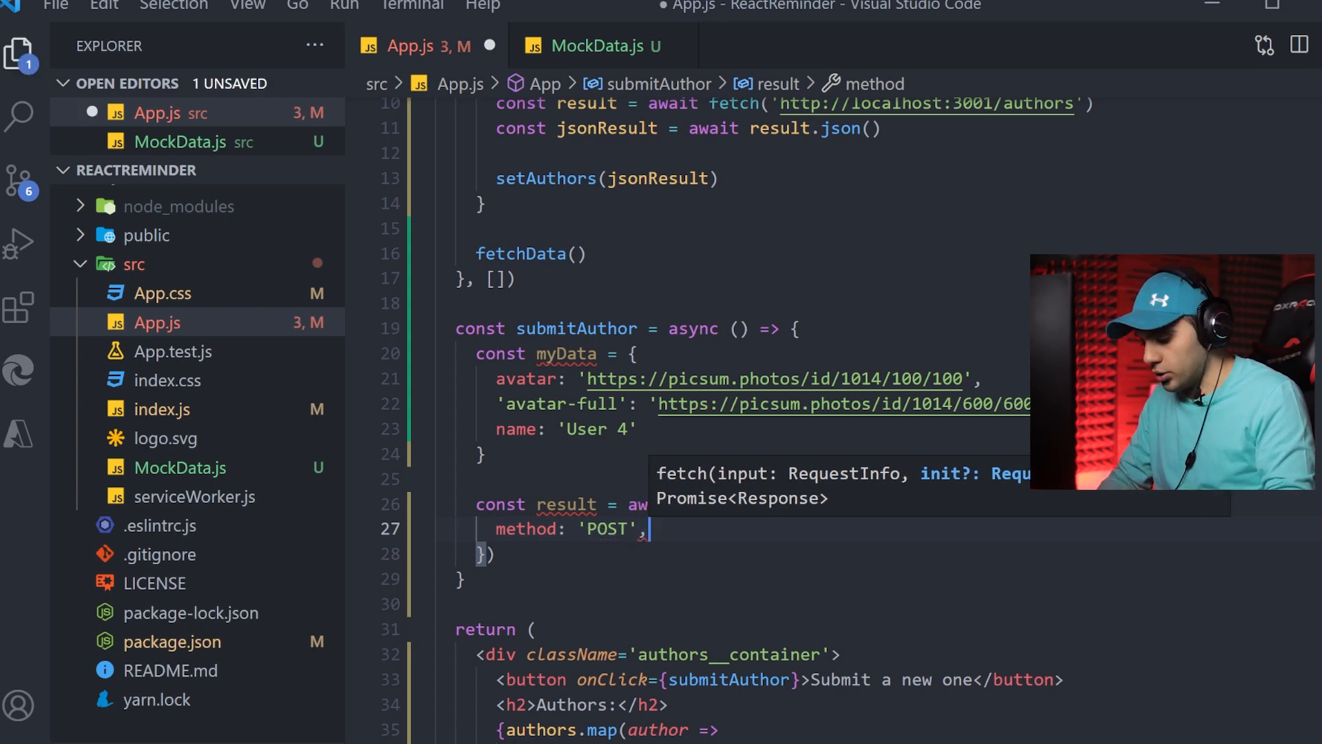
Add a headers option with 'Content-Type': 'application/json'
{"action": "type", "text": "co"}
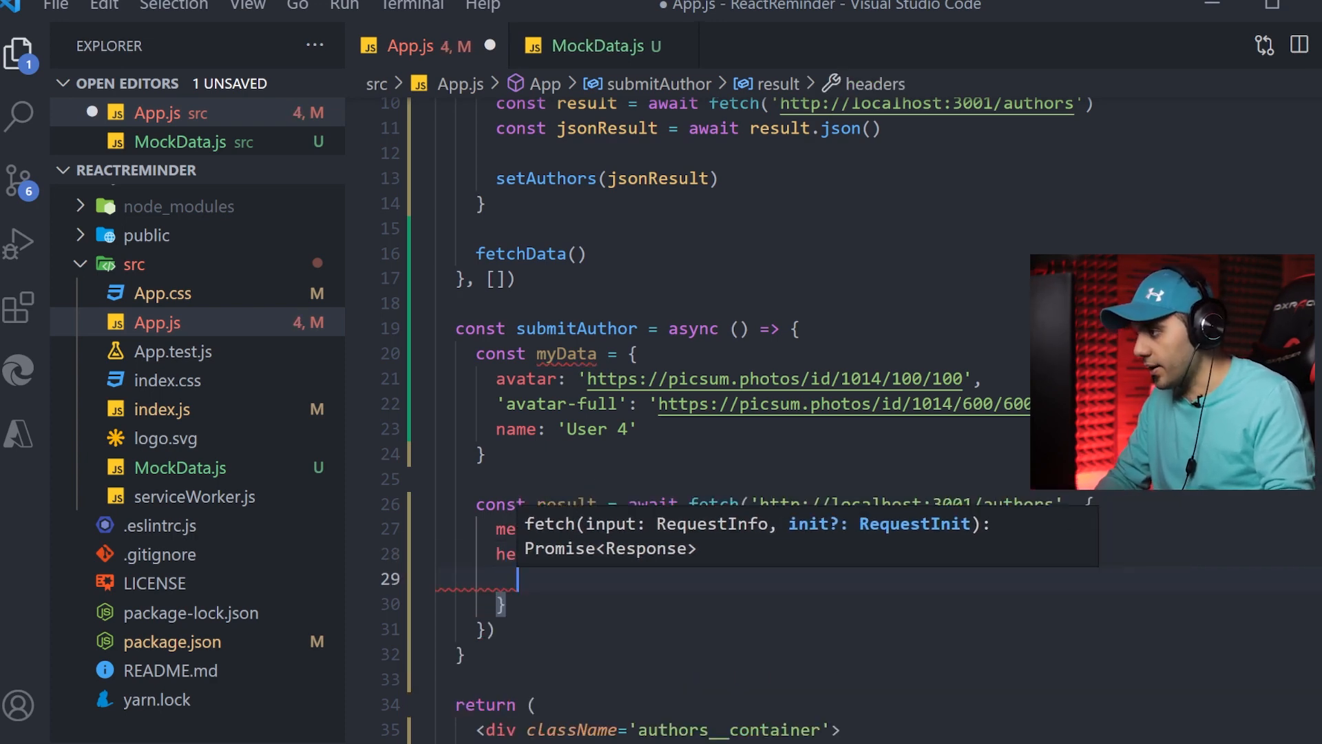
{"action": "type", "text": "'Content-Type': '"}
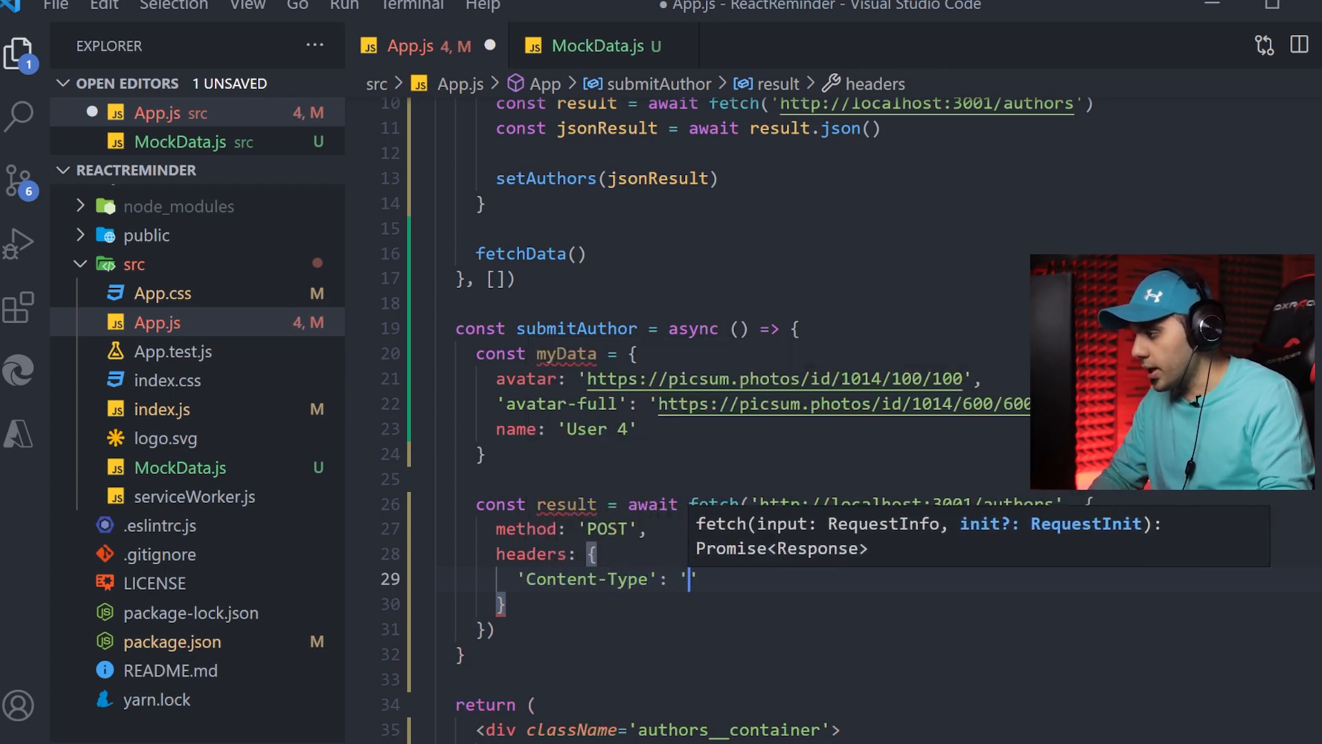
{"action": "type", "text": "applica"}
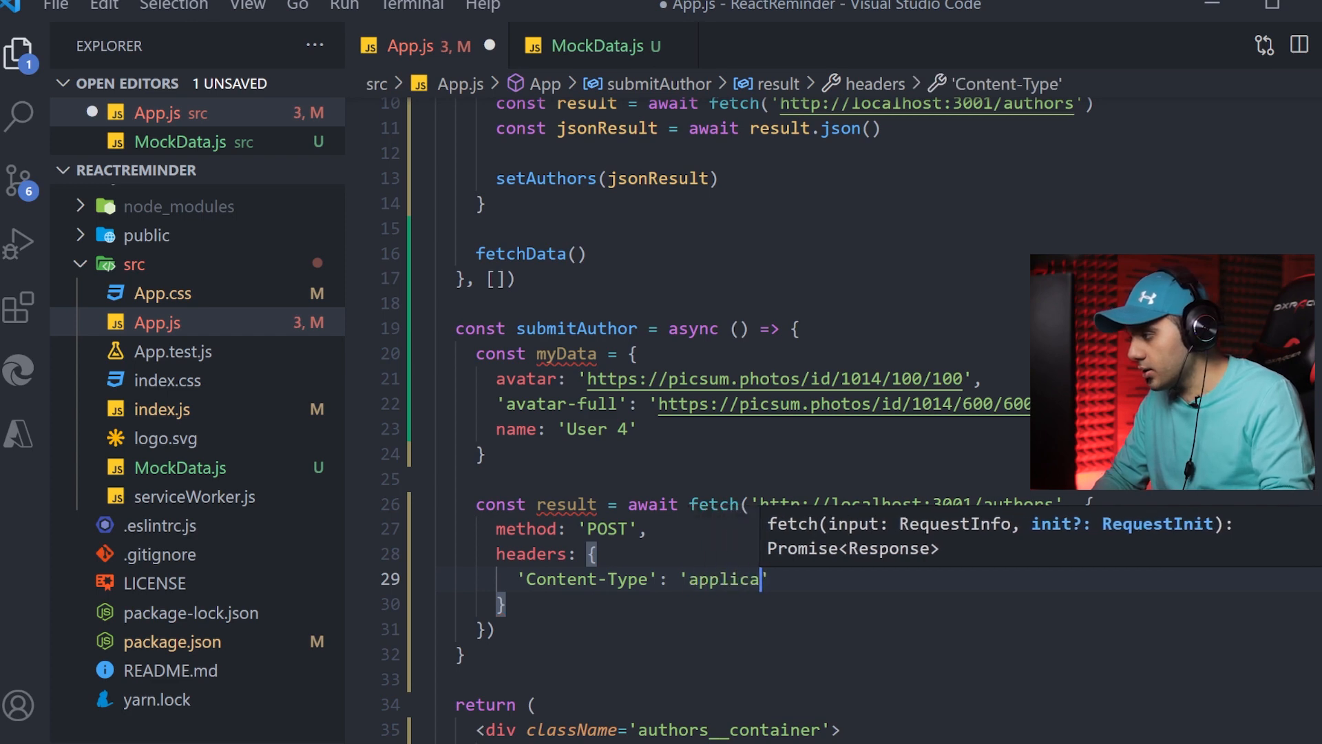
{"action": "type", "text": "tion/"}
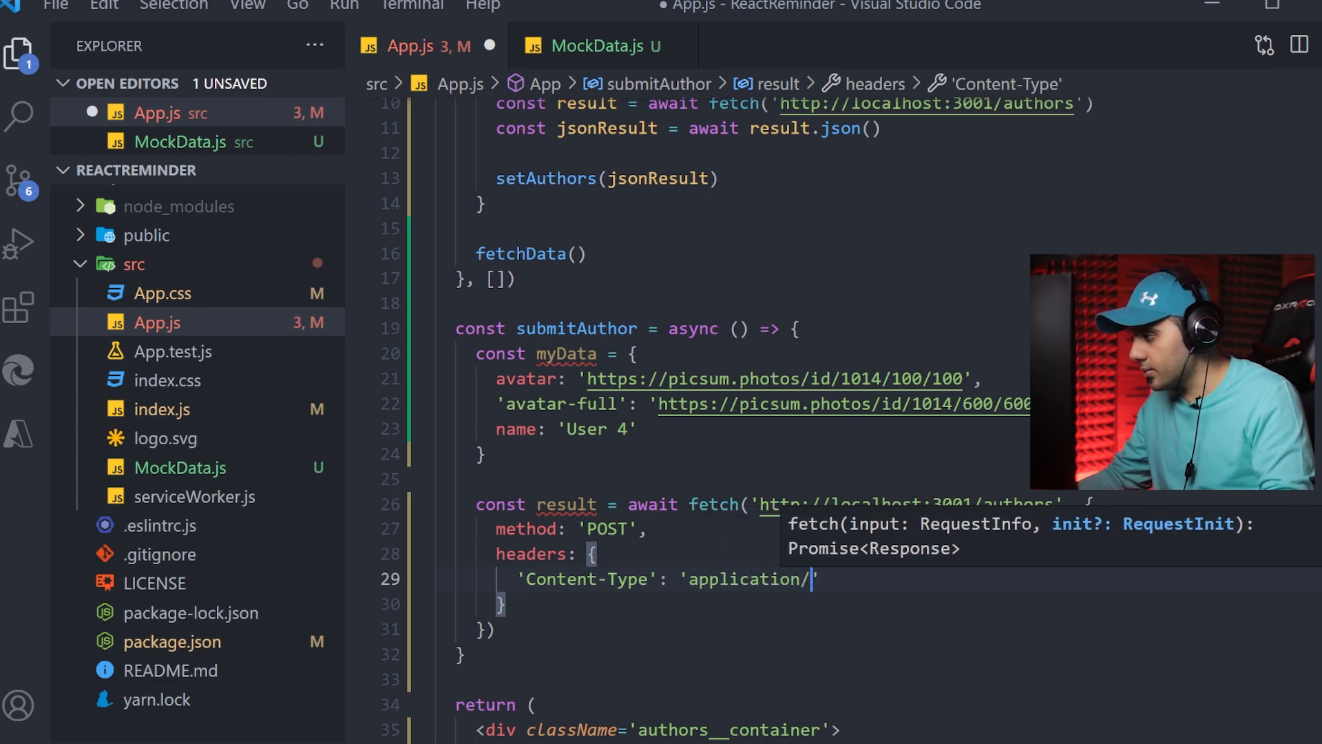
{"action": "type", "text": "json"}
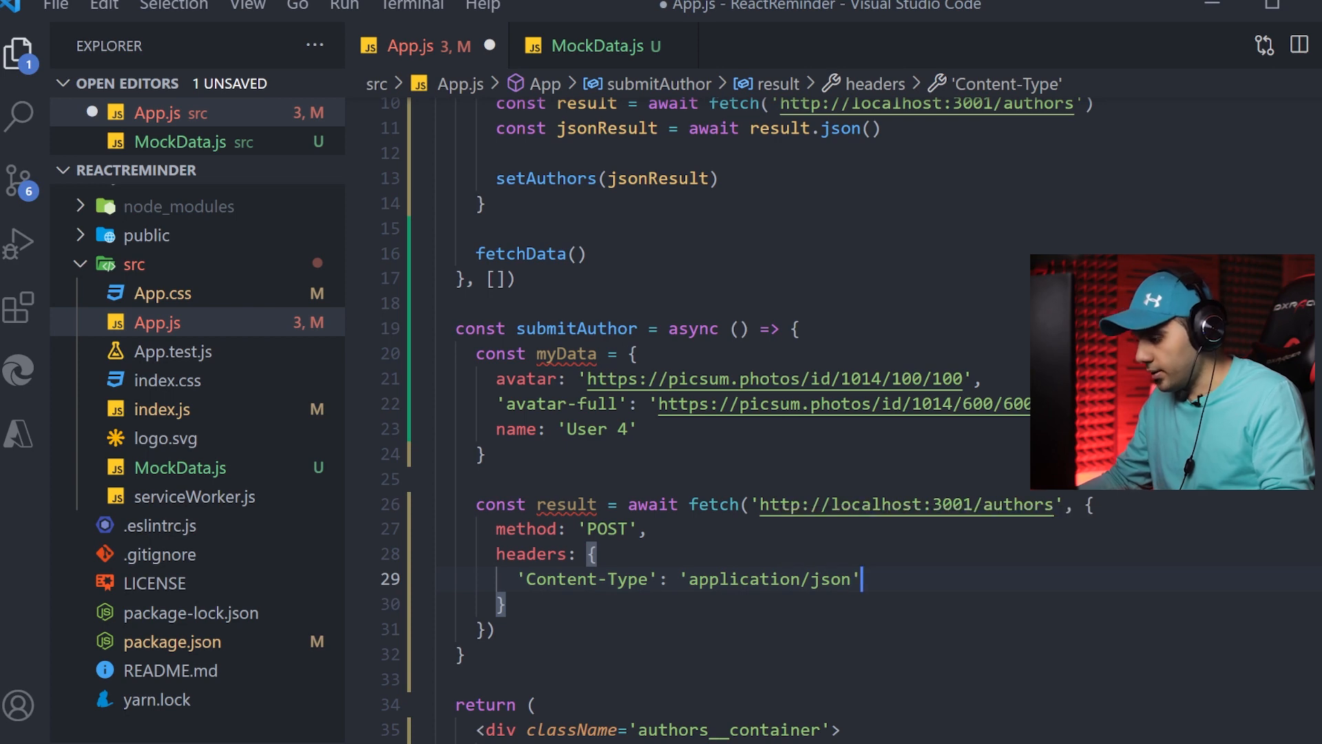
Send body: JSON.stringify(myData) as the POST request's payload
{"action": "key", "text": "Enter"}
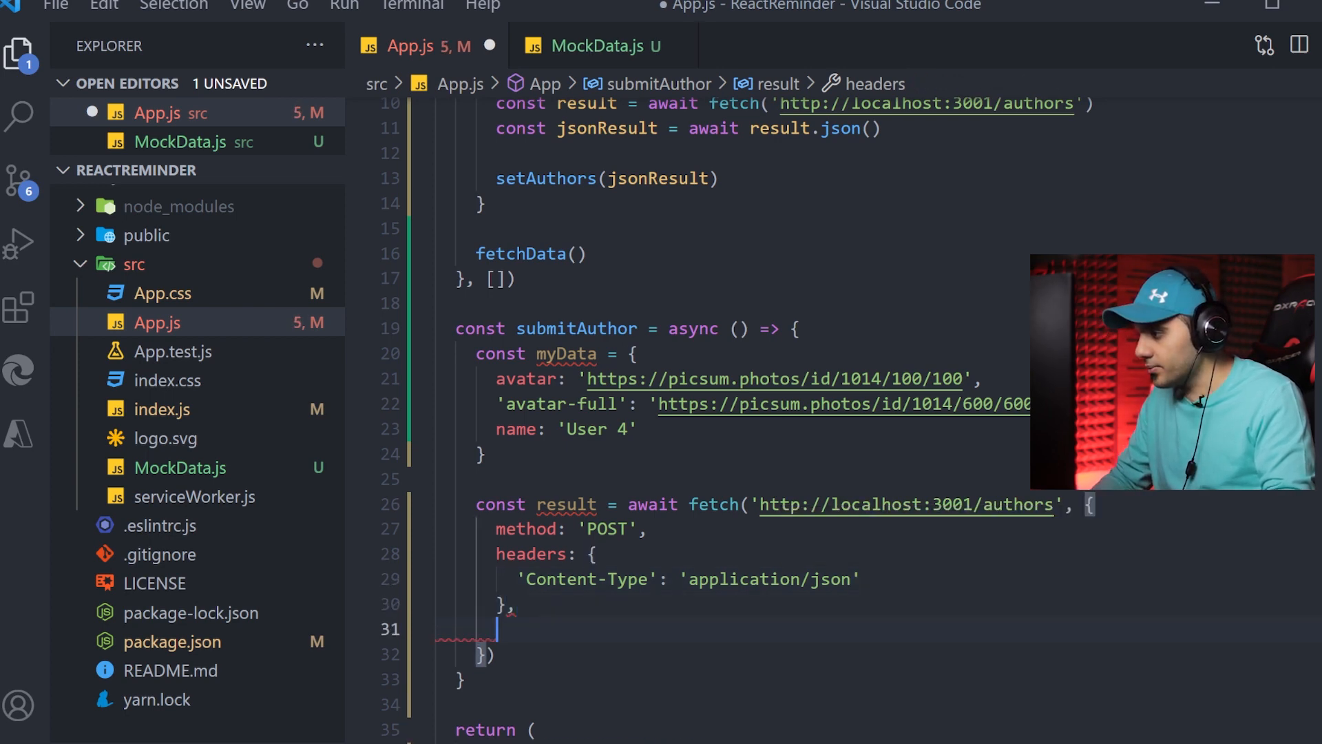
{"action": "type", "text": "body"}
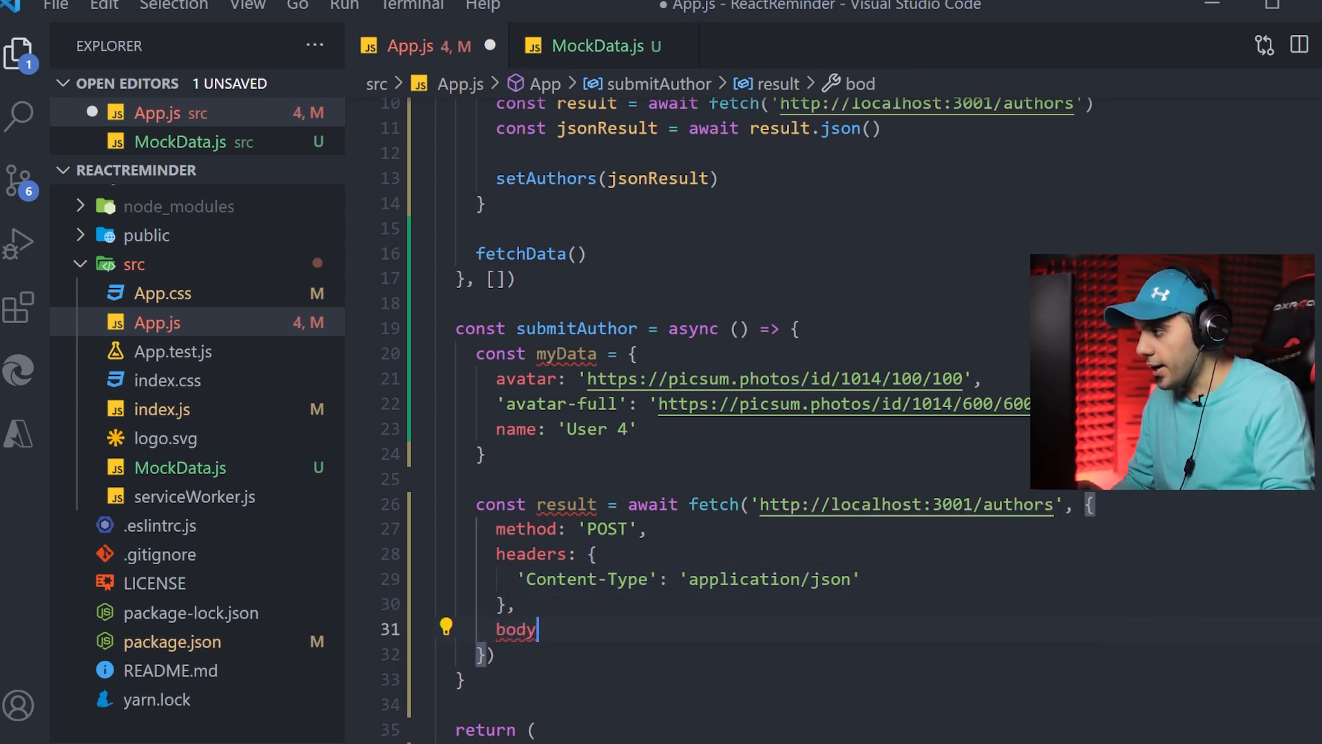
{"action": "type", "text": ":"}
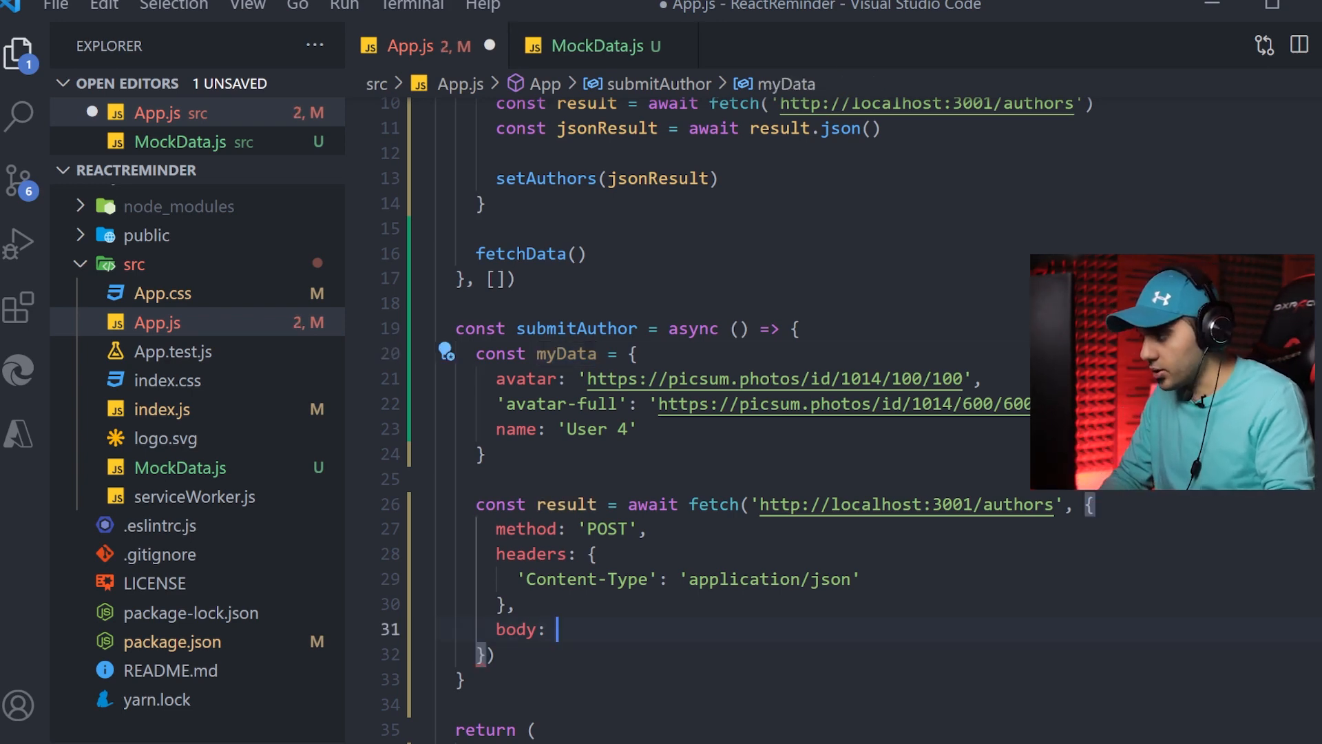
{"action": "type", "text": "JSON"}
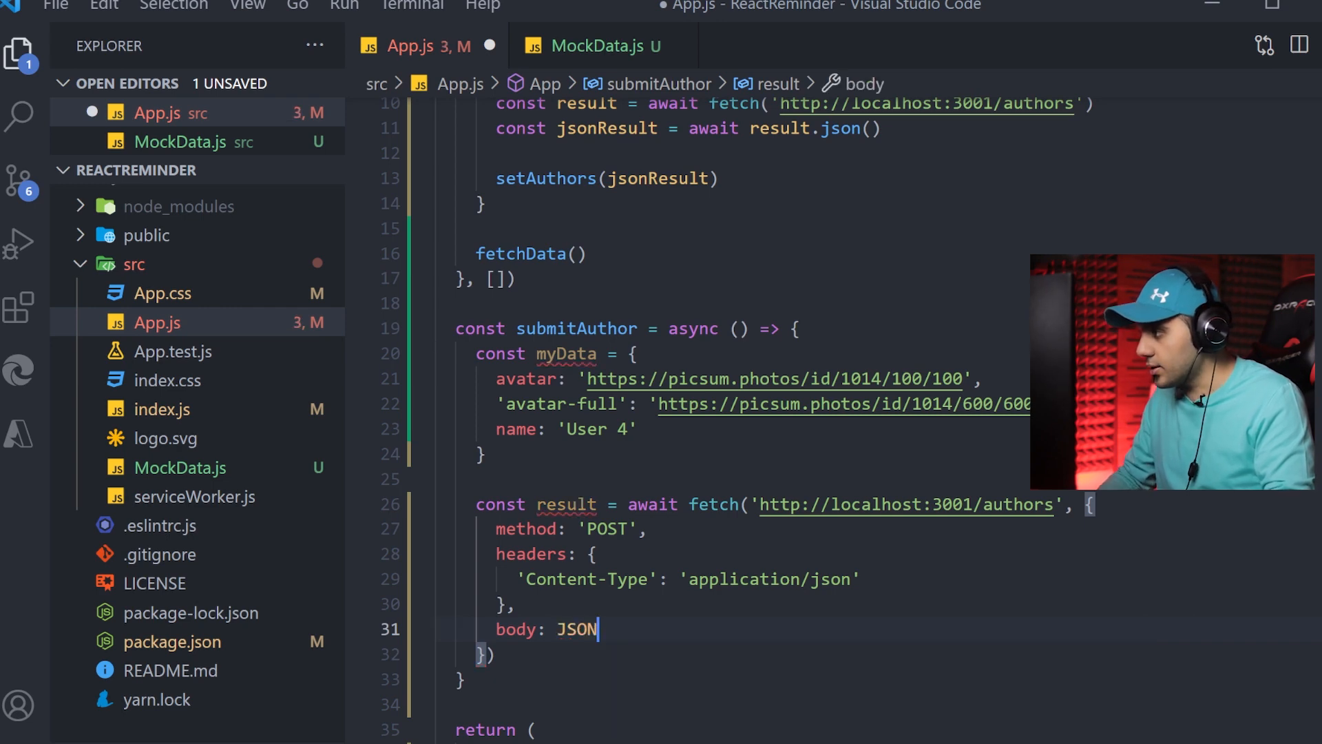
{"action": "type", "text": ".stringify"}
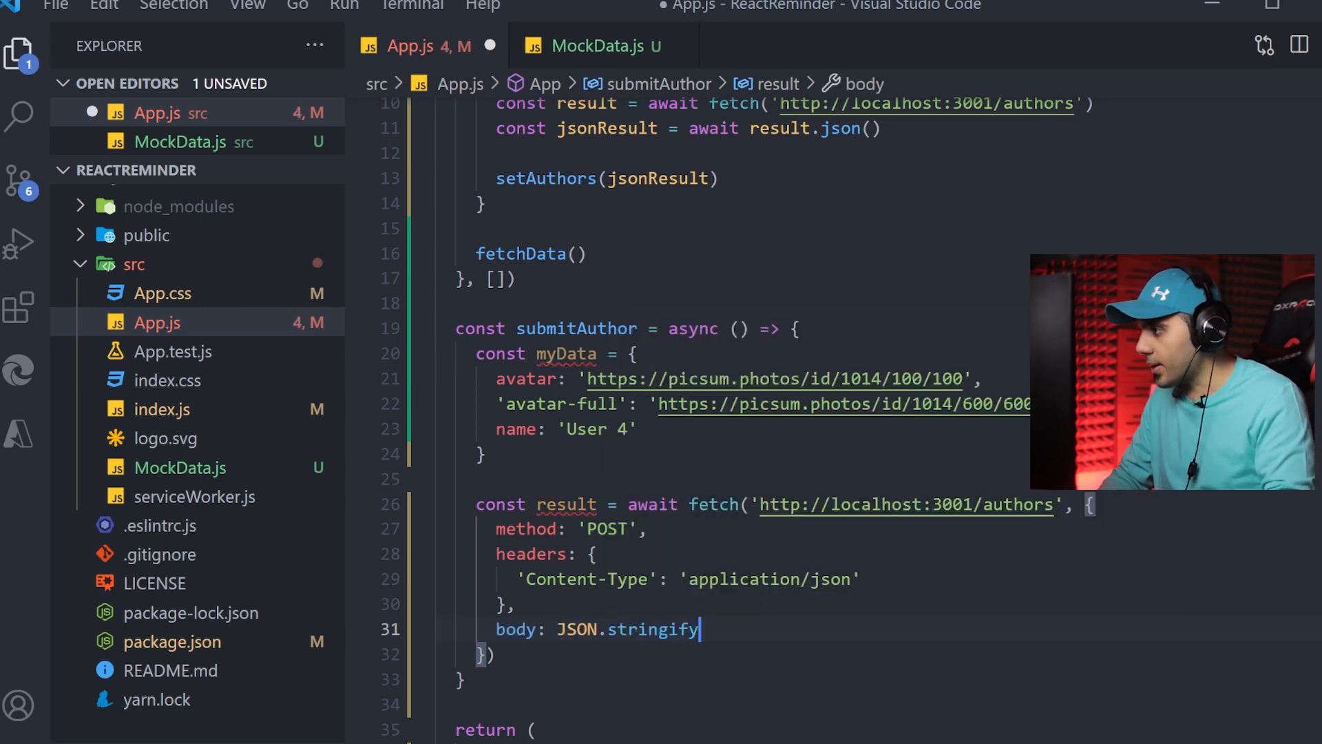
{"action": "type", "text": "(ma"}
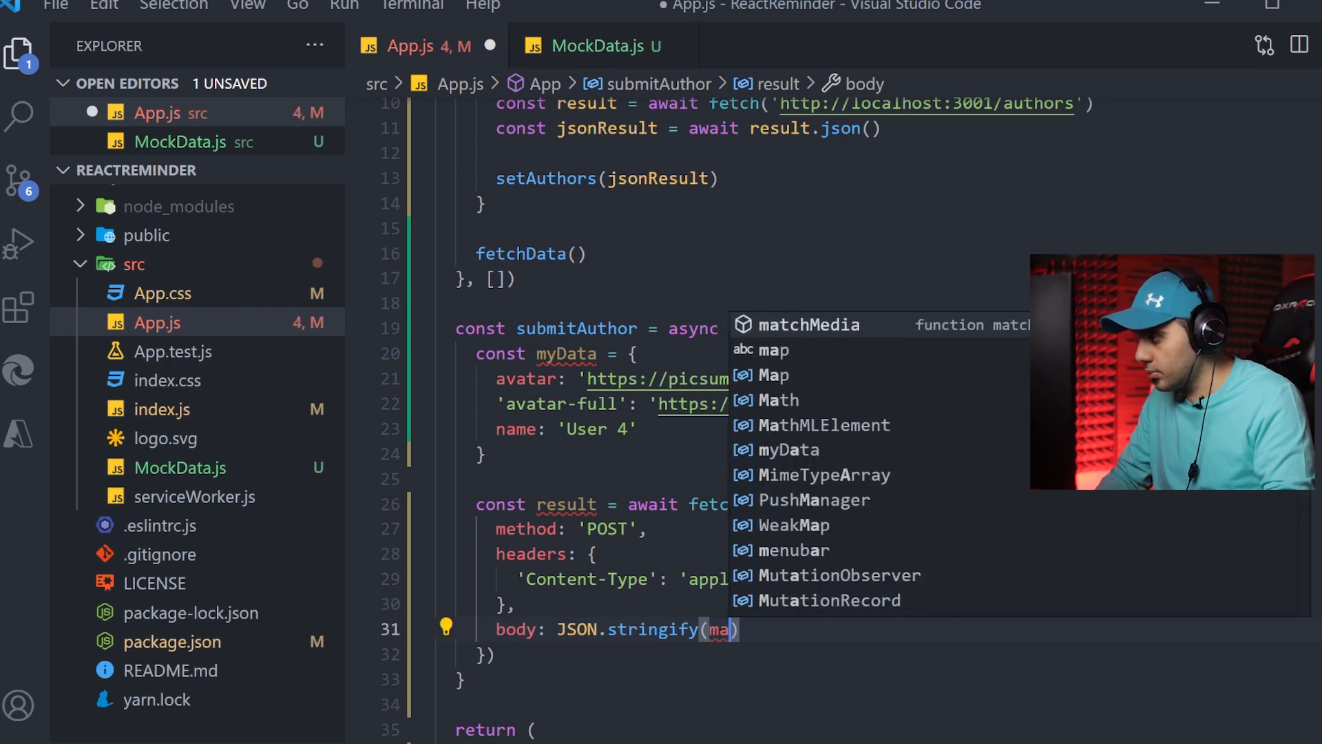
{"action": "type", "text": "yDat"}
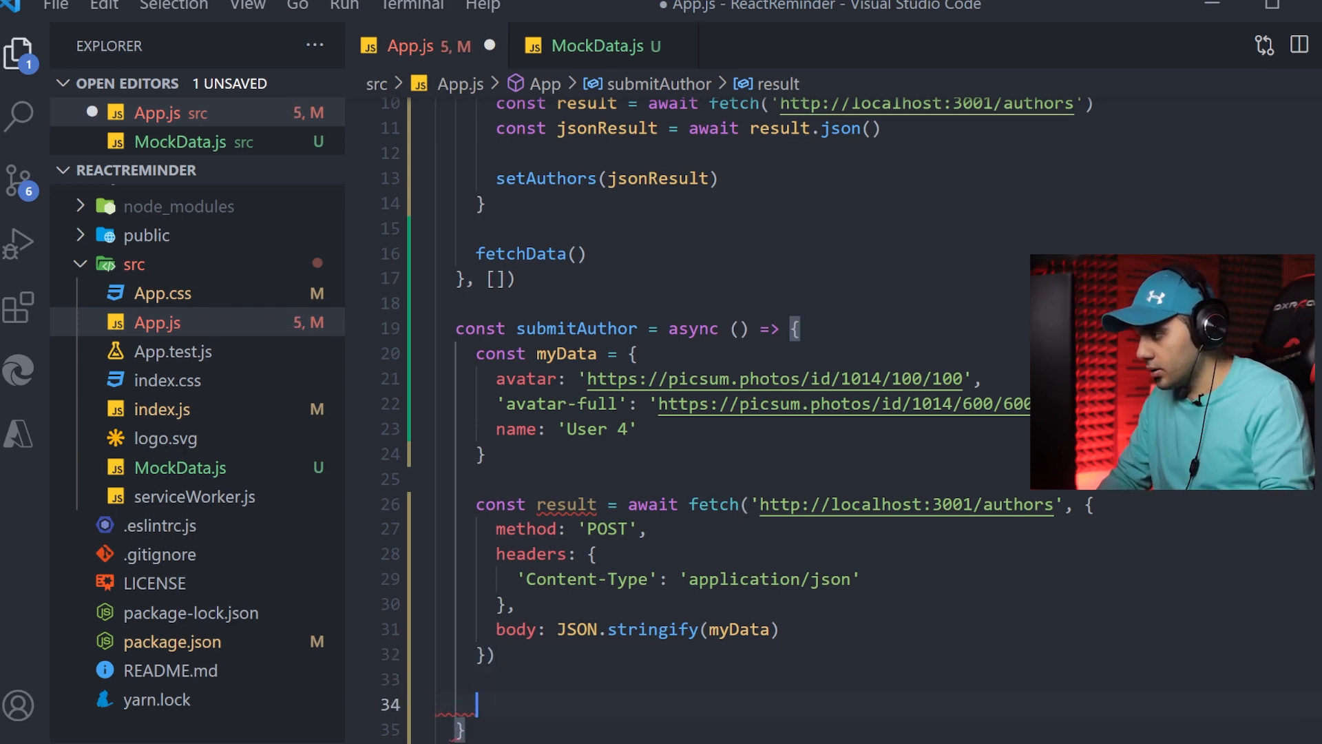
Parse the response as const resultInJson = await result.json() and console.log(resultInJson)
{"action": "type", "text": "const result"}
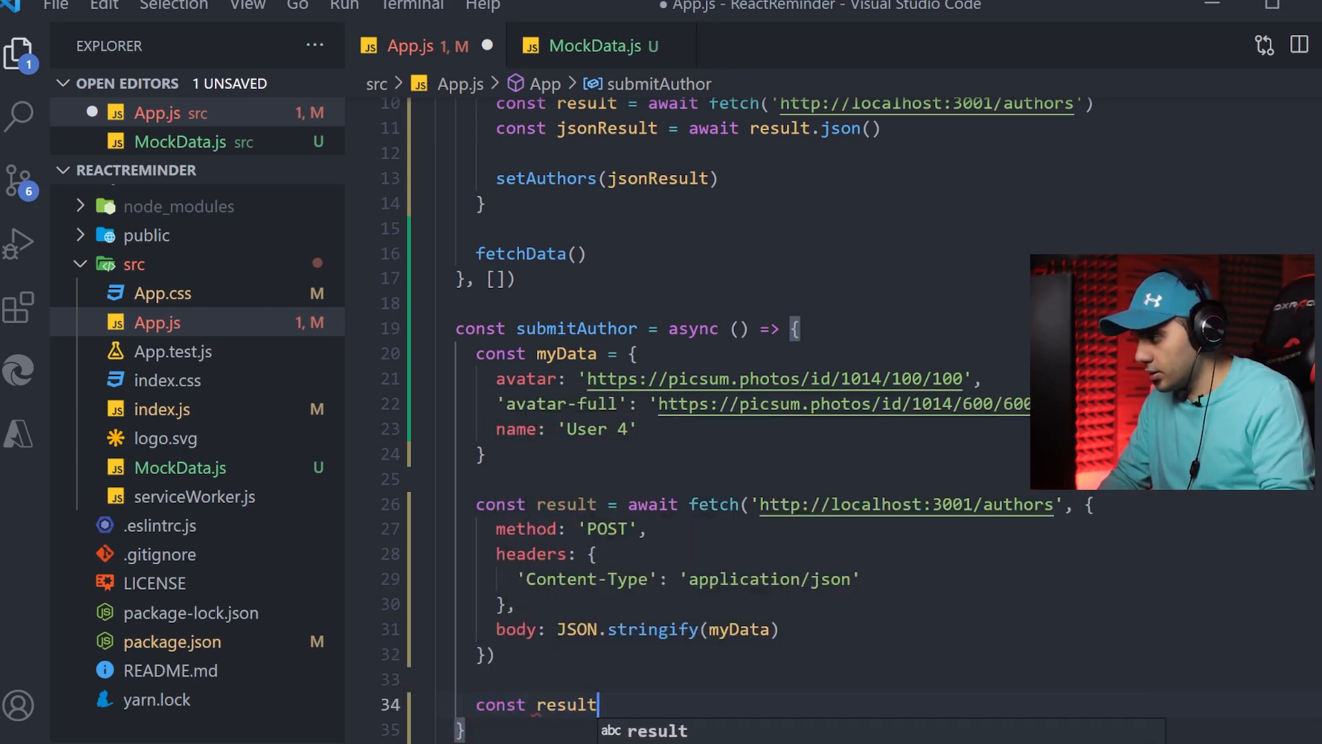
{"action": "type", "text": "InJson = a"}
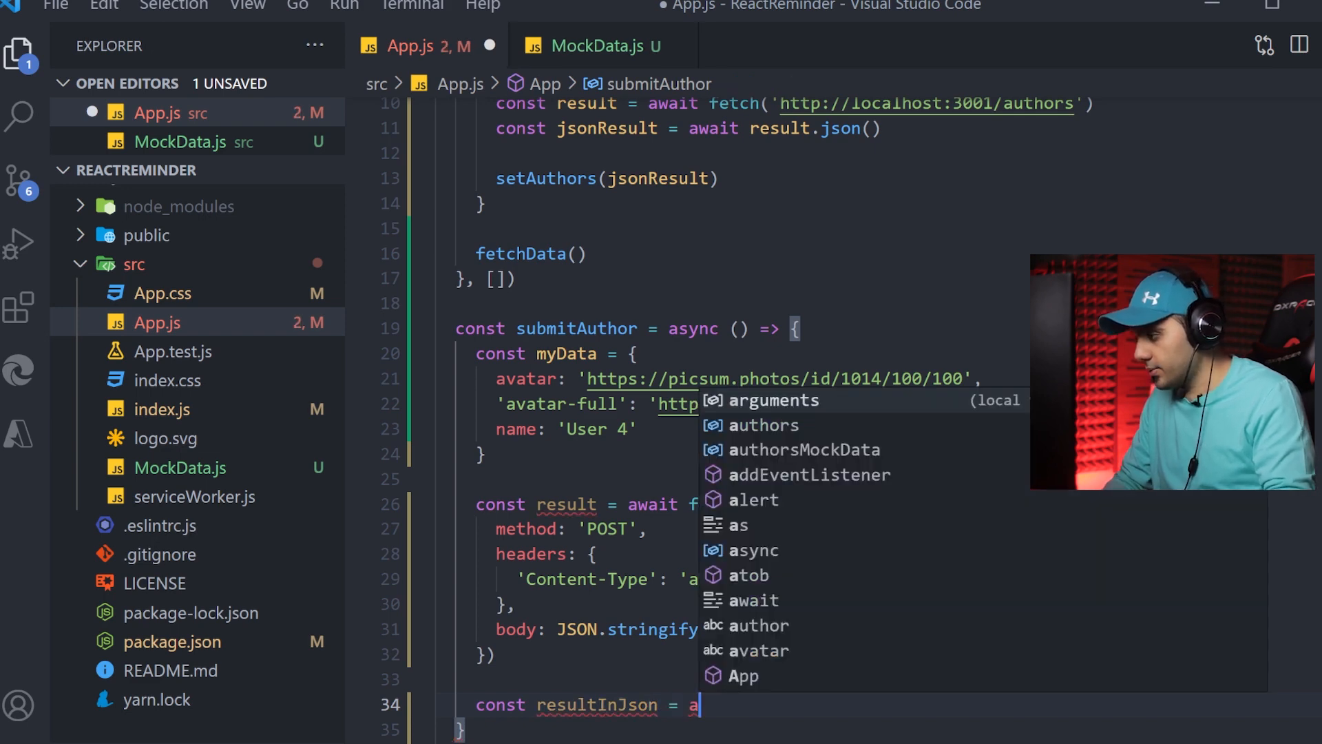
{"action": "type", "text": "wait result"}
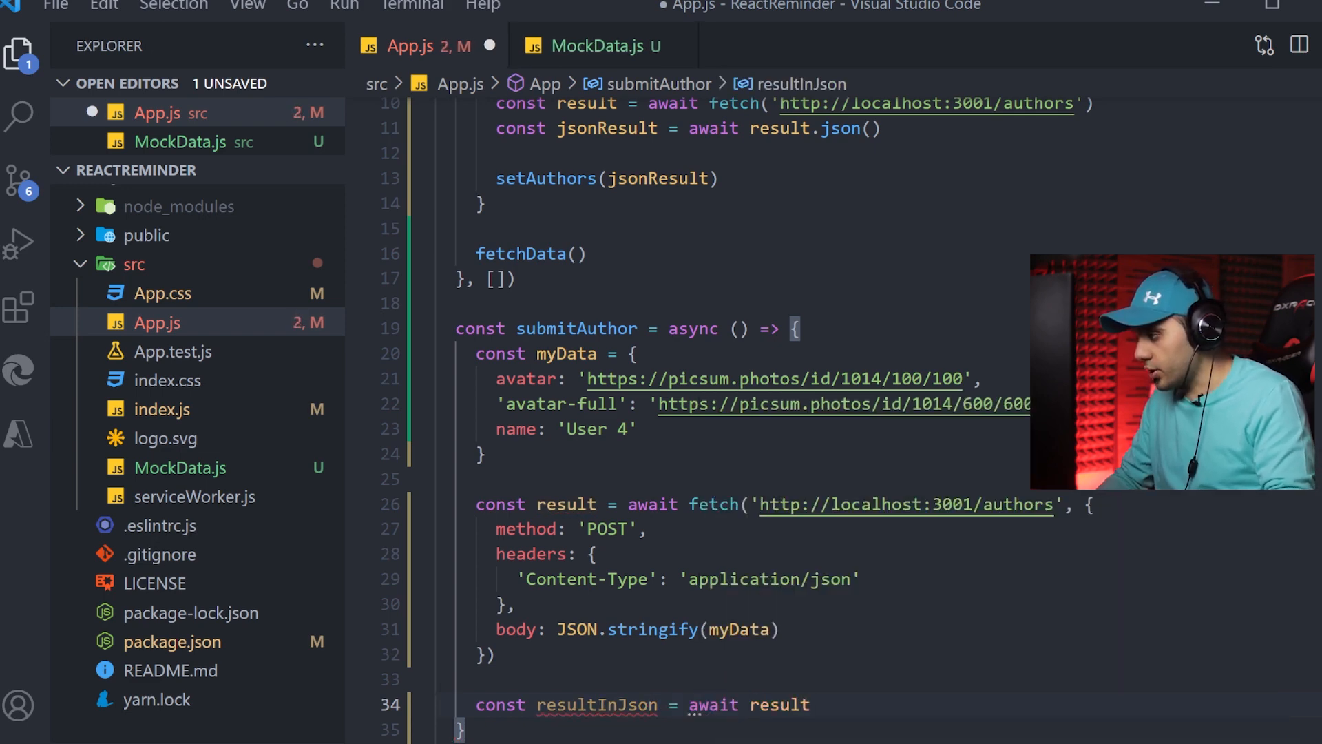
{"action": "type", "text": ".json()"}
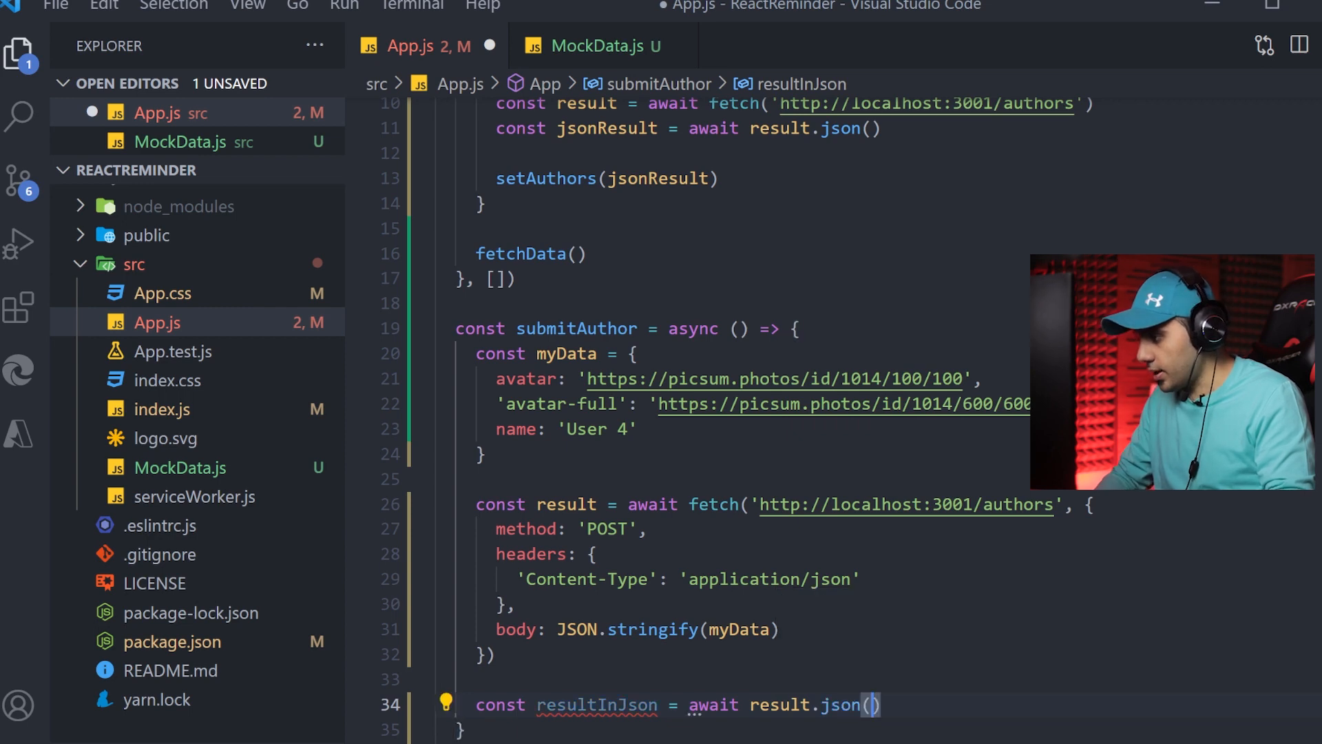
{"action": "type", "text": "console"}
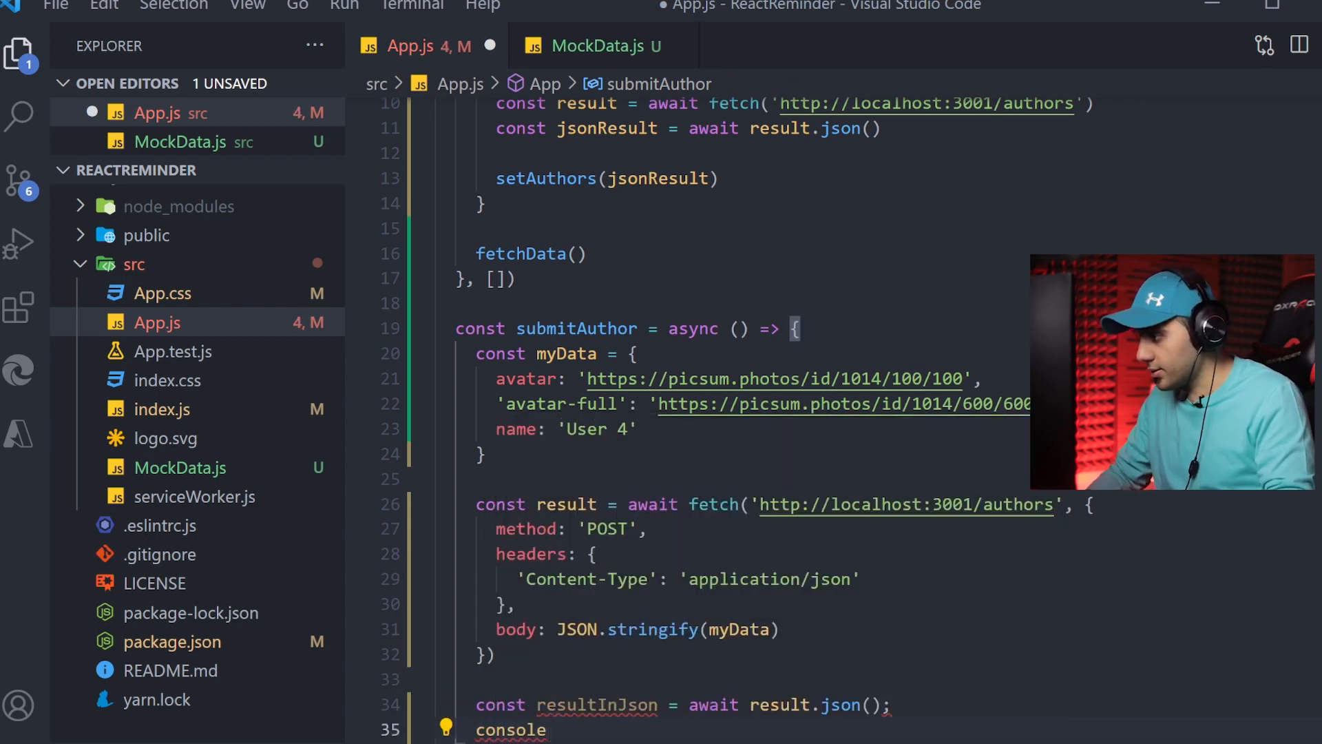
{"action": "type", "text": ".log("}
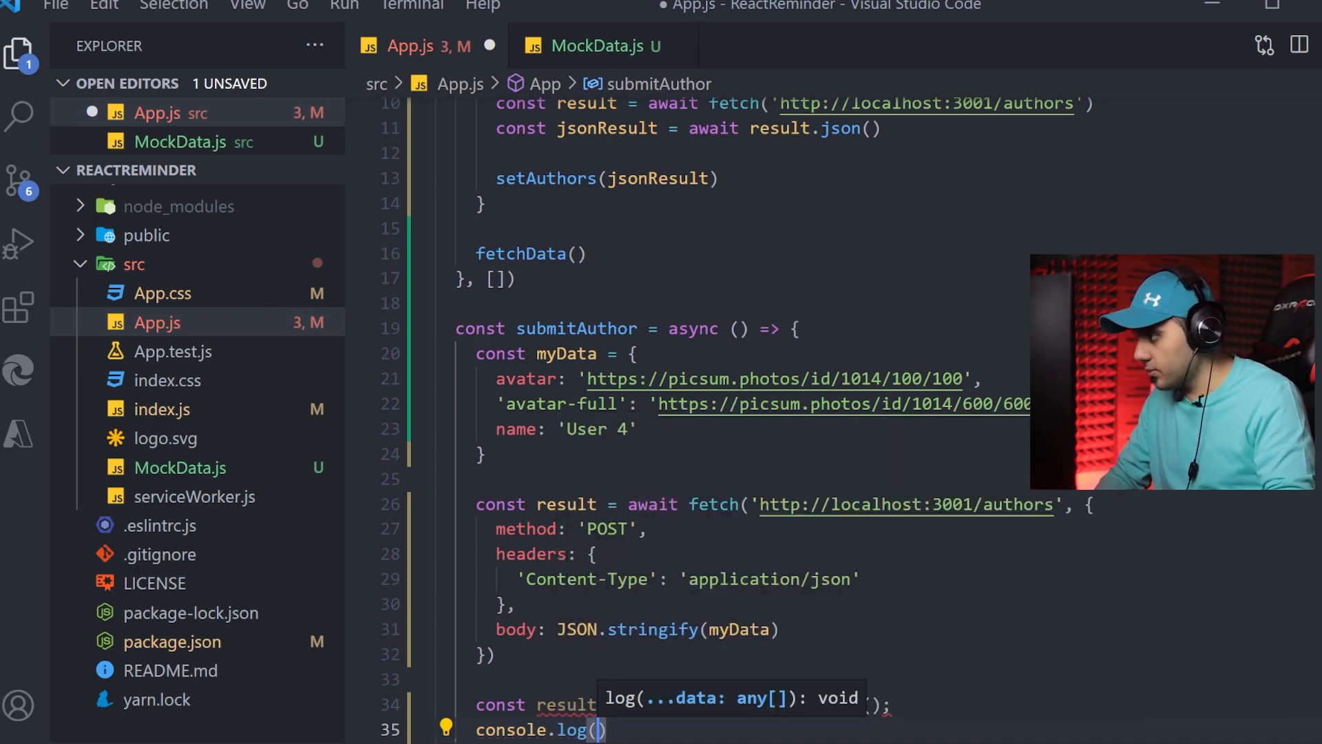
{"action": "type", "text": "resultInJson"}
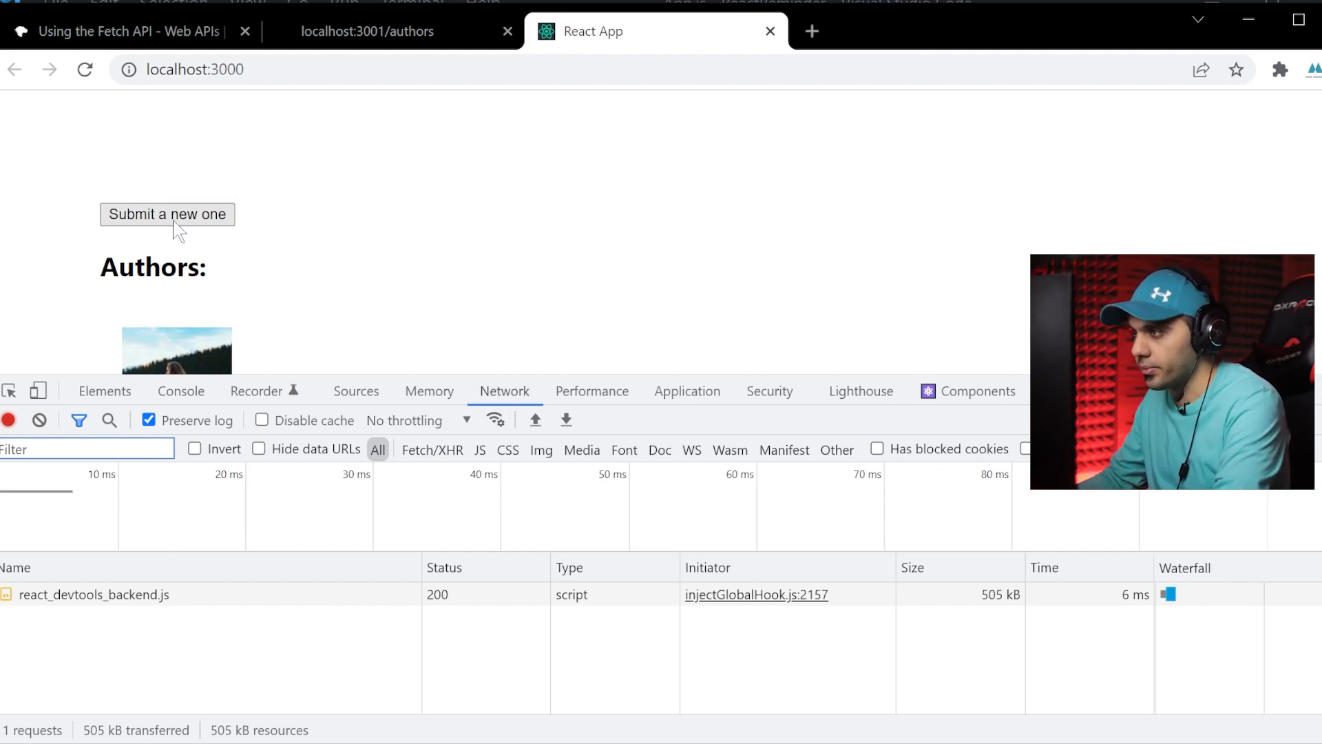
Submit a new author and inspect the preflight request to authors in the Network panel
{"action": "left_click", "coordinate": [167, 213]}
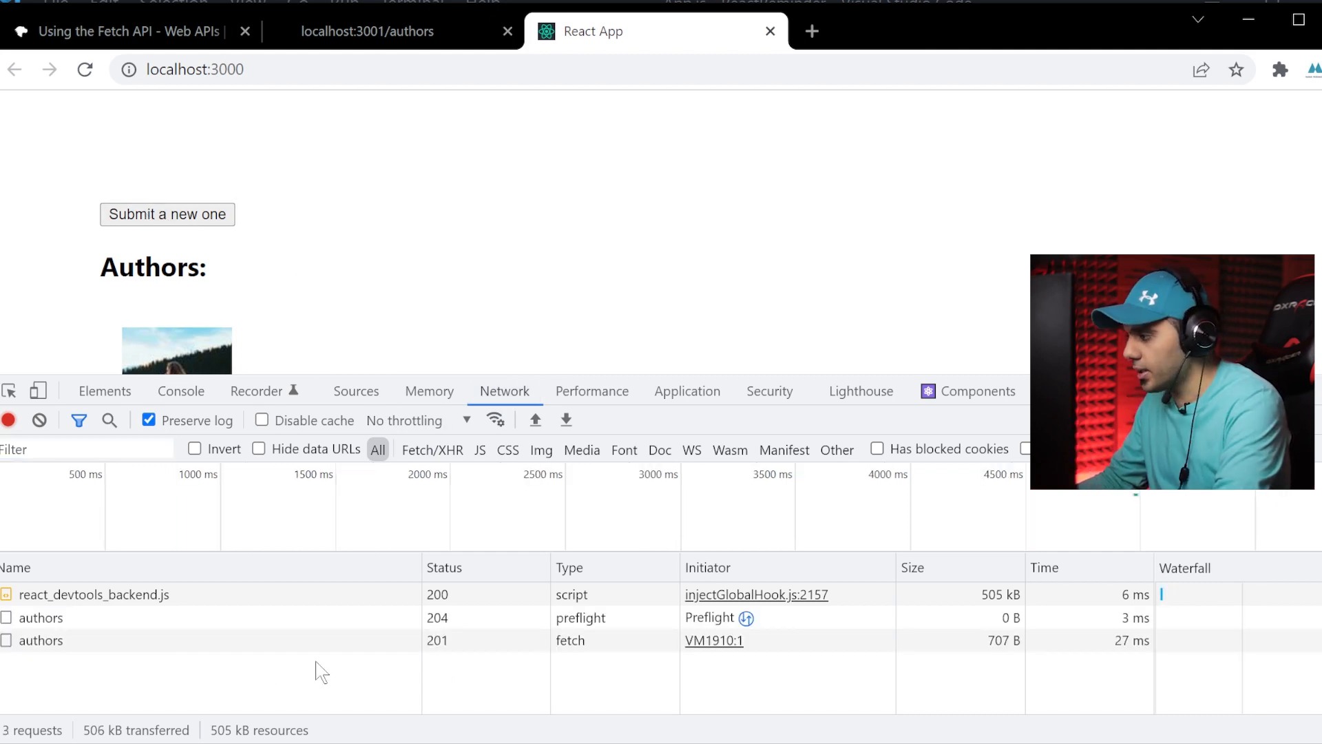
{"action": "left_click", "coordinate": [39, 617]}
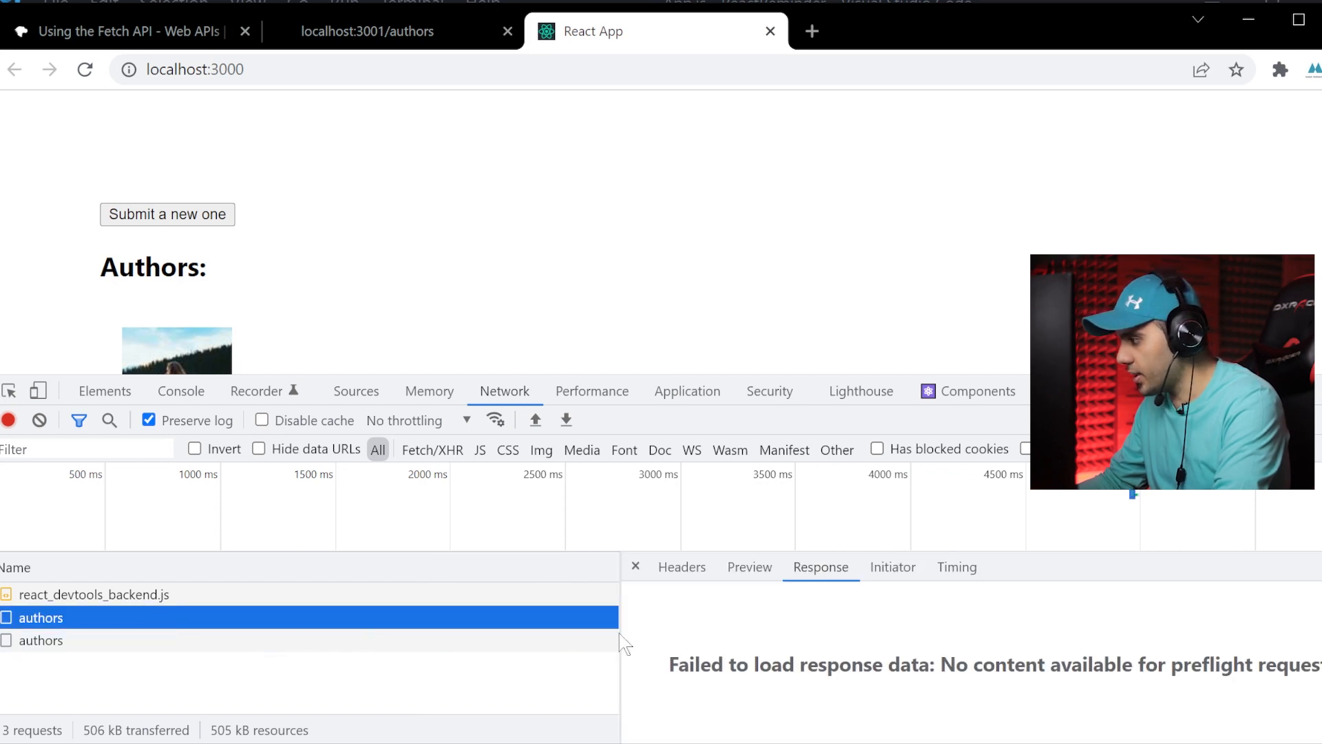
{"action": "left_click", "coordinate": [682, 566]}
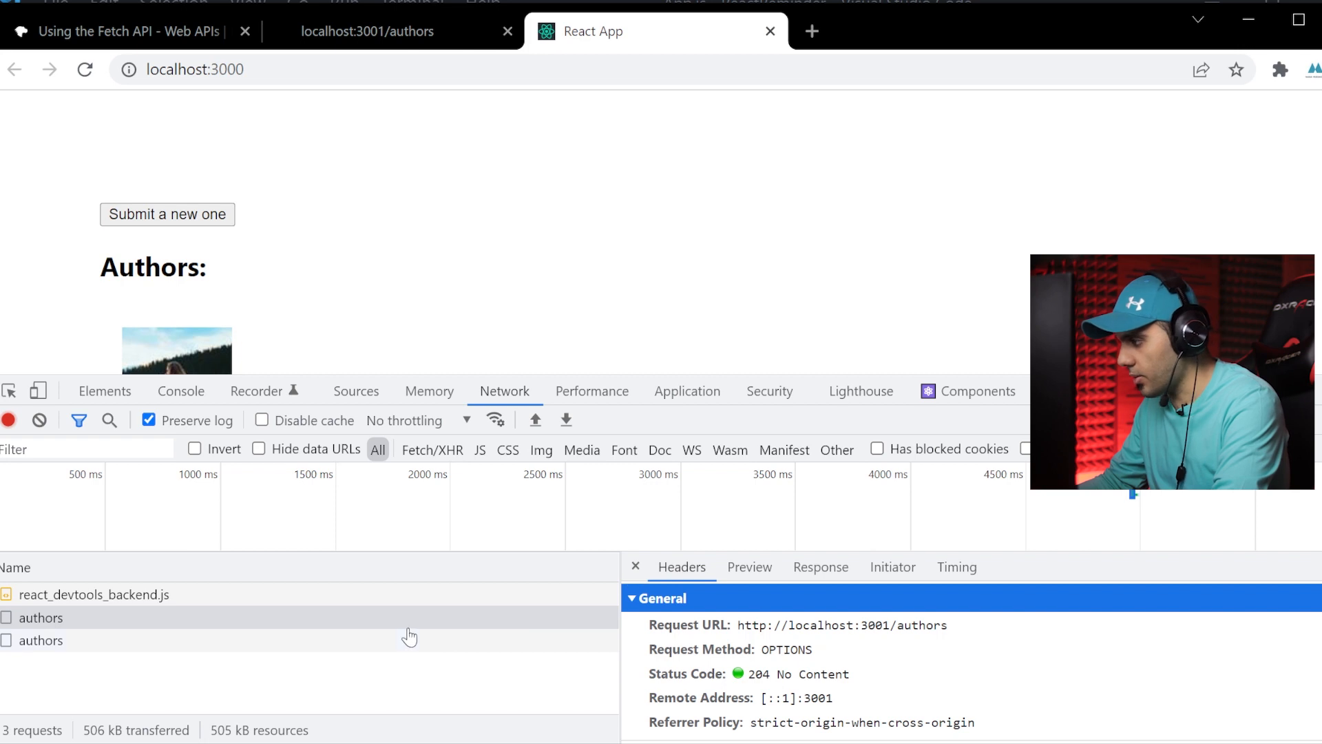
Confirm the POST to authors sent User 4, returned 201 Created with id 15, and was logged in the console
{"action": "left_click", "coordinate": [40, 641]}
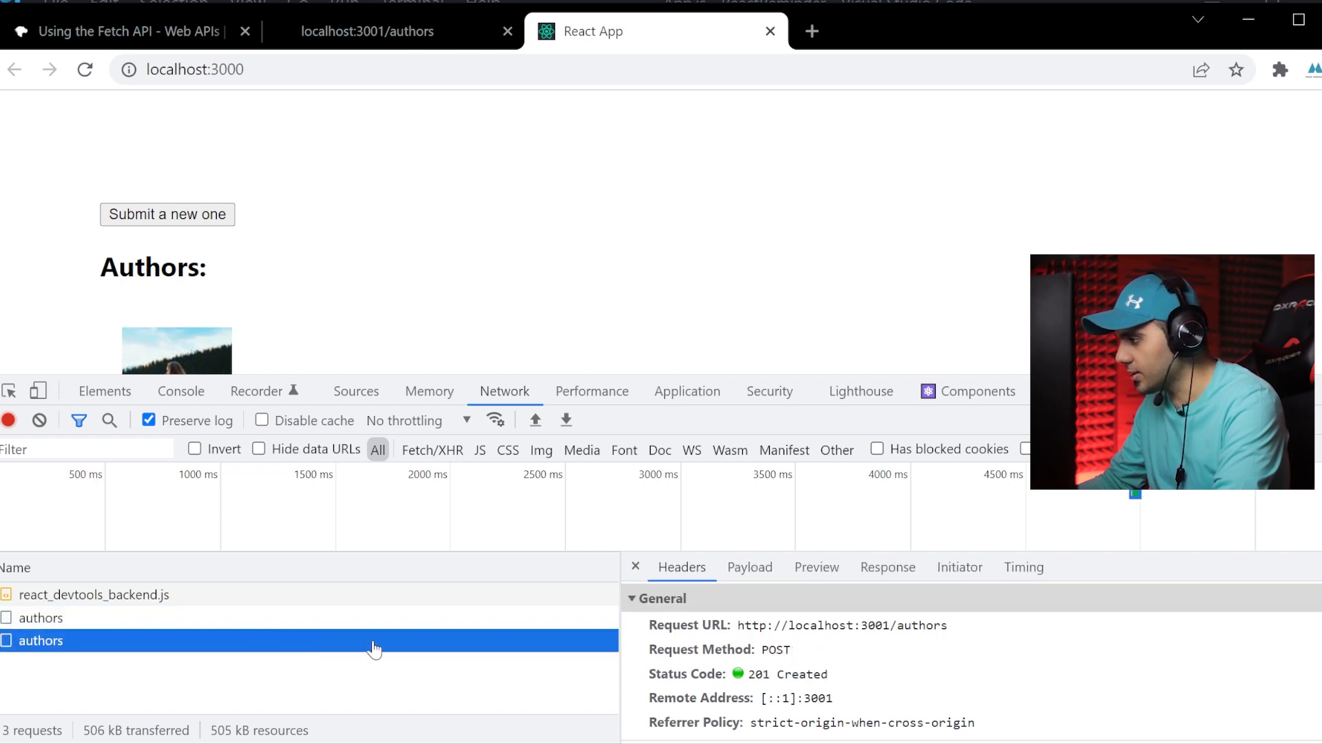
{"action": "left_click", "coordinate": [749, 566]}
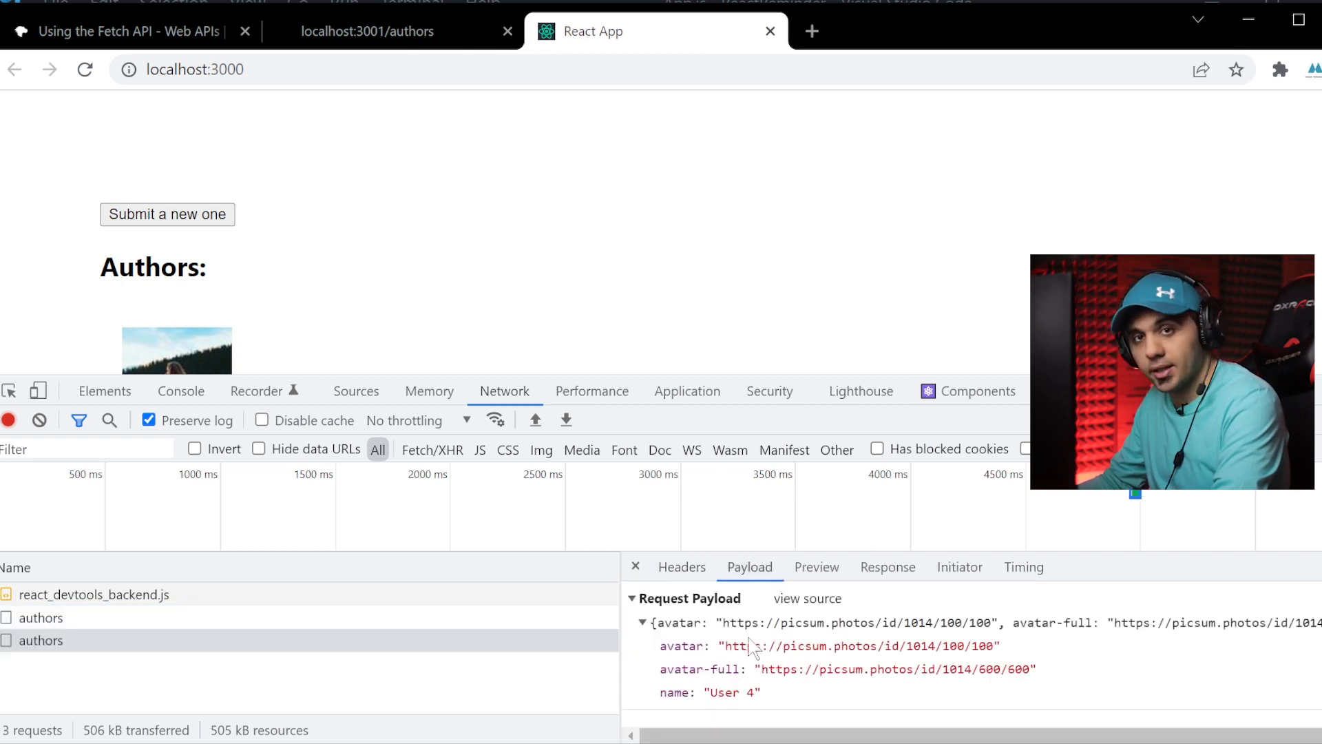
{"action": "left_click", "coordinate": [723, 692]}
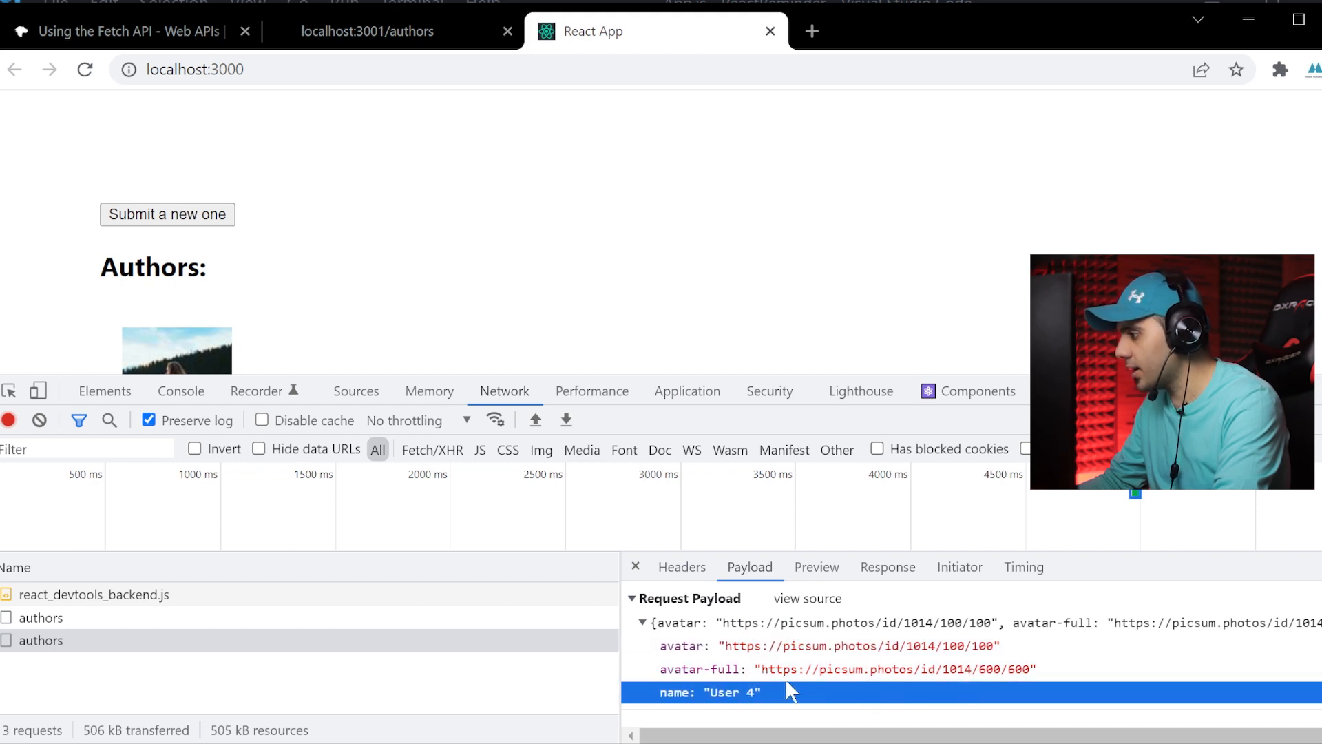
{"action": "left_click", "coordinate": [681, 566]}
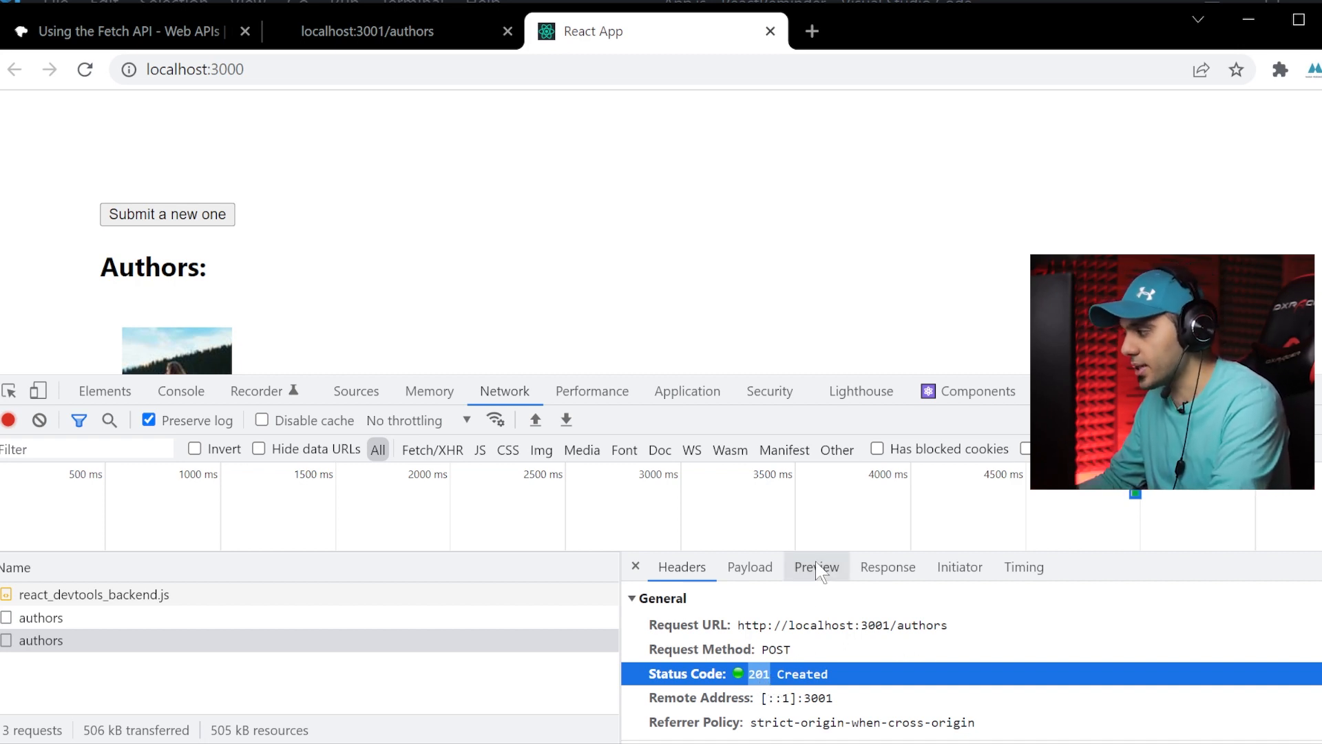
{"action": "left_click", "coordinate": [887, 566]}
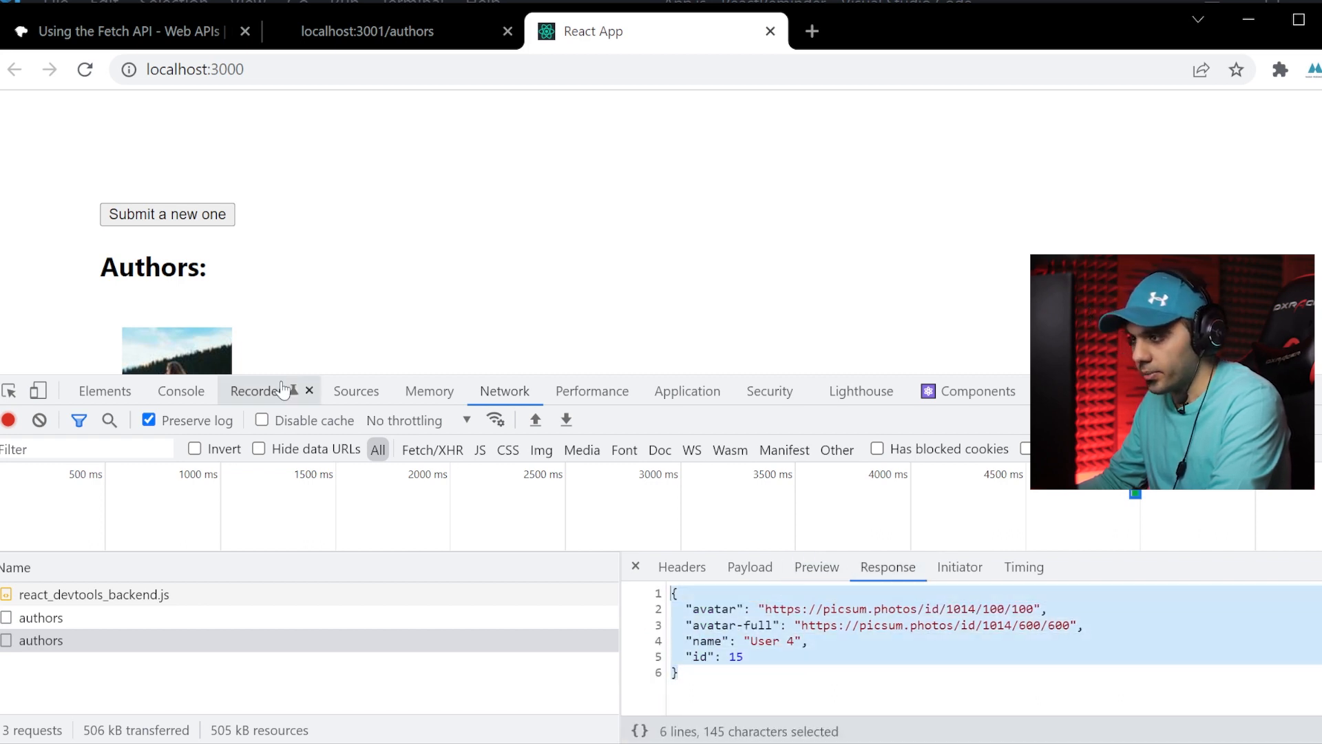
{"action": "left_click", "coordinate": [180, 390]}
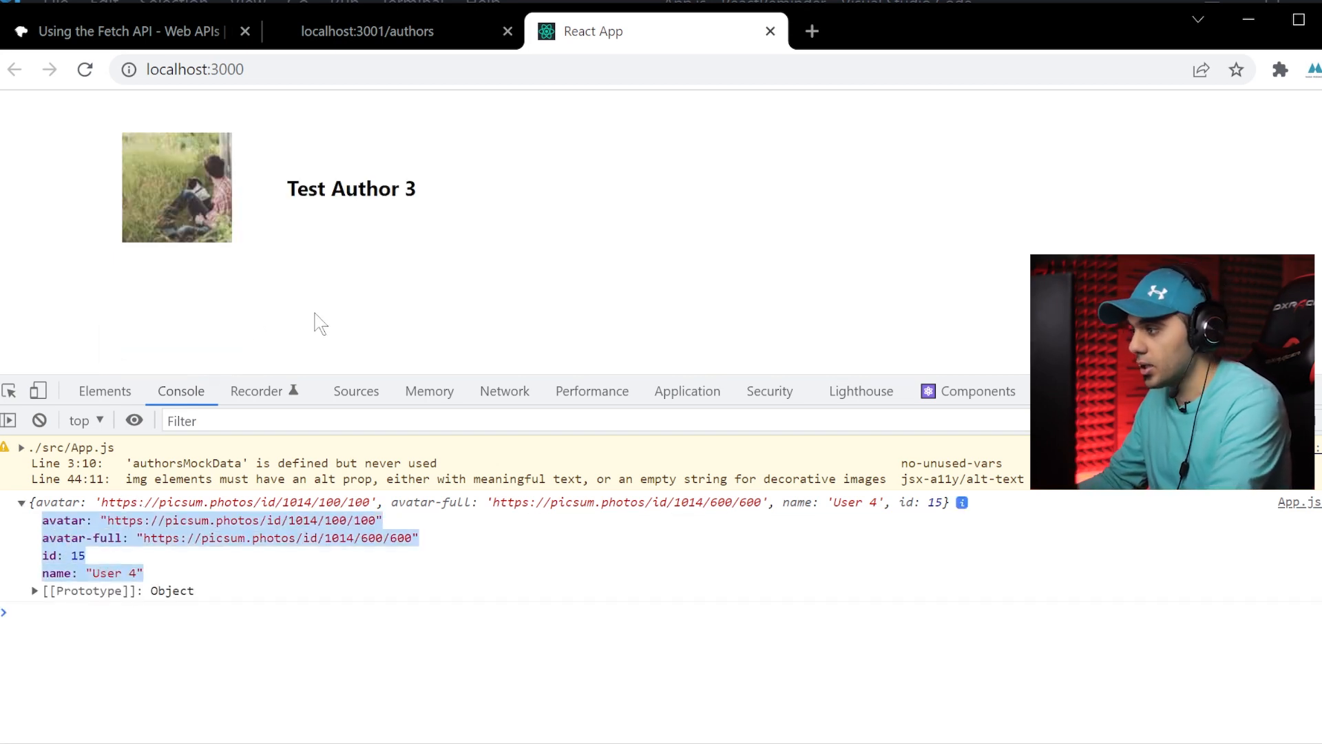
{"action": "scroll", "scroll_direction": "down", "scroll_amount": 3}
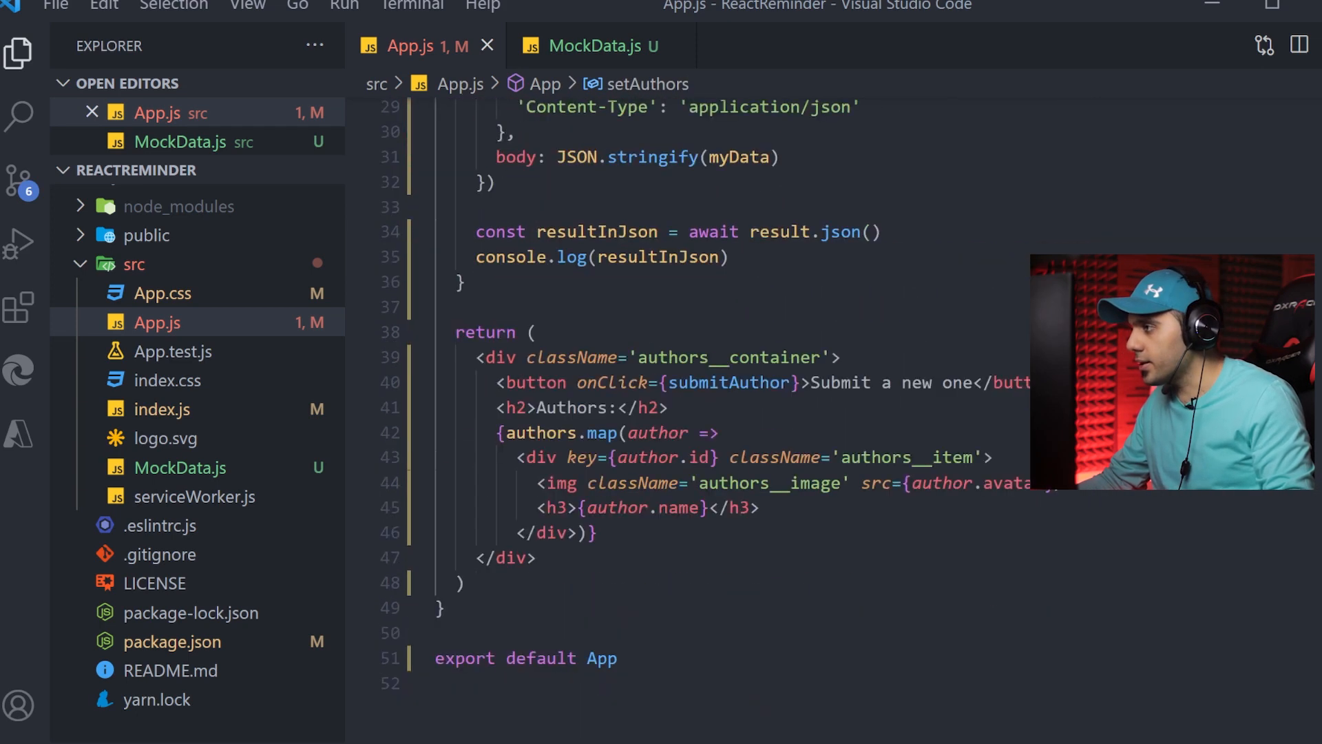
Replace the console.log with setAuthors(prev => [...prev, resultInJson]) and save
{"action": "type", "text": "setAuthors"}
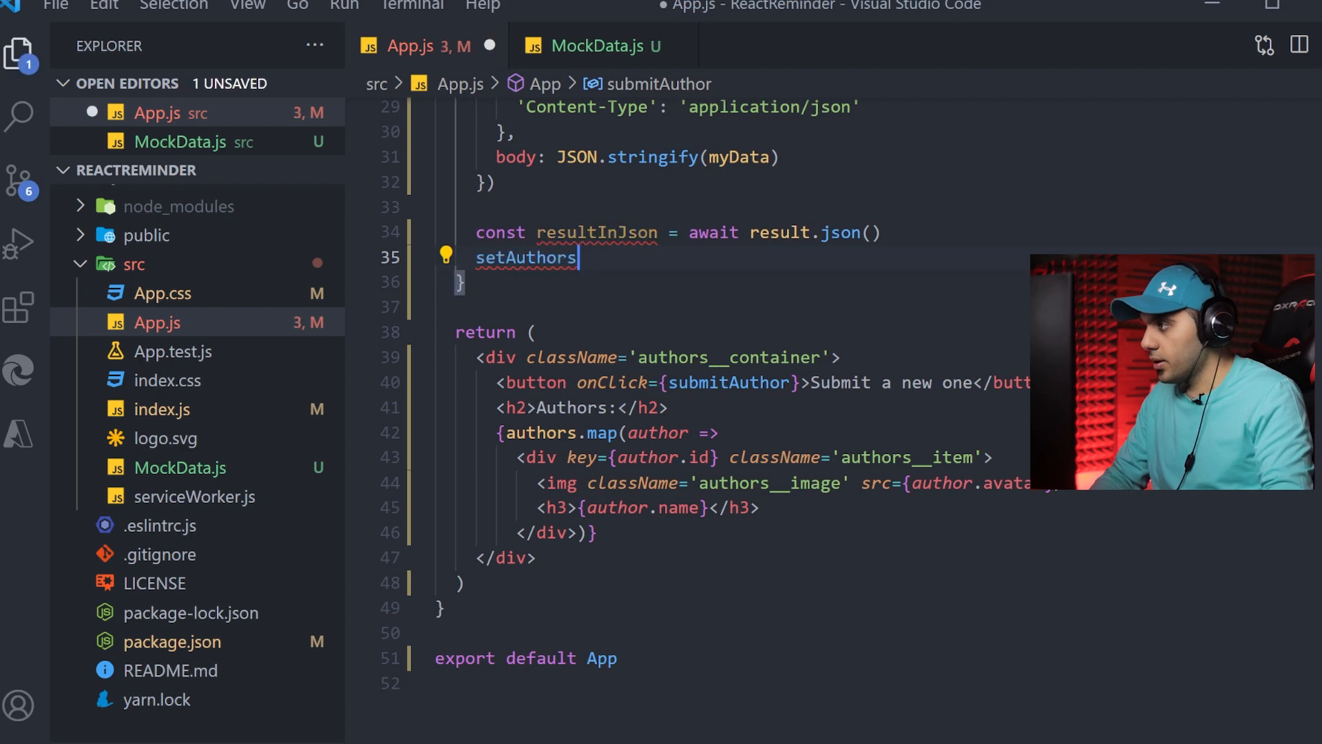
{"action": "type", "text": "(prev"}
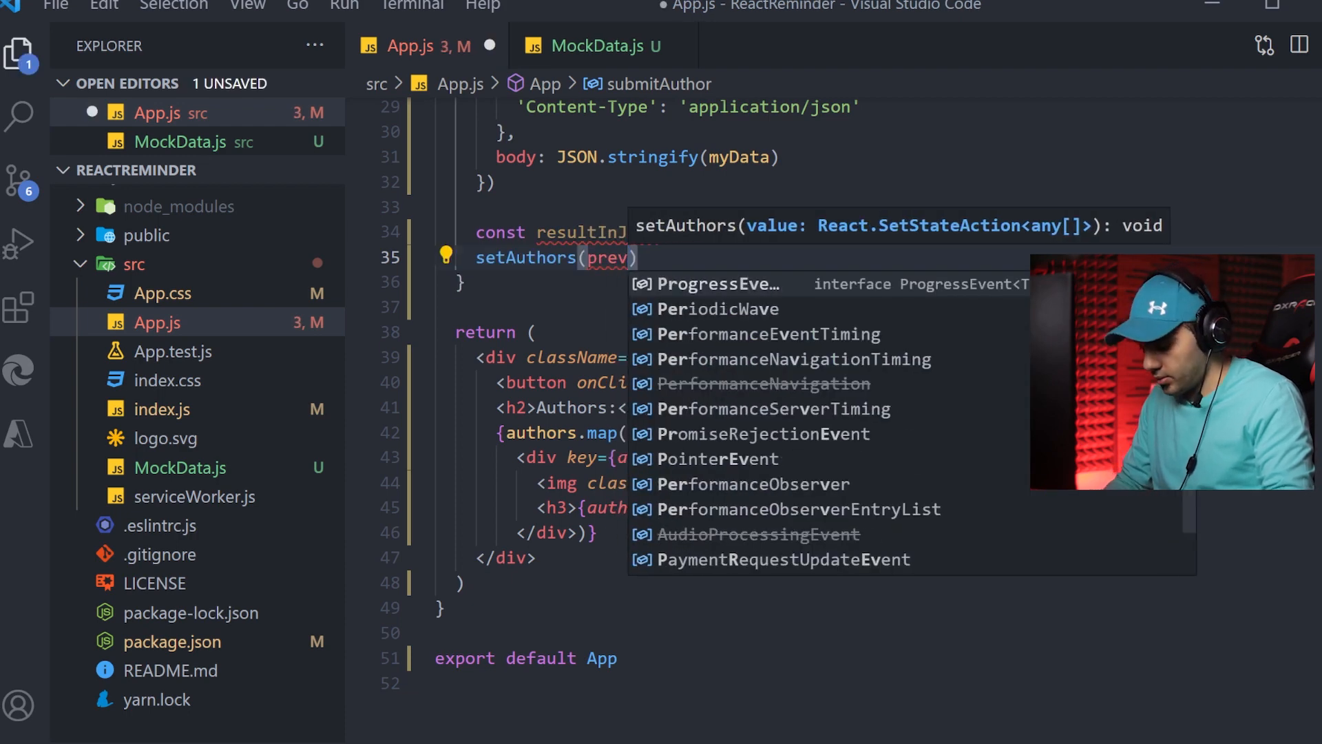
{"action": "type", "text": "=>[]"}
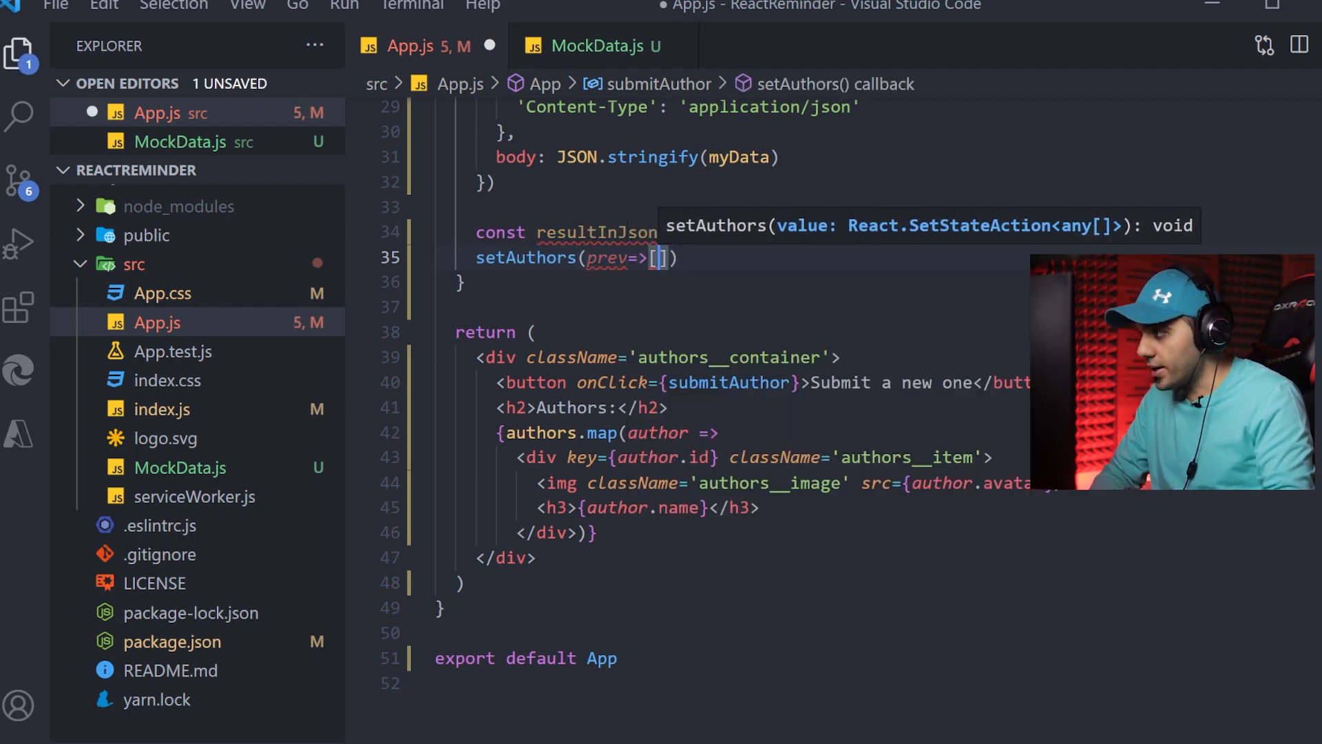
{"action": "type", "text": "...prev, resultInJson"}
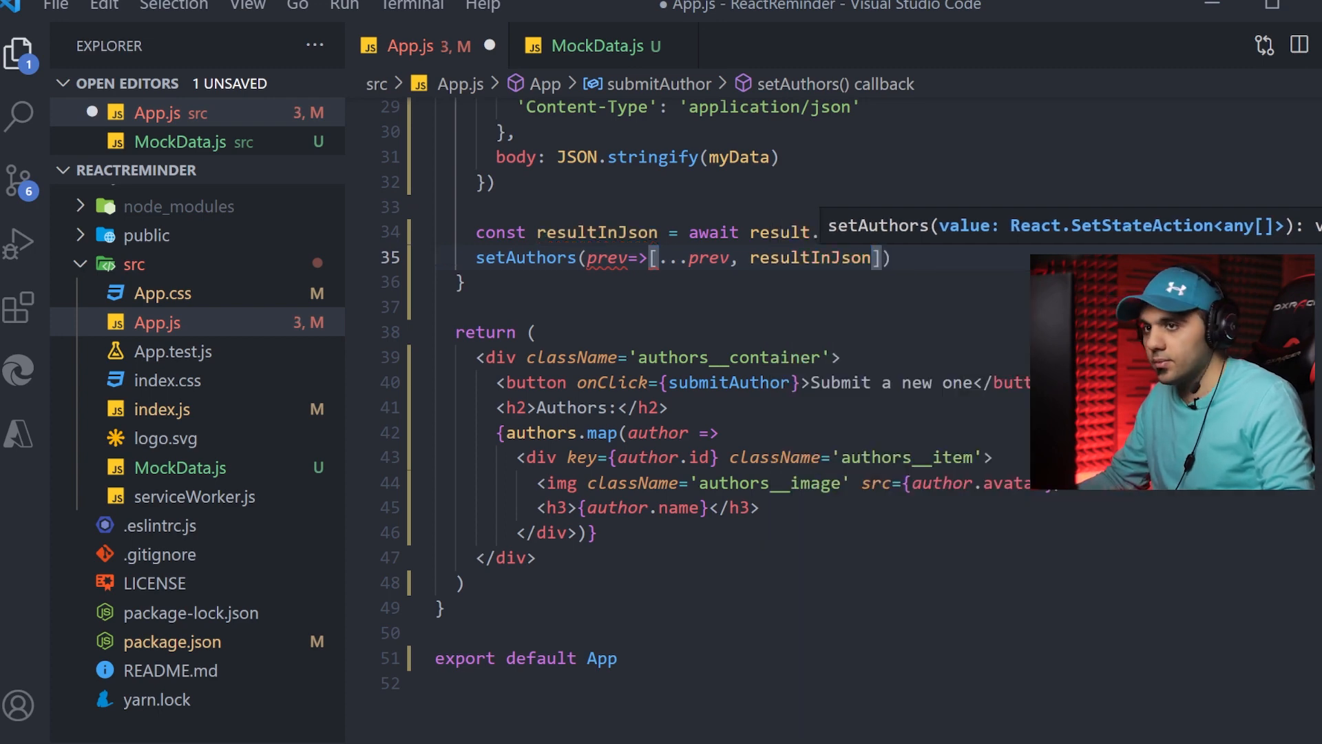
{"action": "key", "text": "ctrl+s"}
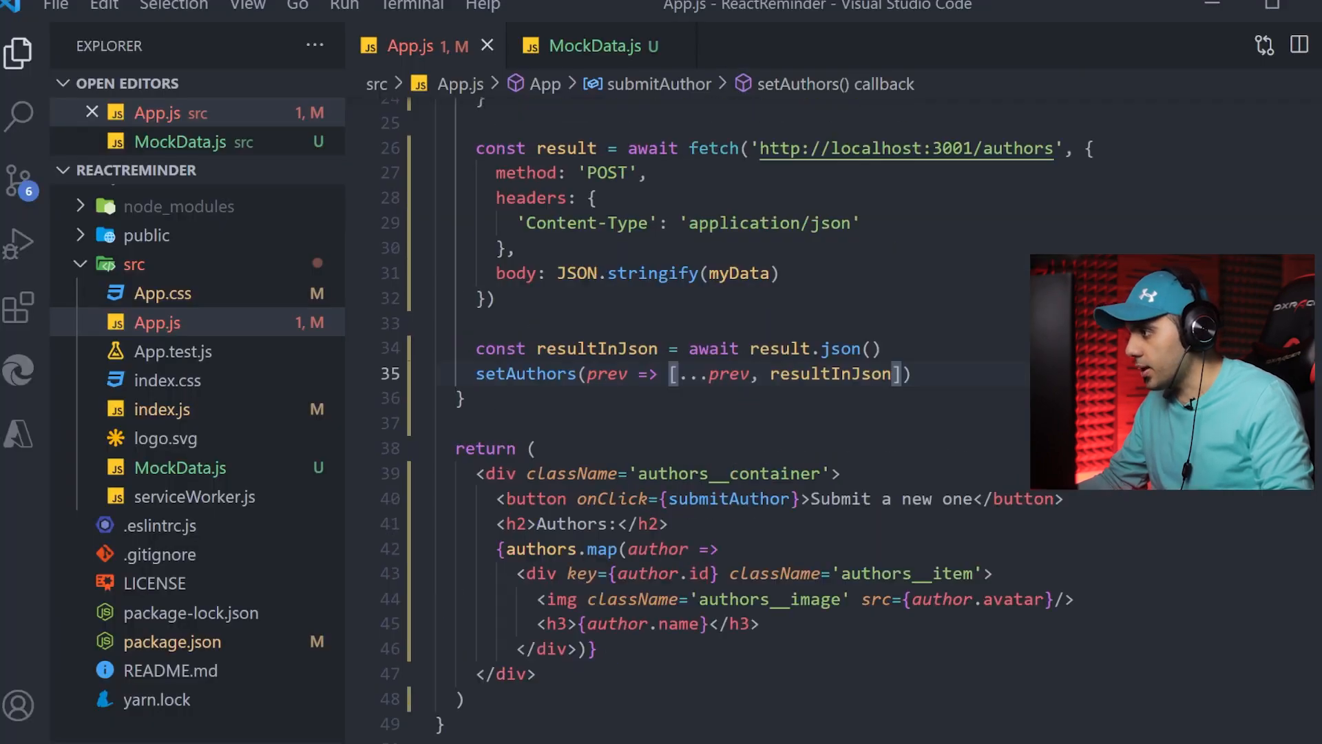
Rename the new author in the POST body from 'User 4' to 'User 5'
{"action": "scroll", "scroll_direction": "up", "scroll_amount": 3}
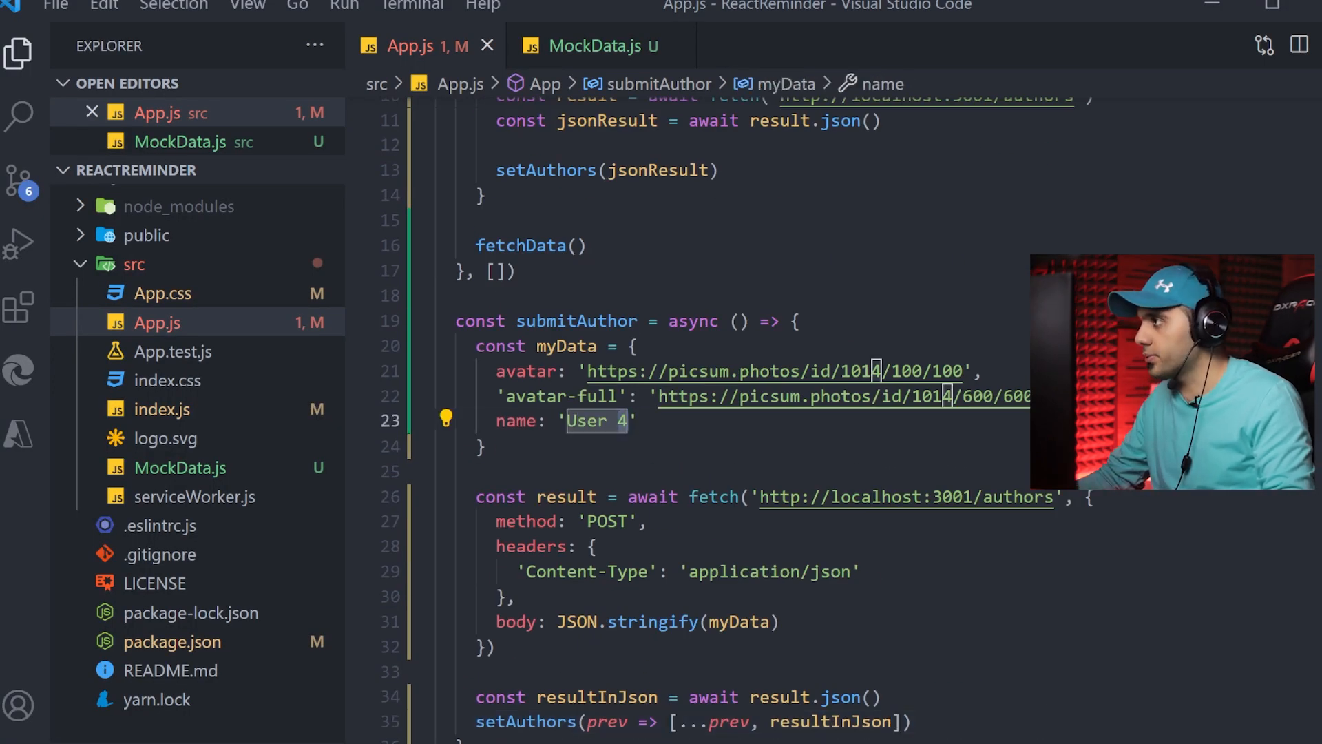
{"action": "type", "text": "5"}
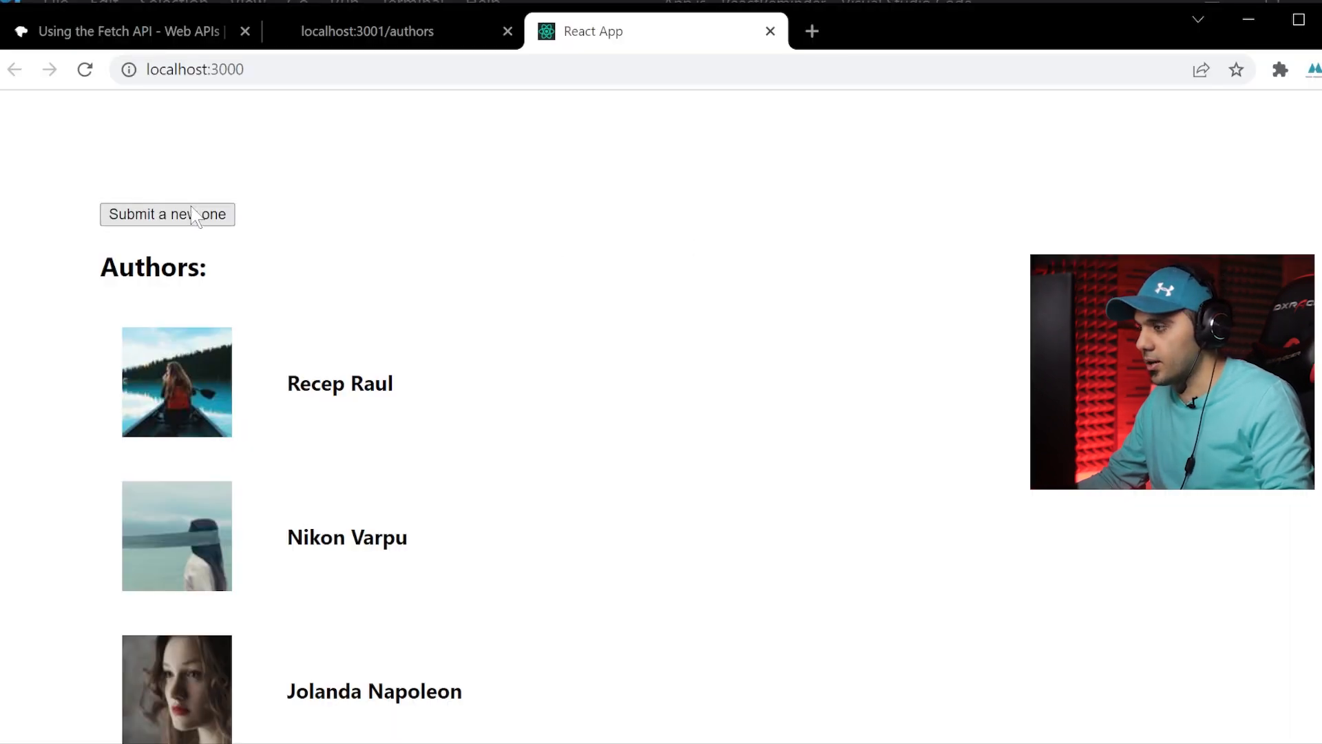
Verify User 5 appears at the bottom of the authors list after submitting
{"action": "scroll", "scroll_direction": "down", "scroll_amount": 3}
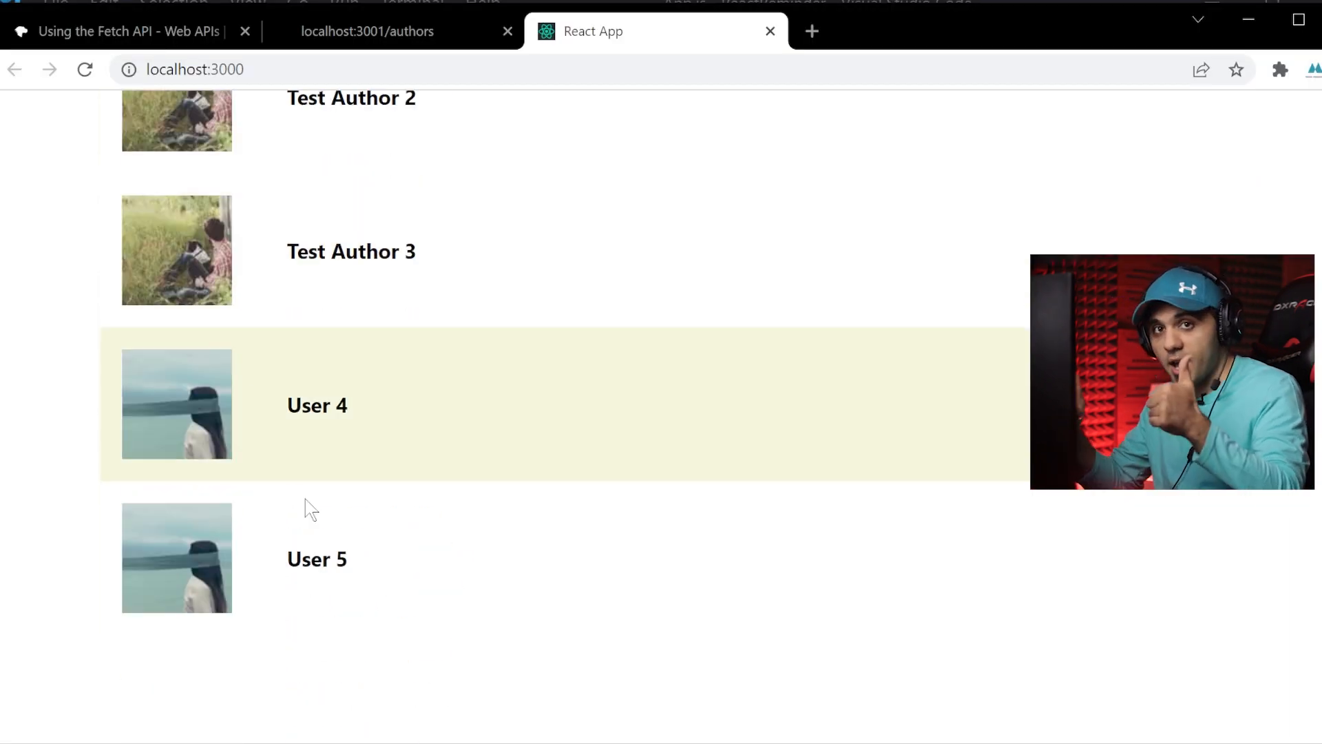
{"action": "double_click", "coordinate": [310, 559]}
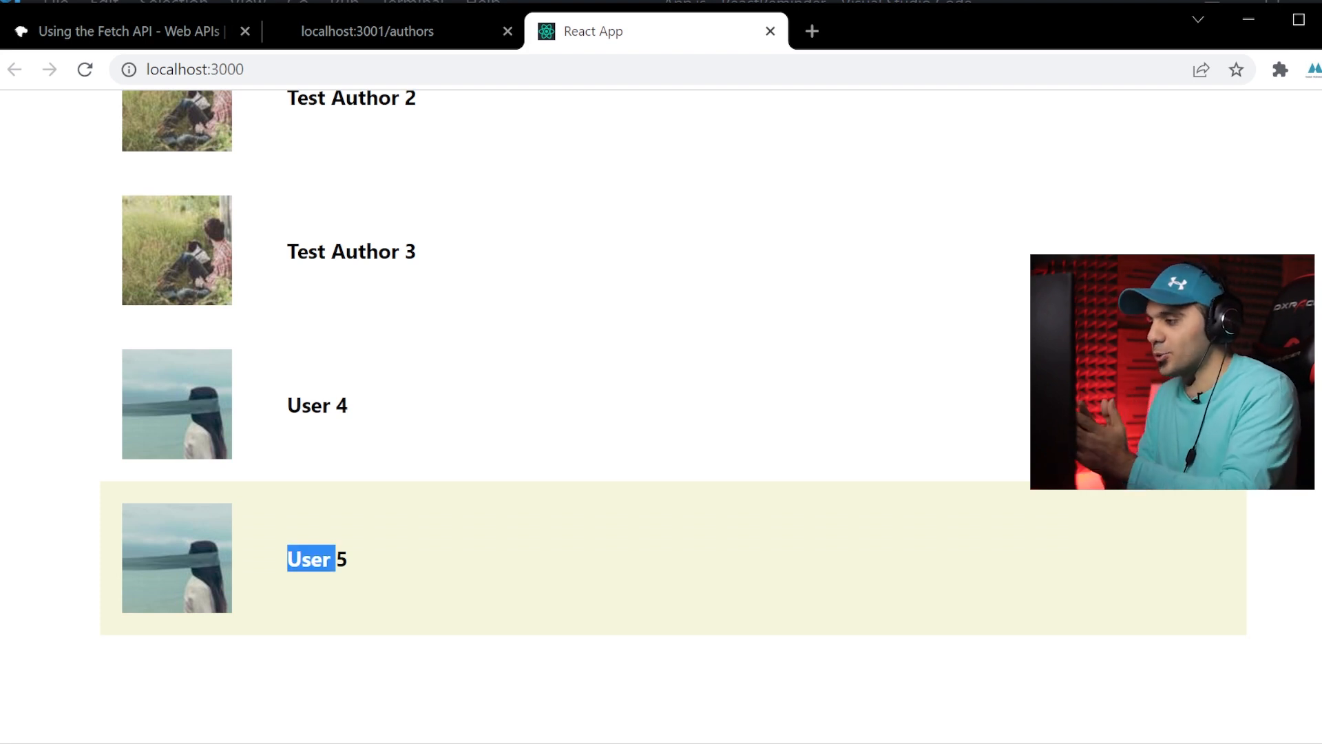